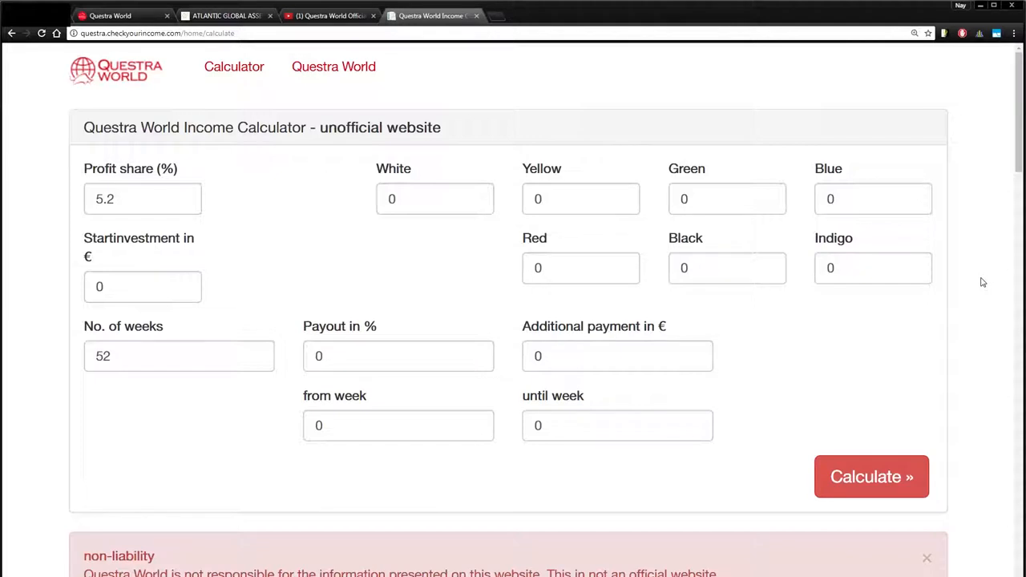
mouse_move(974, 226)
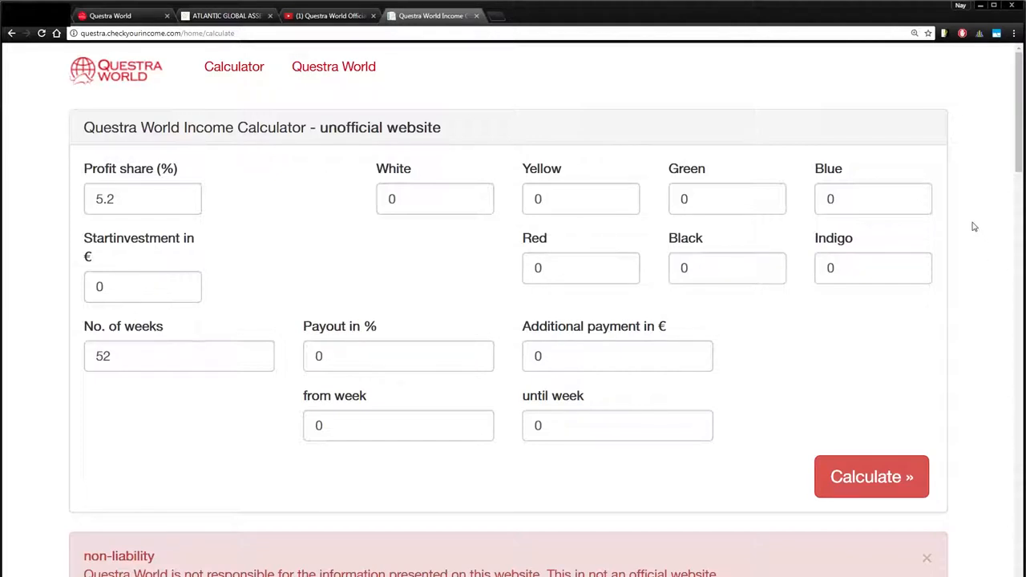
mouse_move(512, 133)
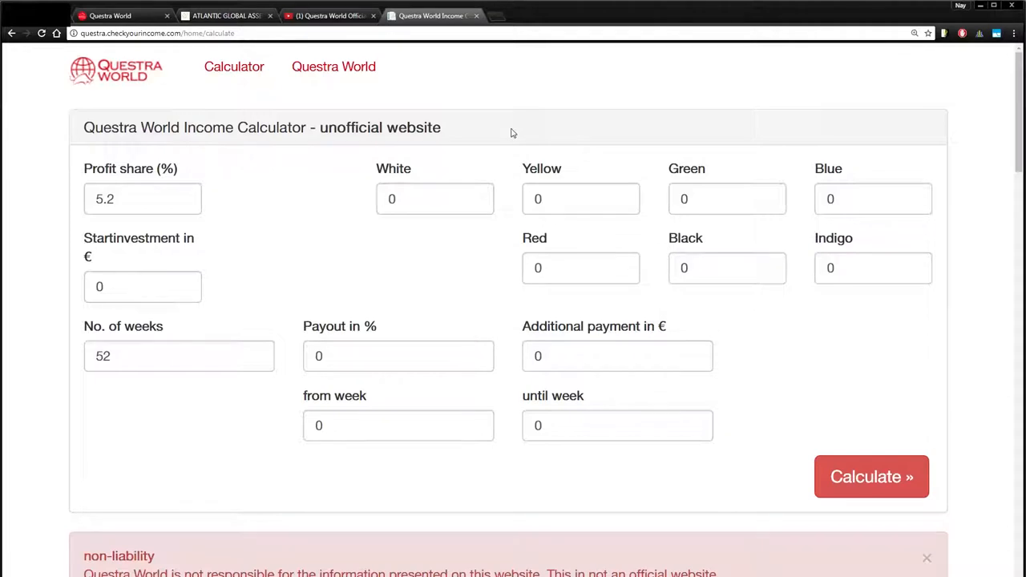
mouse_move(648, 160)
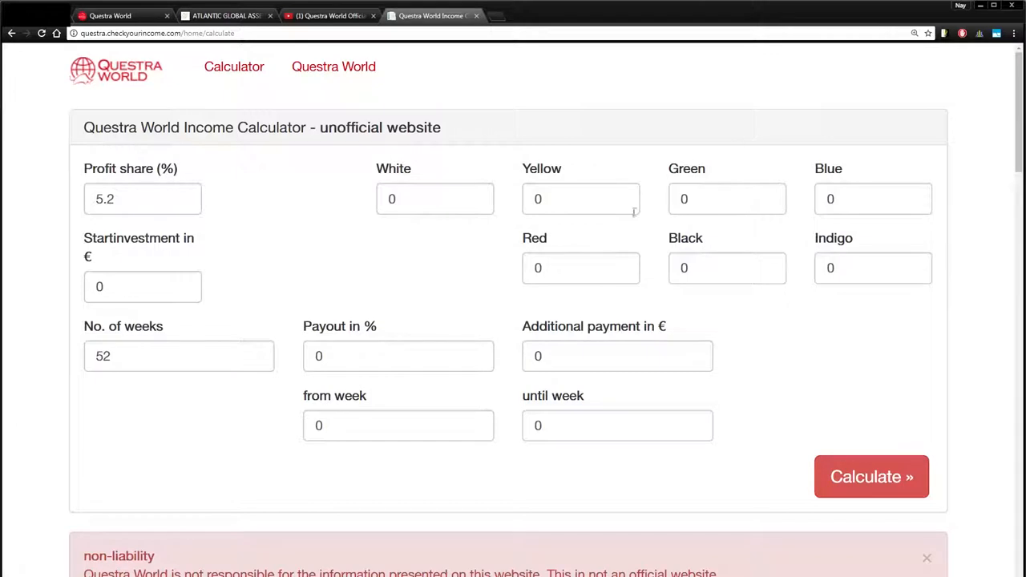
mouse_move(601, 215)
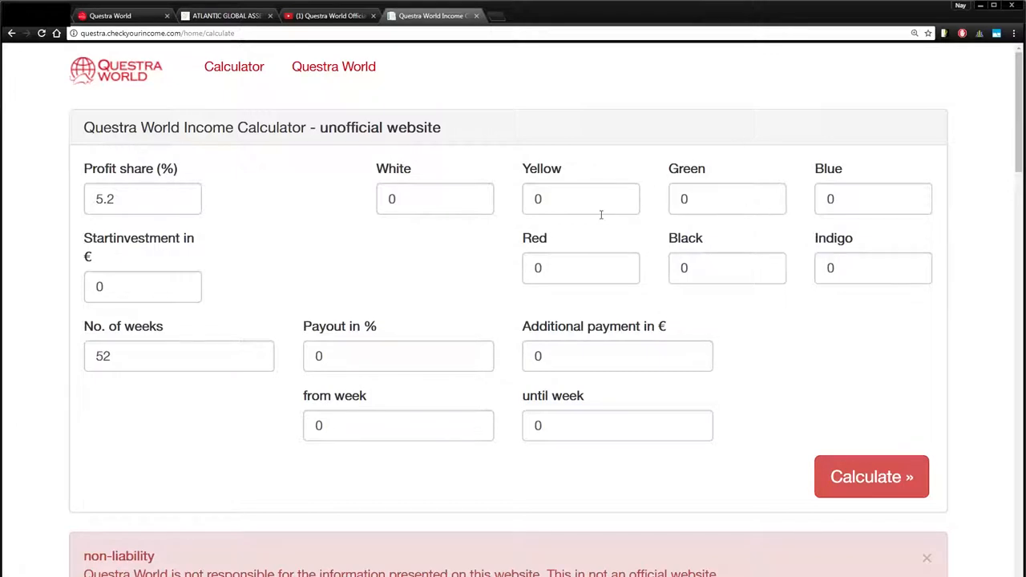
mouse_move(661, 189)
text(1)
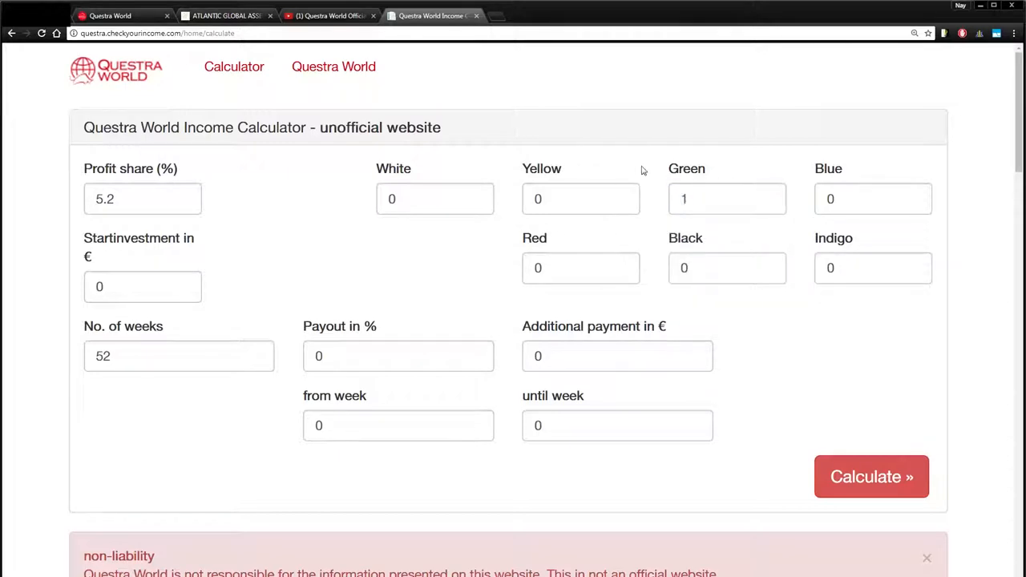
mouse_move(425, 223)
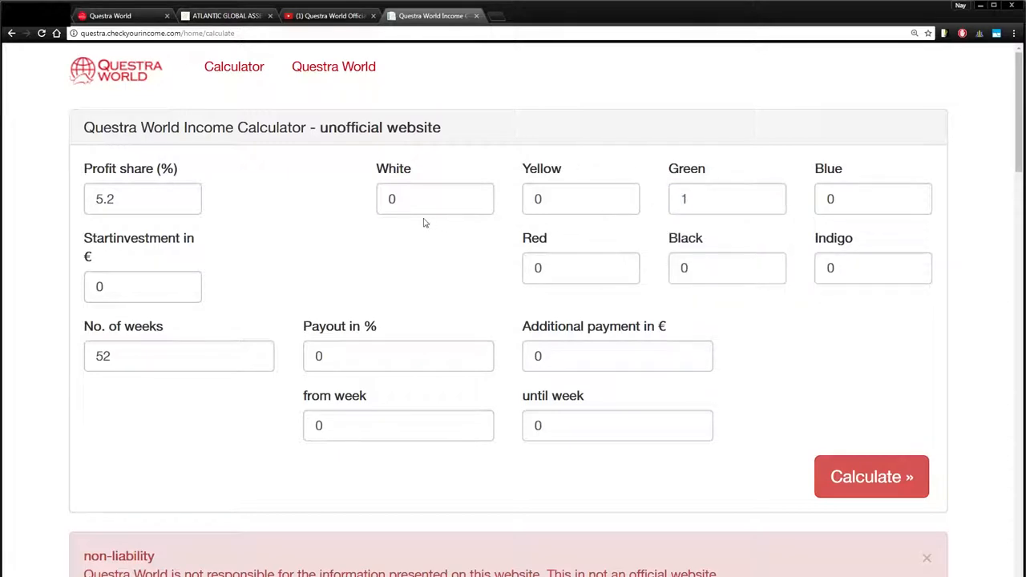
Scroll down and back up the Income Calculator page to review the form.
scroll(down, 3)
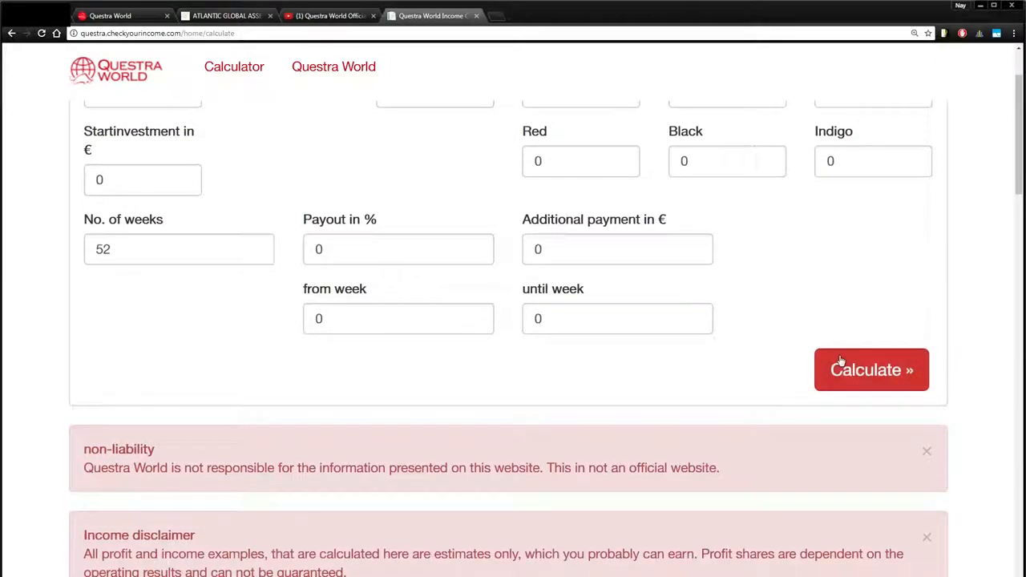
scroll(up, 3)
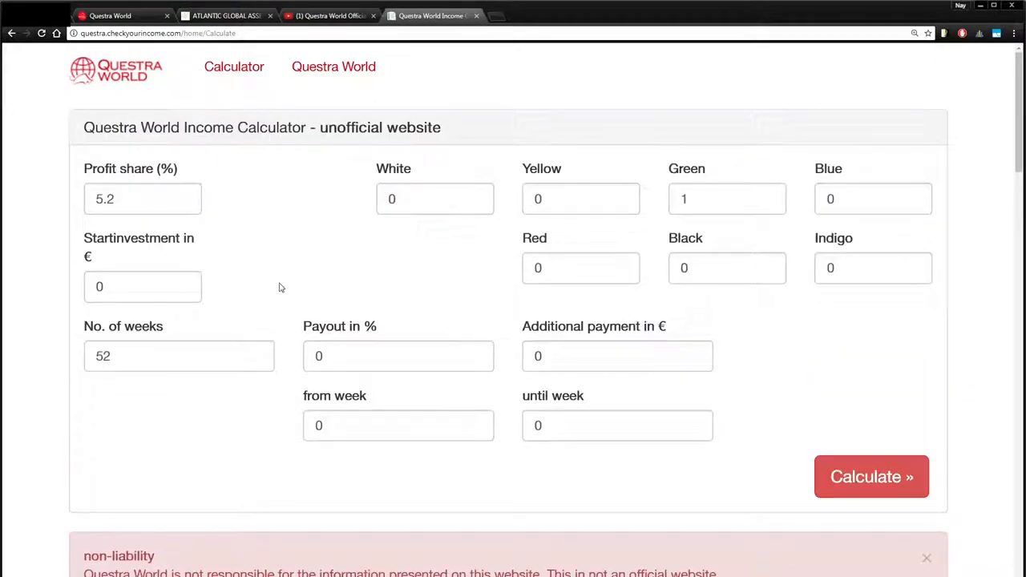
Calculate the 52-week projection and mark the final €178.68 profit with €4,770 invested.
click(872, 476)
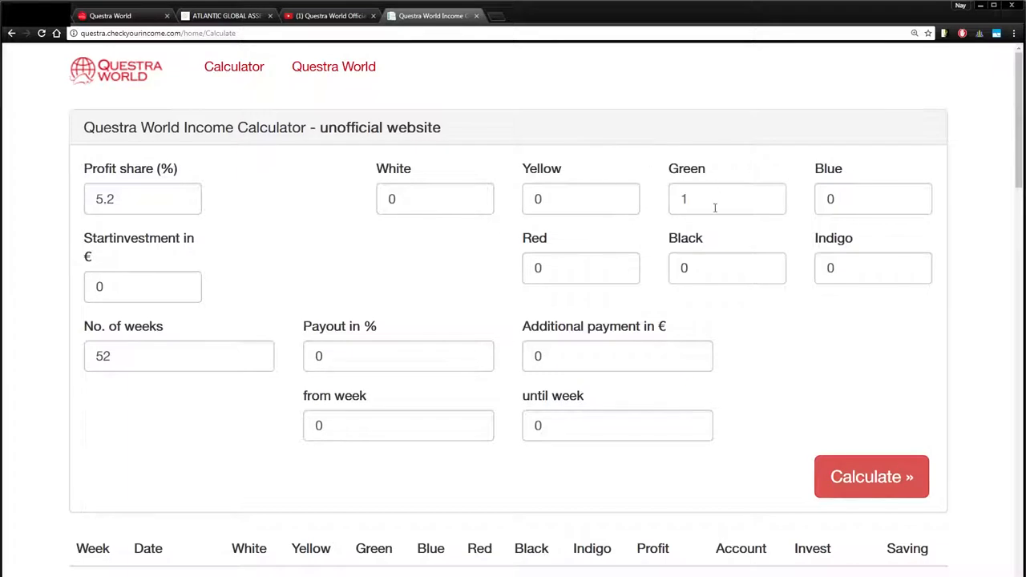
mouse_move(768, 377)
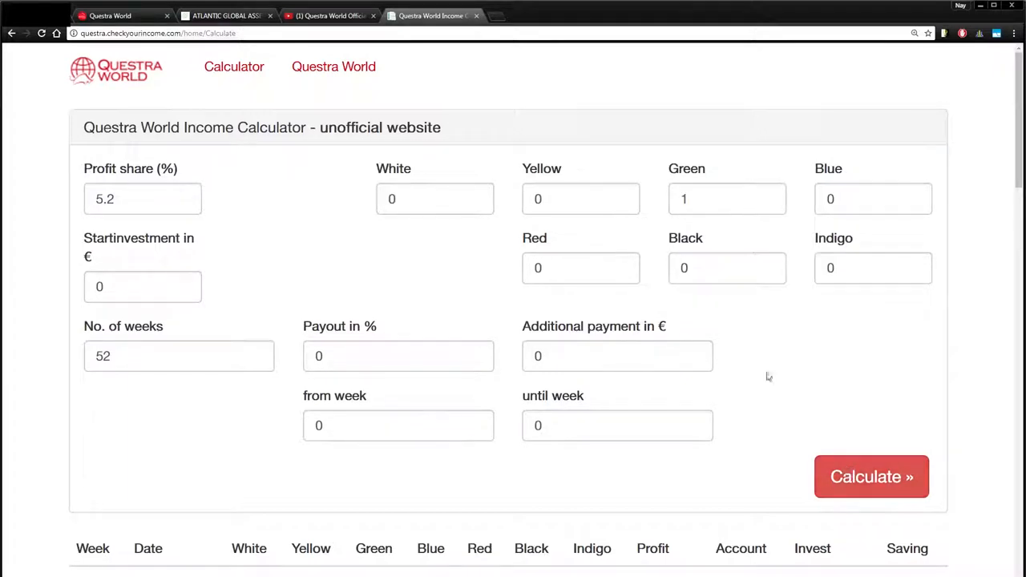
mouse_move(282, 289)
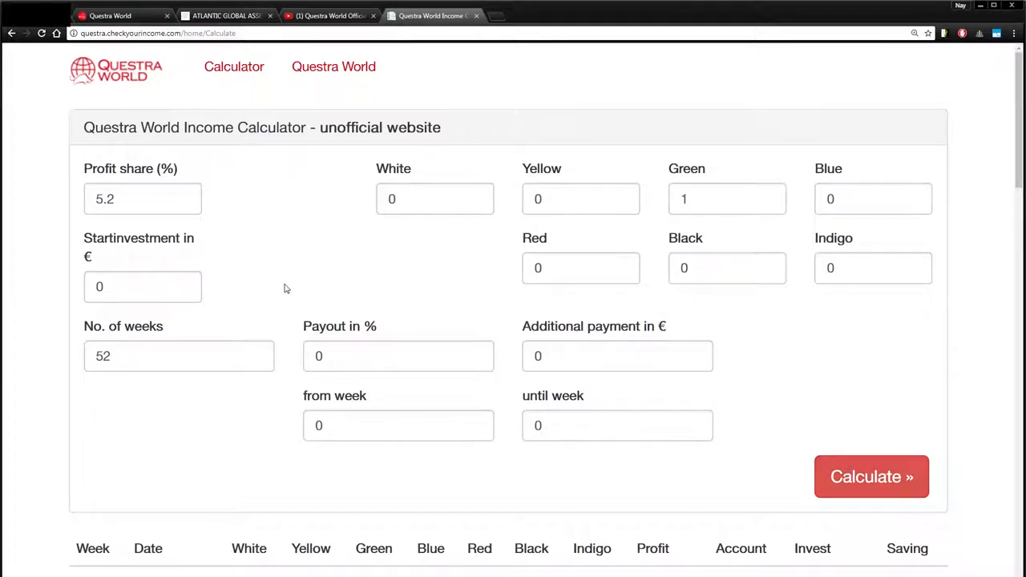
click(871, 476)
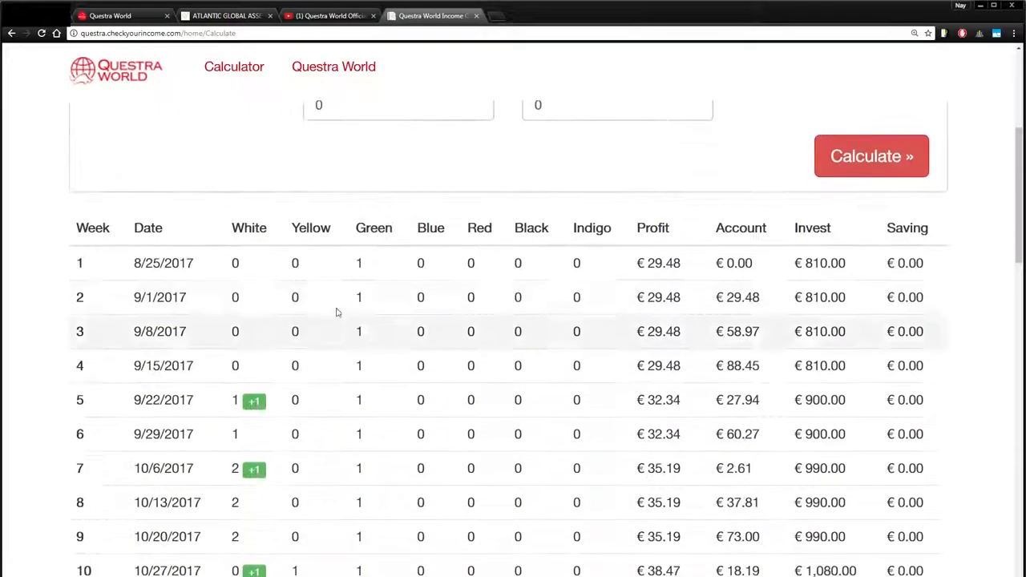
scroll(down, 3)
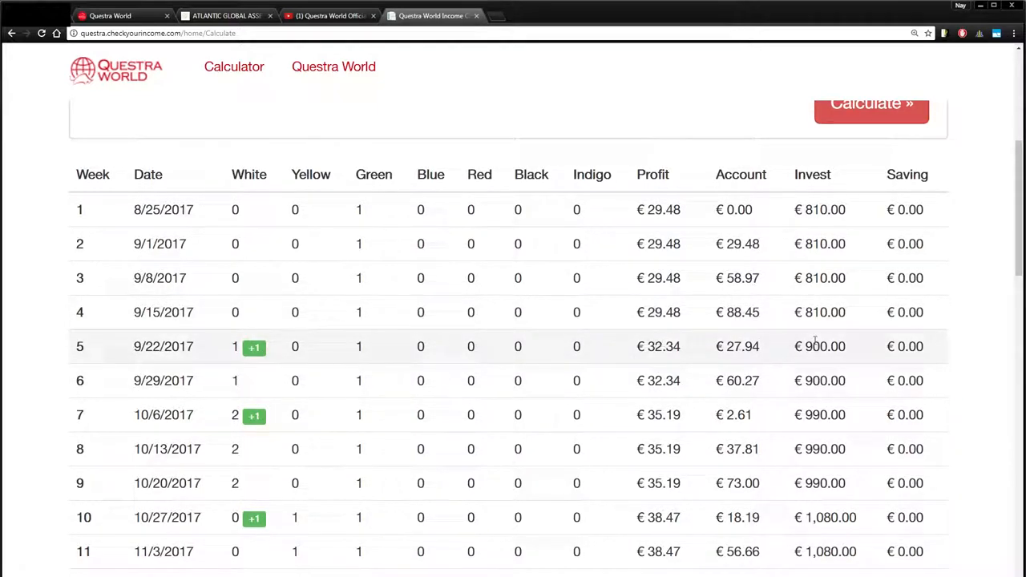
scroll(down, 3)
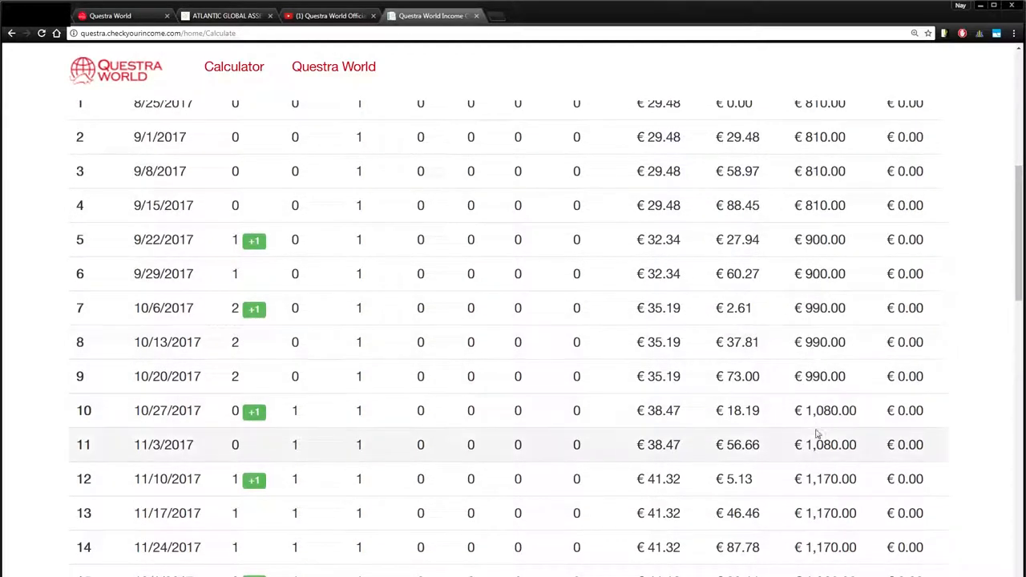
scroll(down, 3)
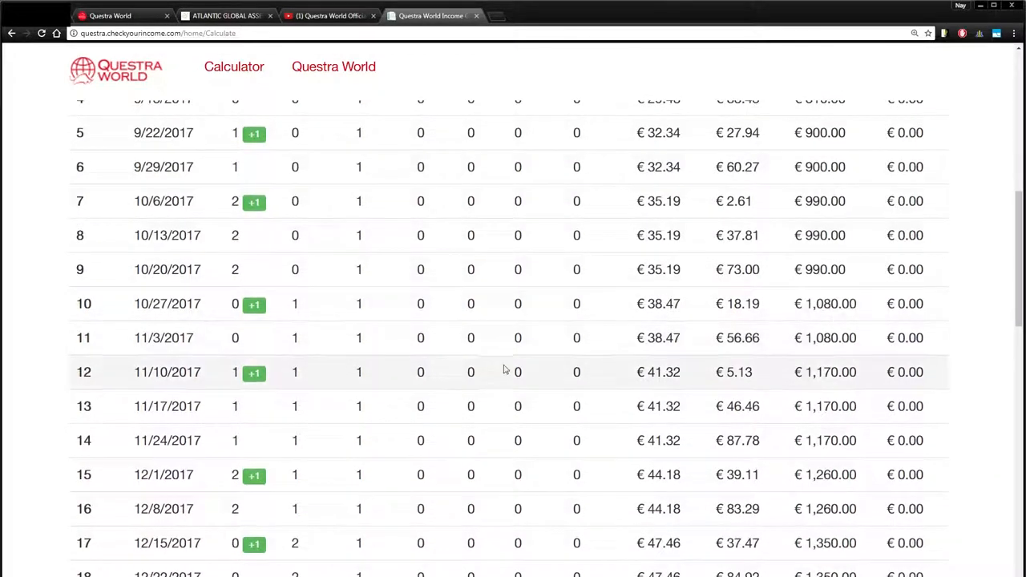
scroll(down, 3)
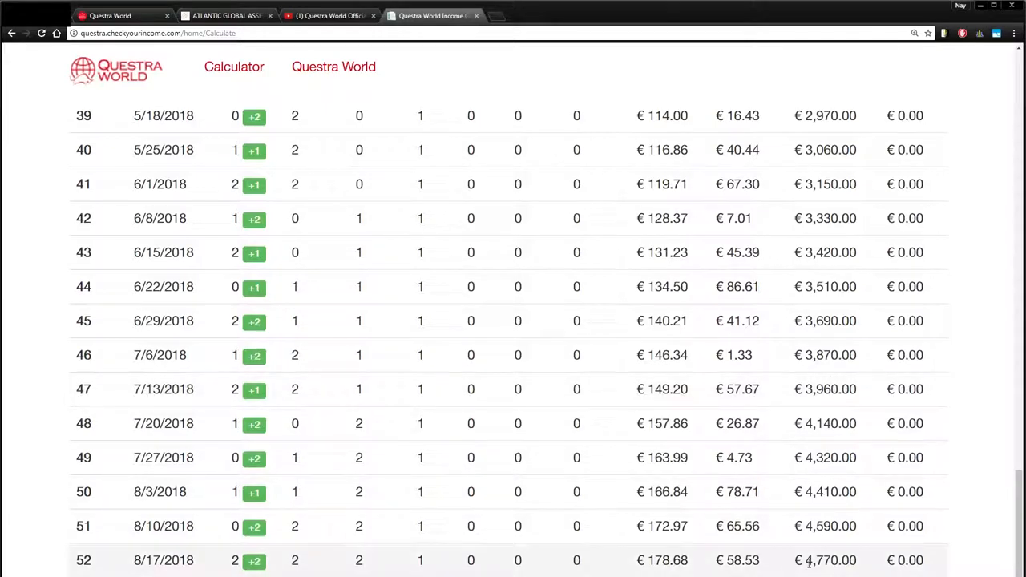
double_click(824, 561)
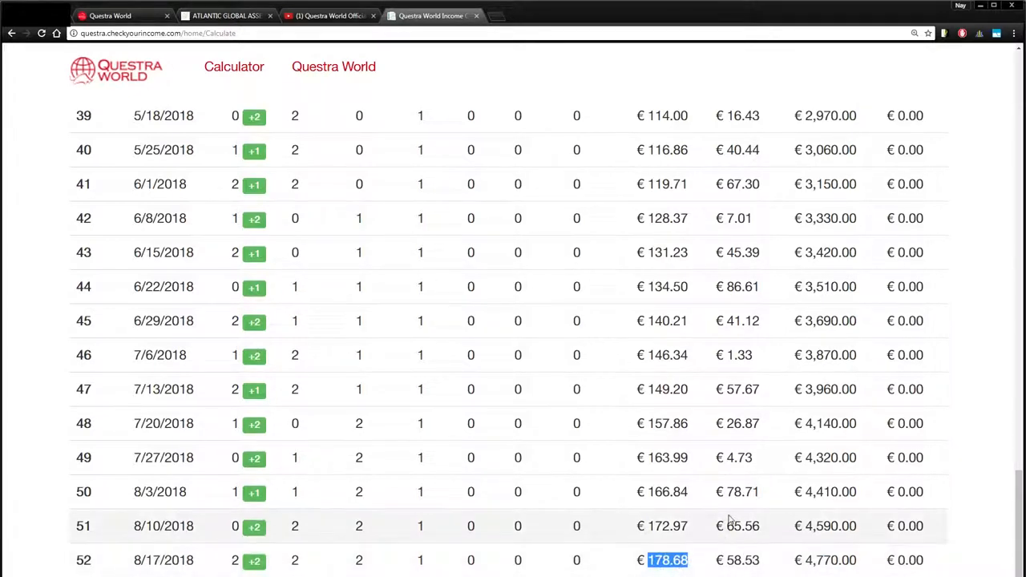
scroll(up, 3)
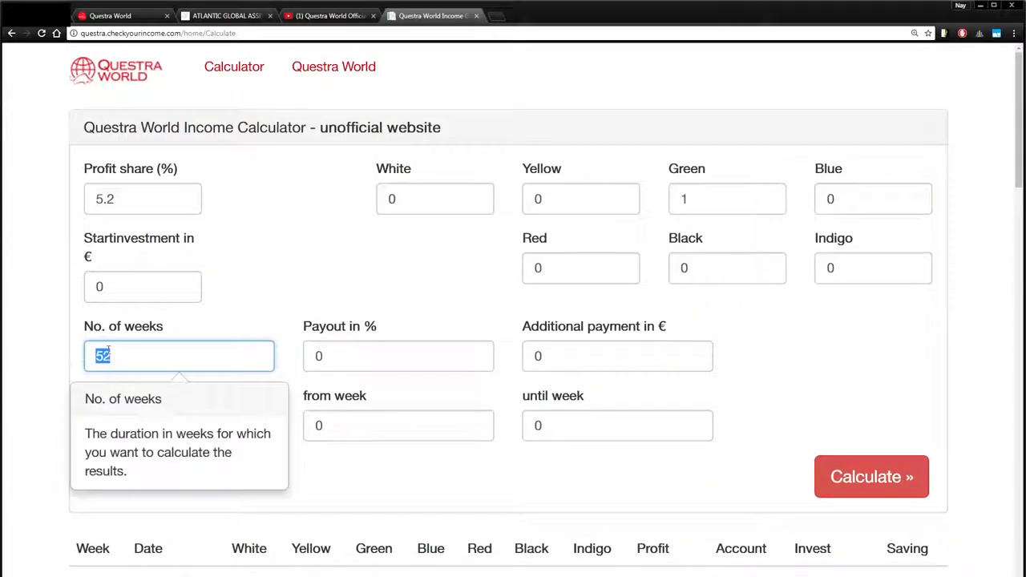
Set the number of weeks to 156 and the weekly payout to 50%.
text(10)
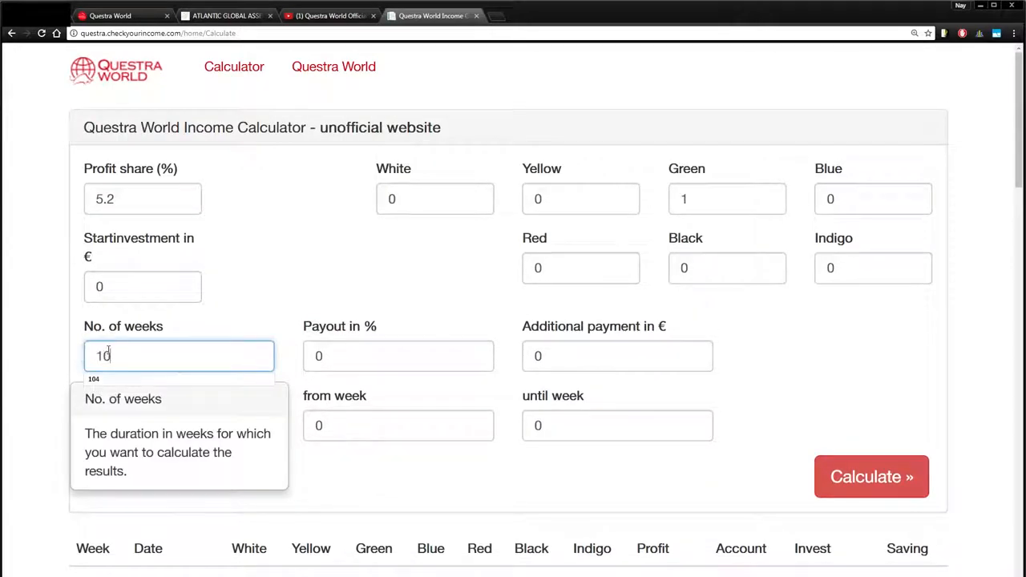
text(156)
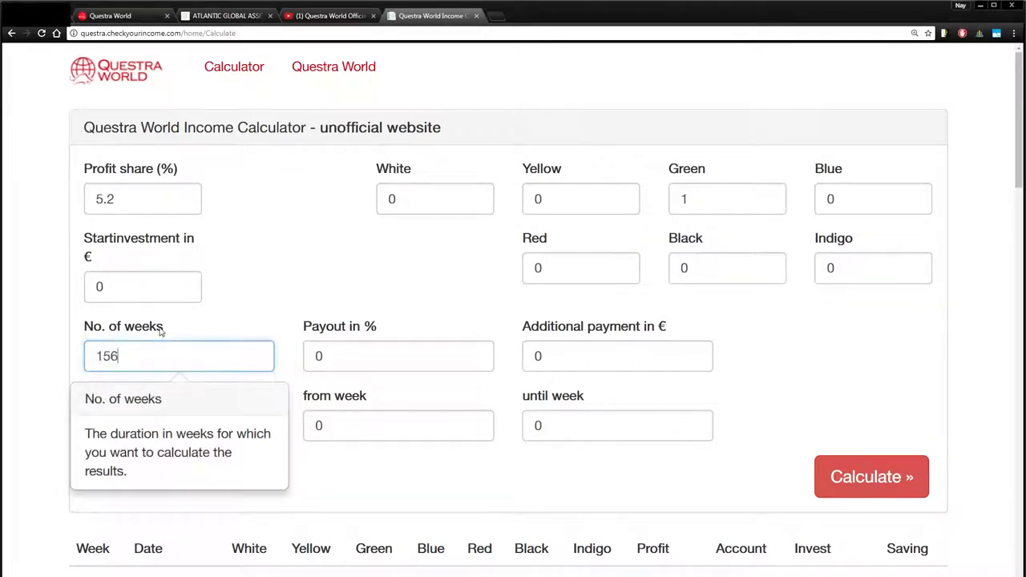
click(397, 355)
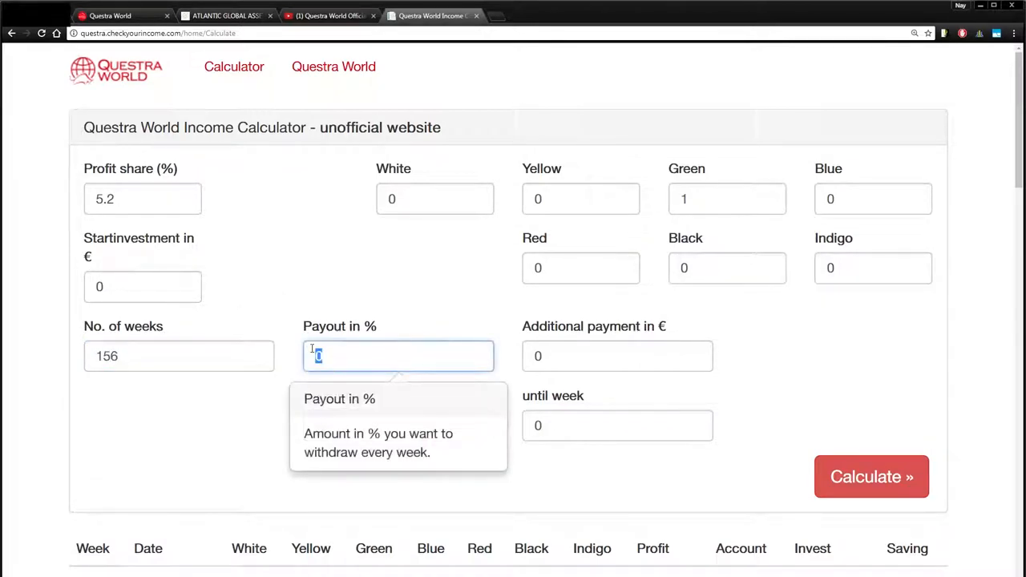
text(50)
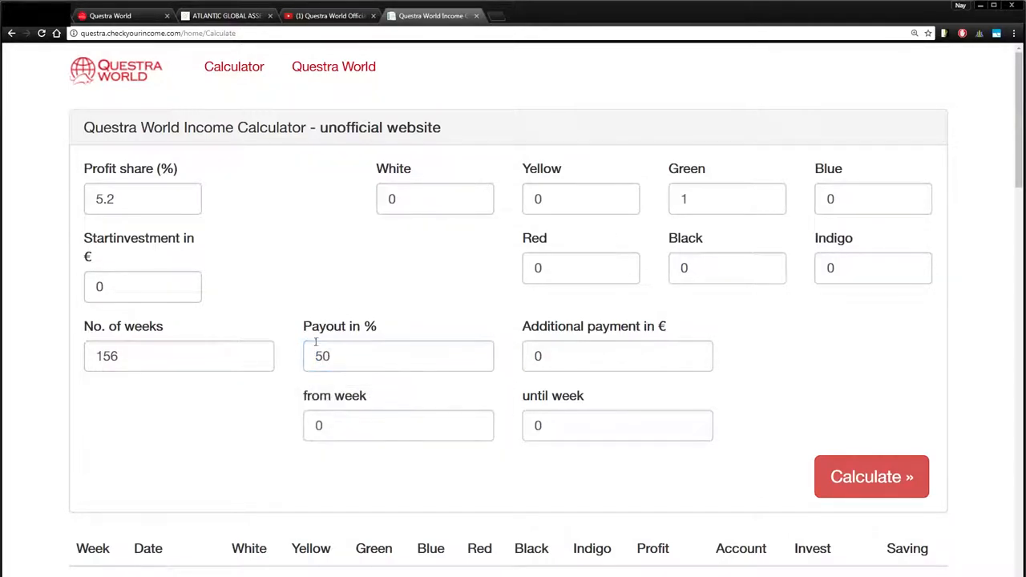
Set the payout range from week 53 until week 156.
click(398, 427)
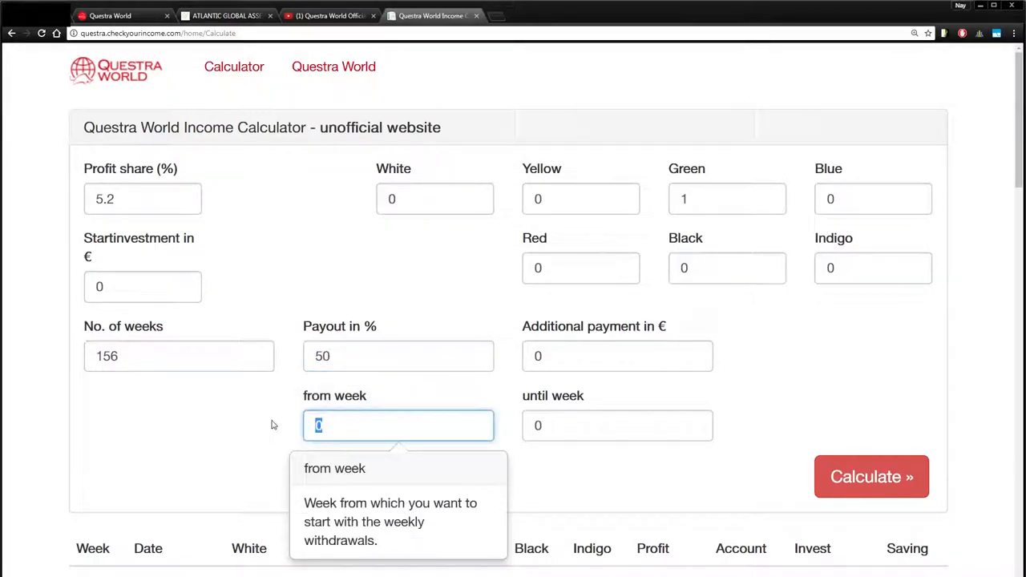
text(53)
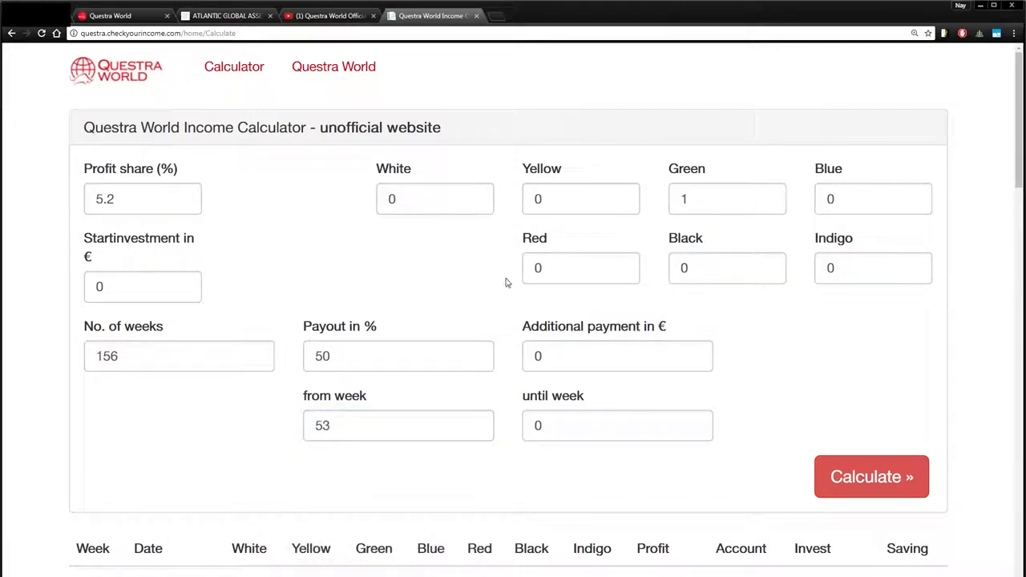
click(617, 427)
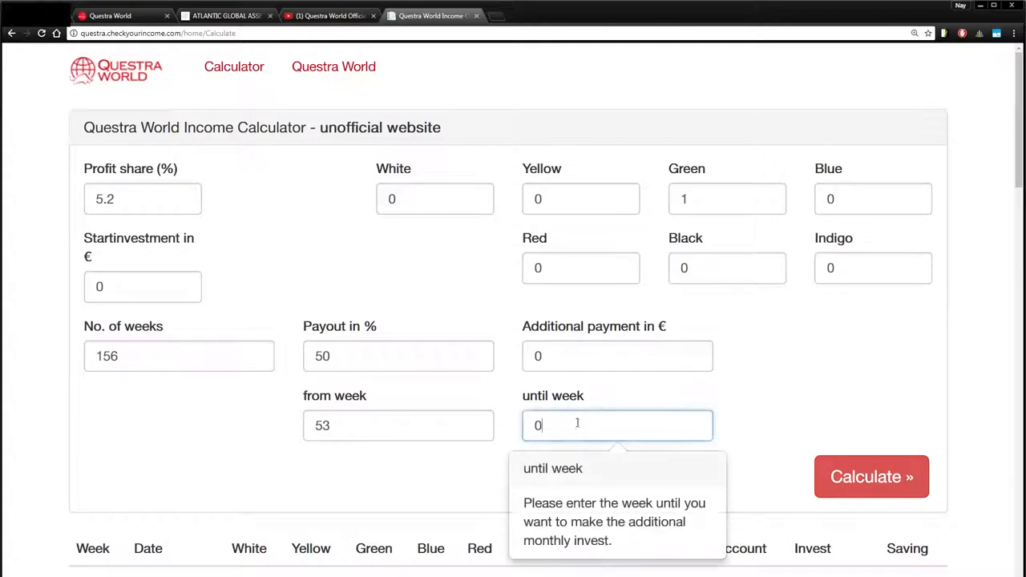
text(156)
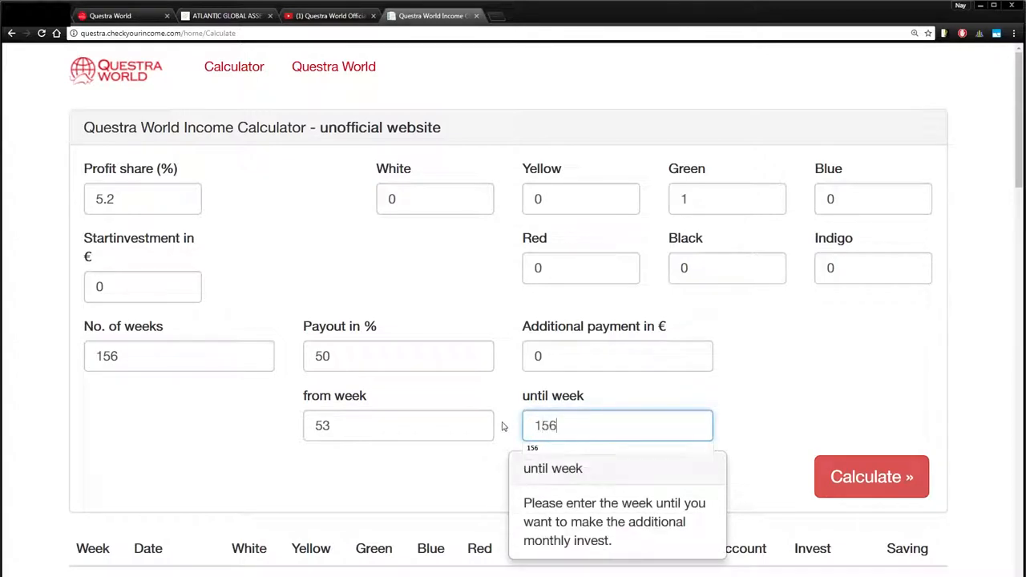
click(361, 455)
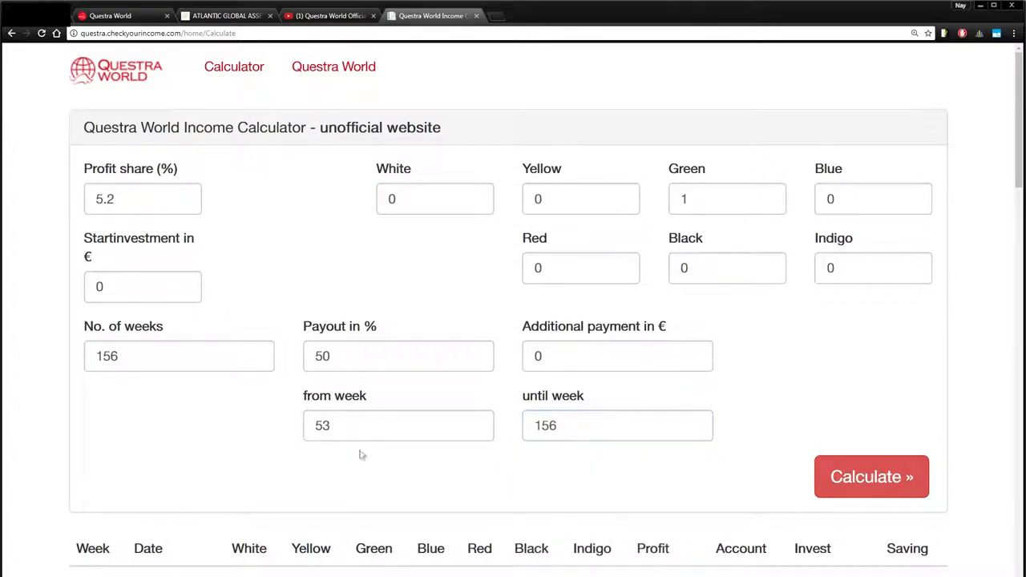
mouse_move(625, 455)
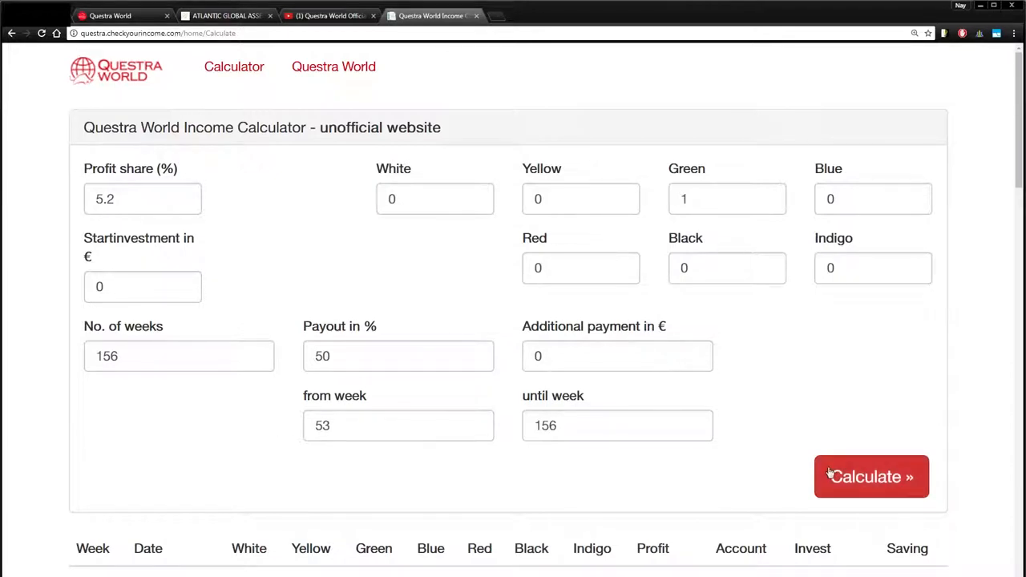
click(870, 476)
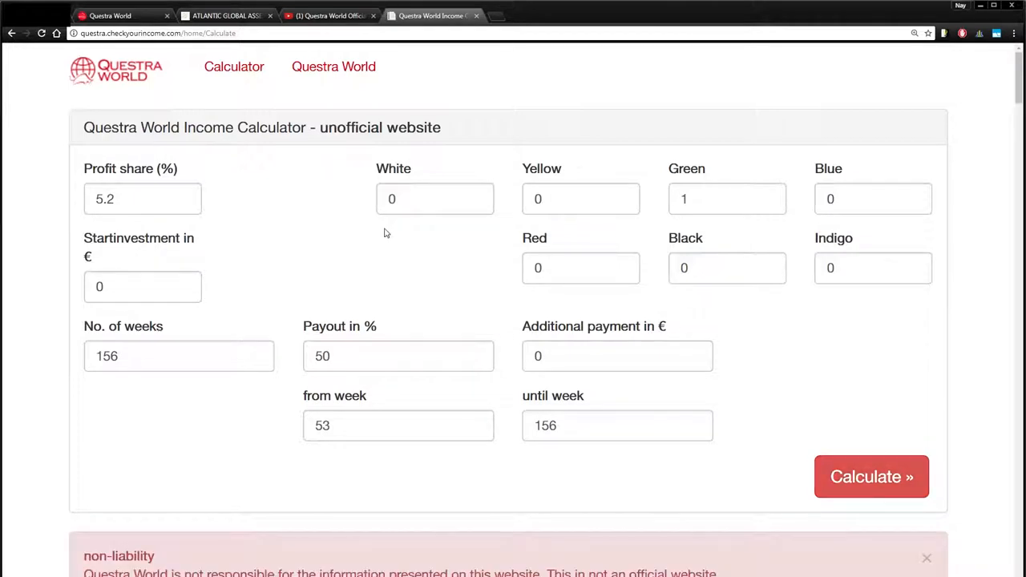
mouse_move(875, 365)
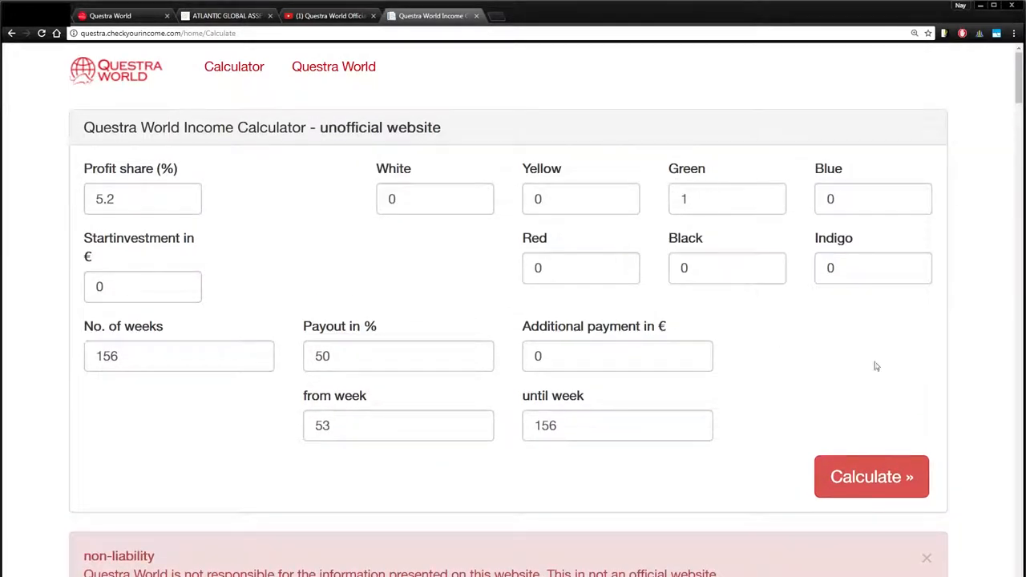
scroll(down, 3)
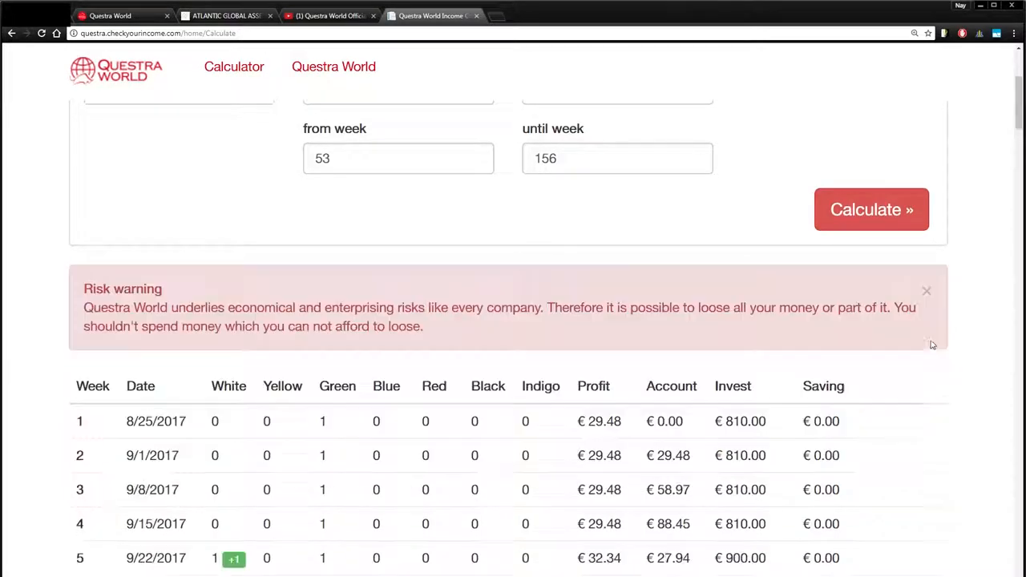
scroll(down, 3)
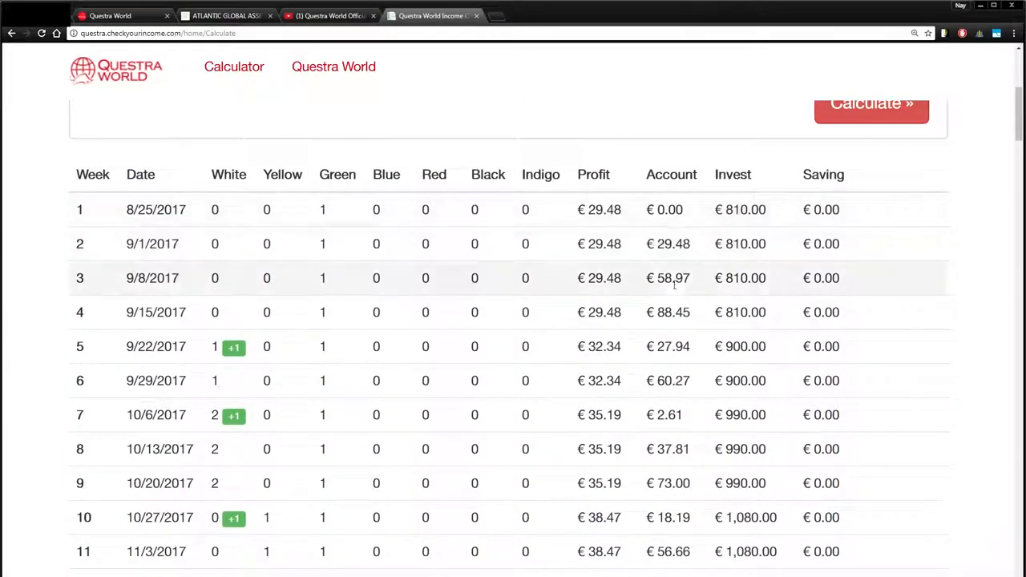
scroll(down, 3)
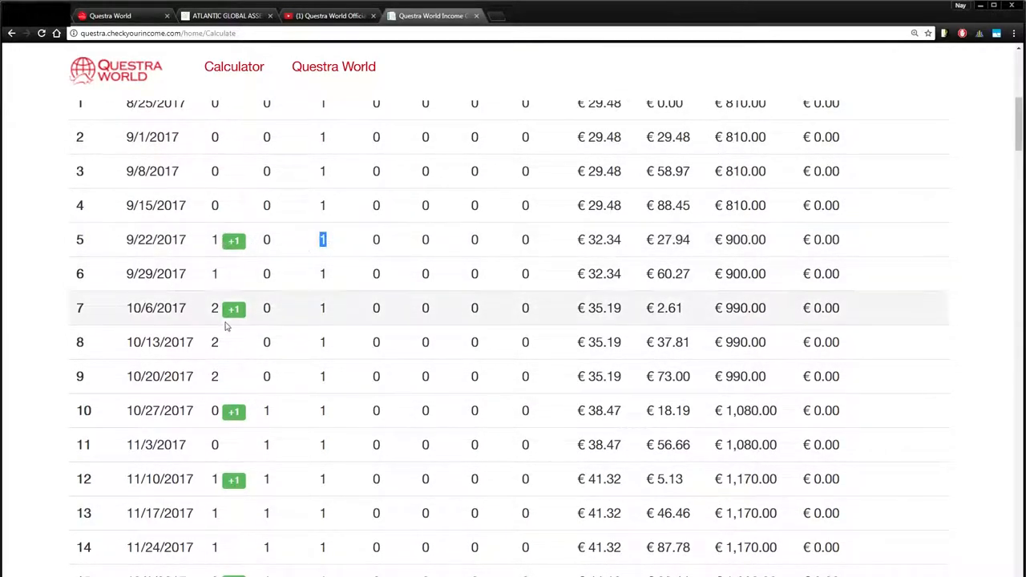
scroll(down, 3)
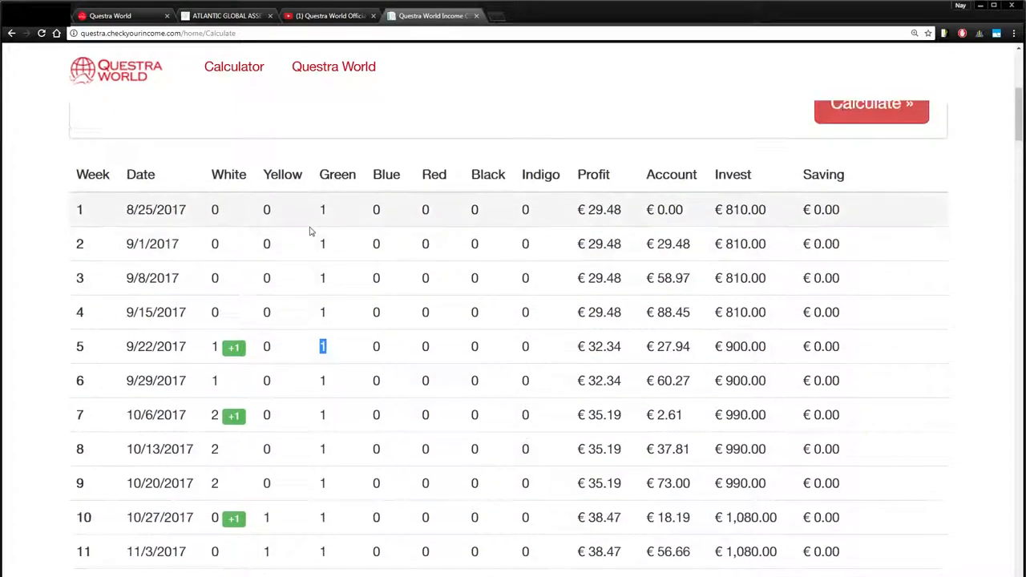
scroll(down, 3)
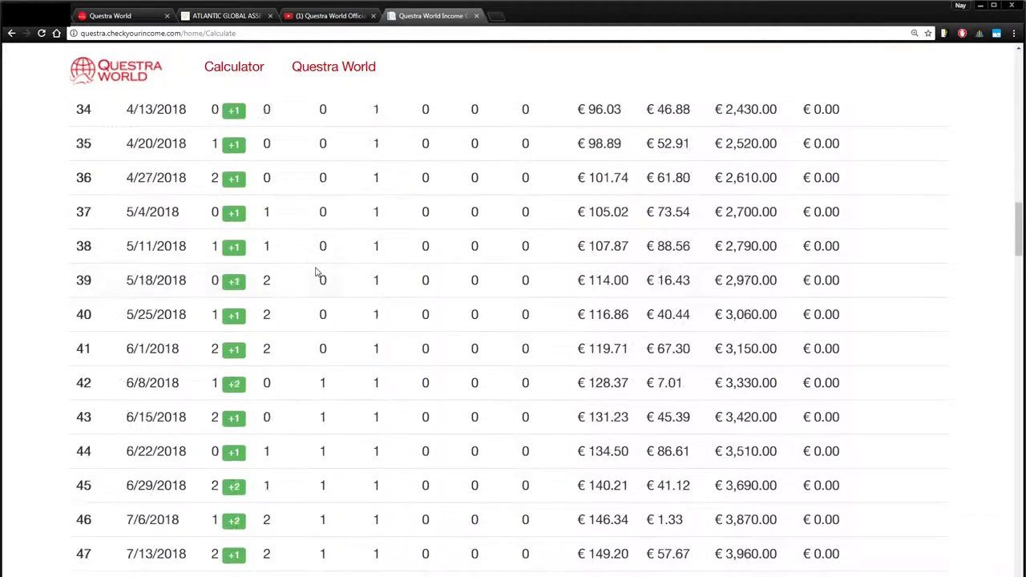
scroll(down, 3)
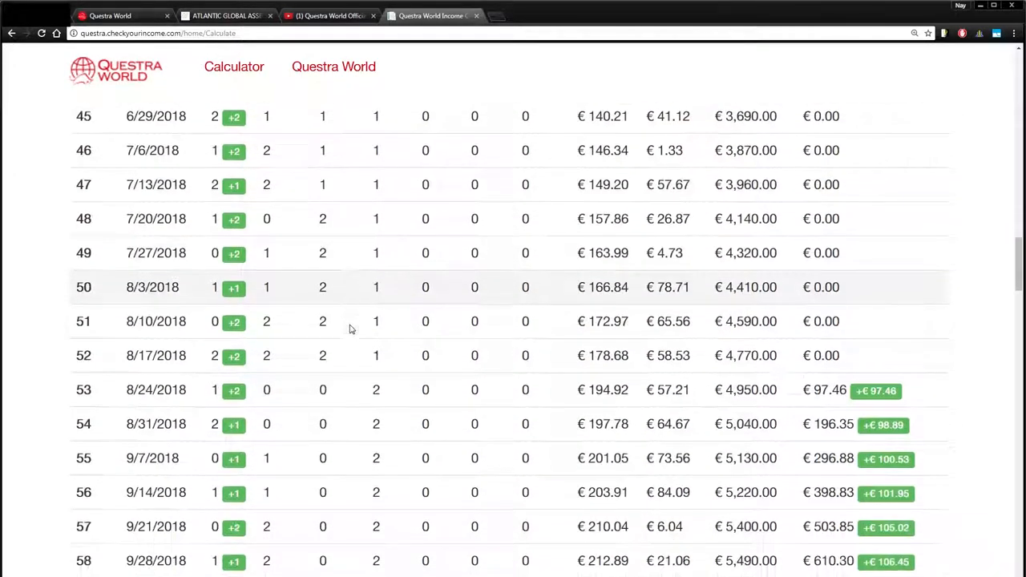
scroll(down, 3)
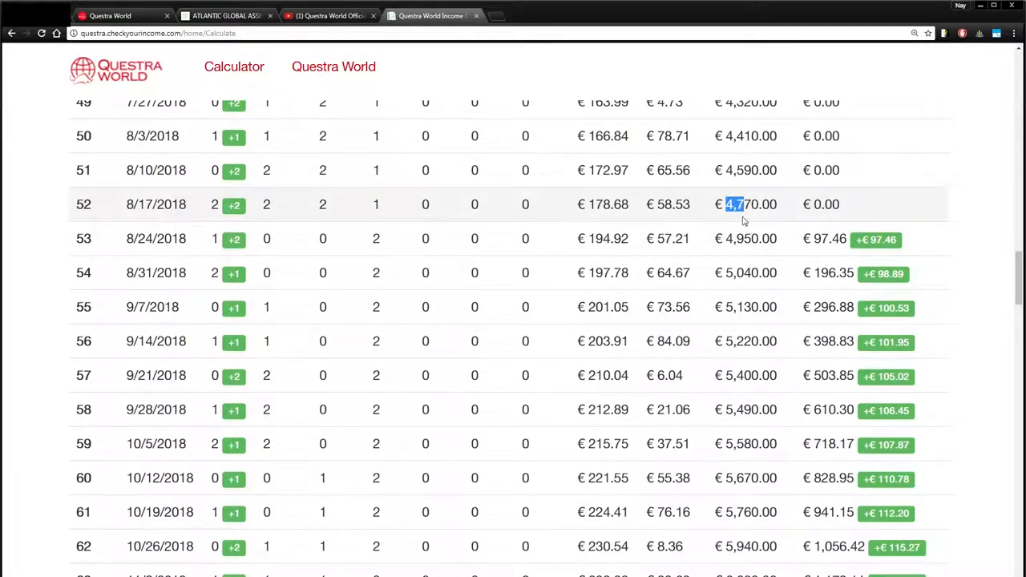
mouse_move(606, 253)
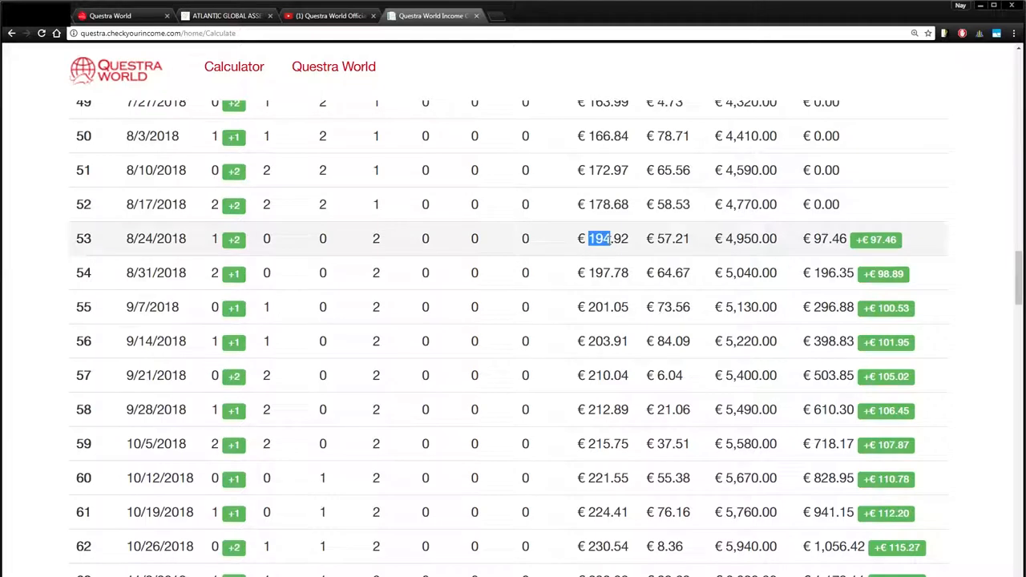
mouse_move(649, 255)
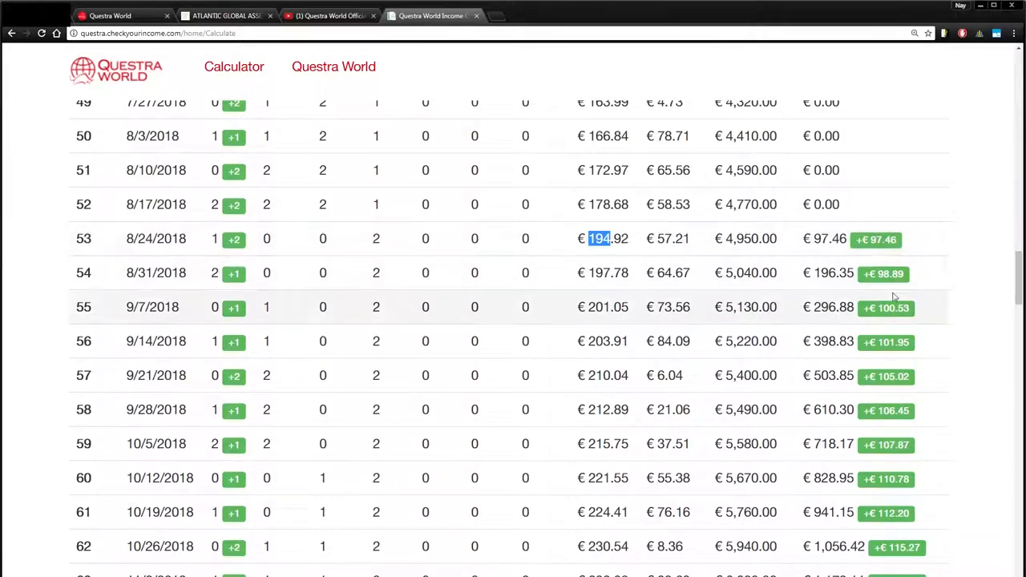
scroll(down, 3)
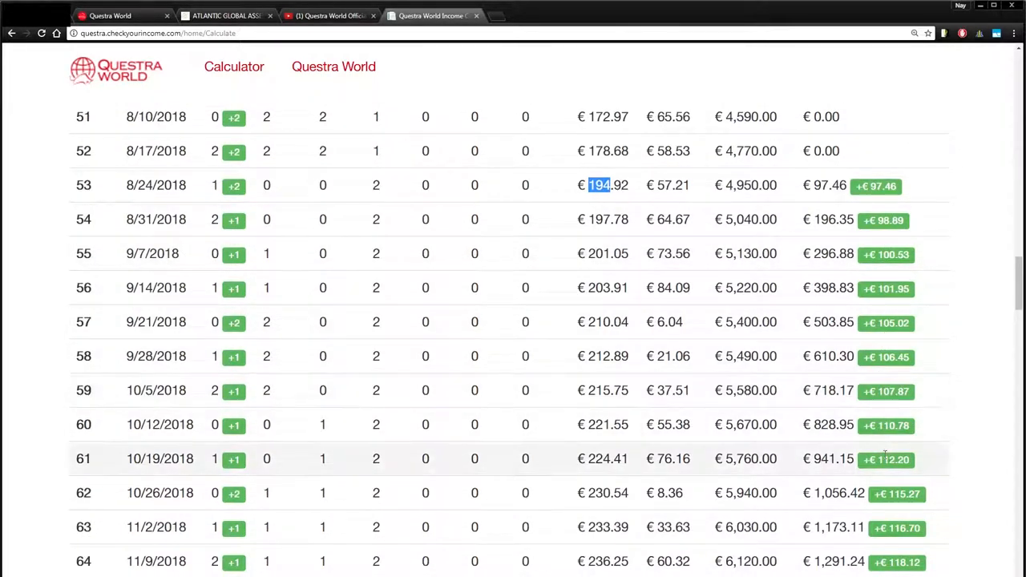
mouse_move(745, 211)
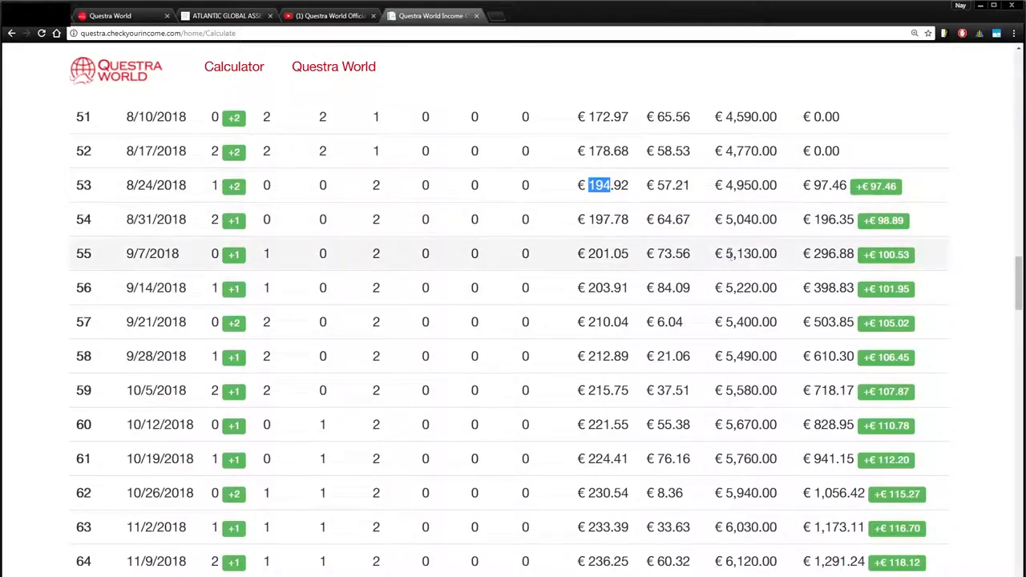
scroll(down, 3)
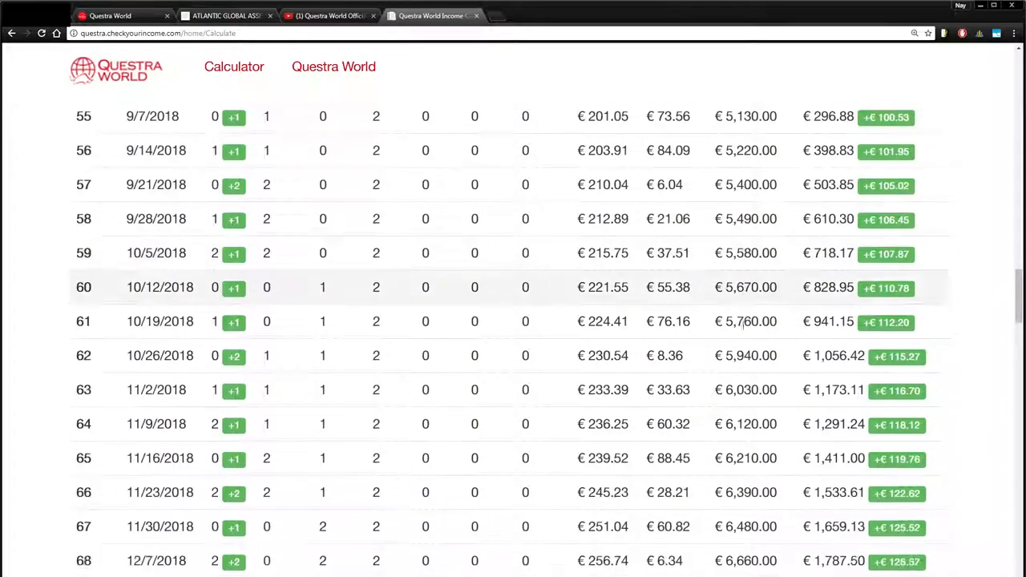
scroll(down, 3)
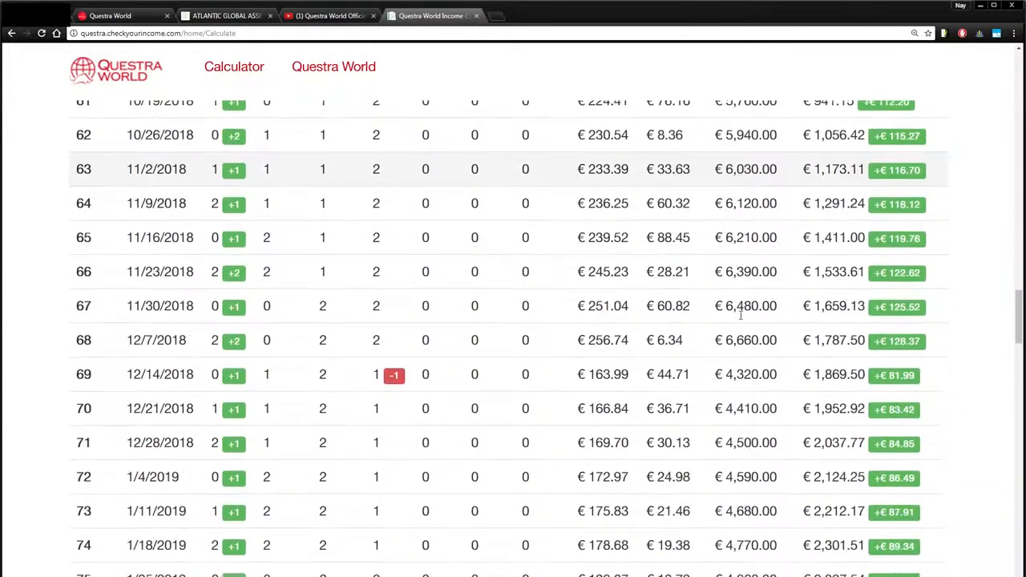
scroll(down, 3)
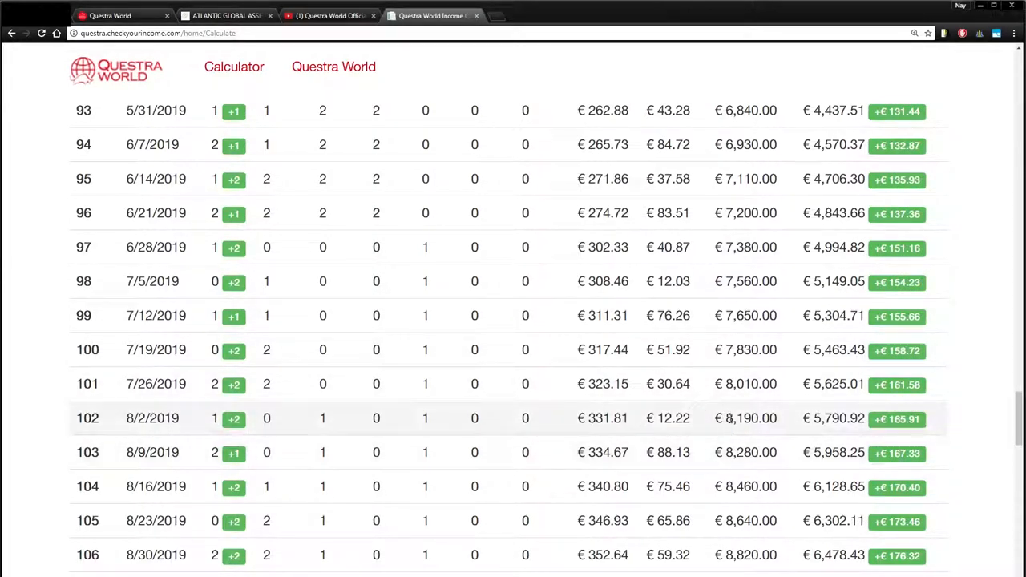
double_click(737, 417)
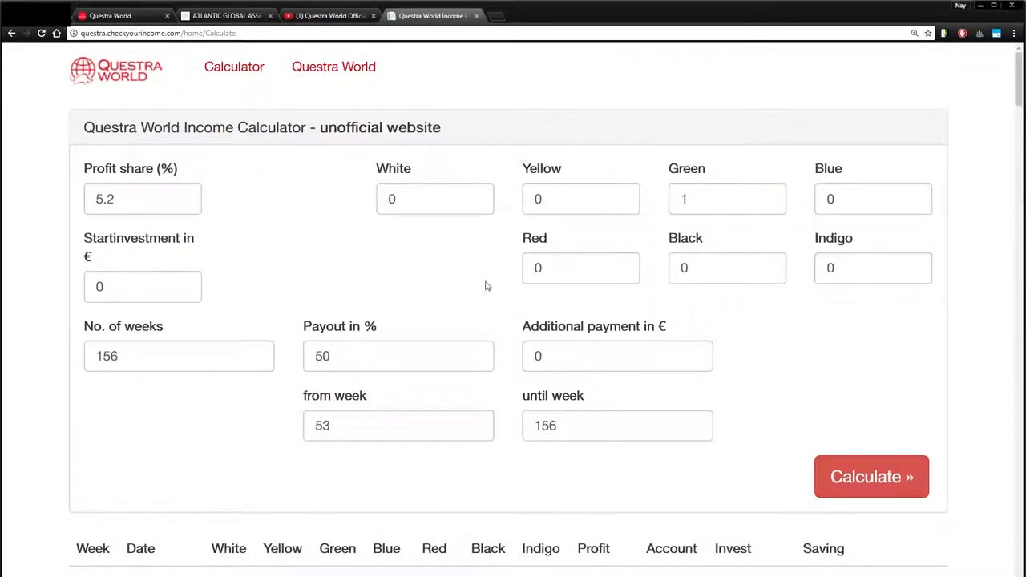
mouse_move(521, 307)
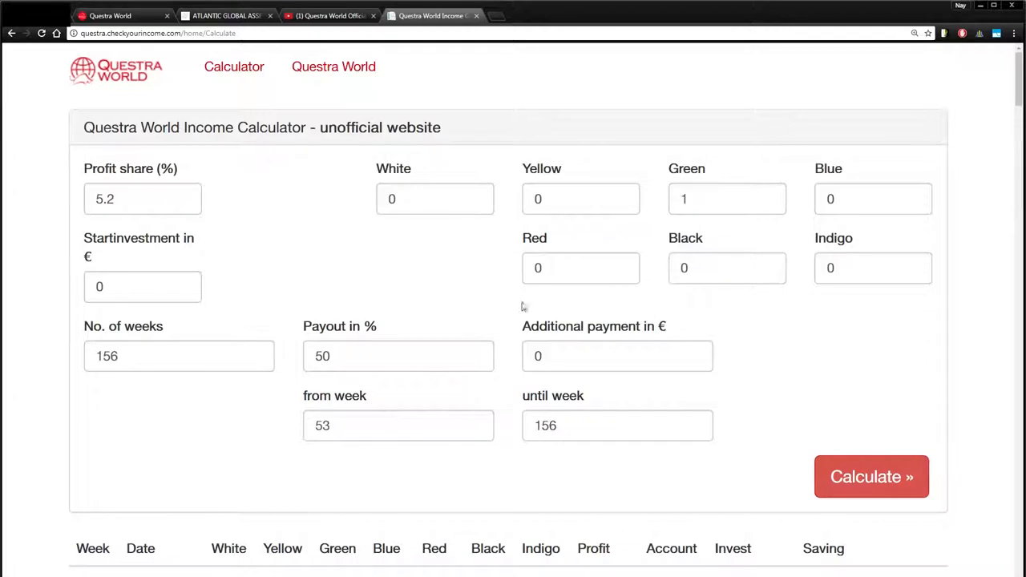
Enter a €300 additional monthly payment and recalculate the projection.
click(617, 356)
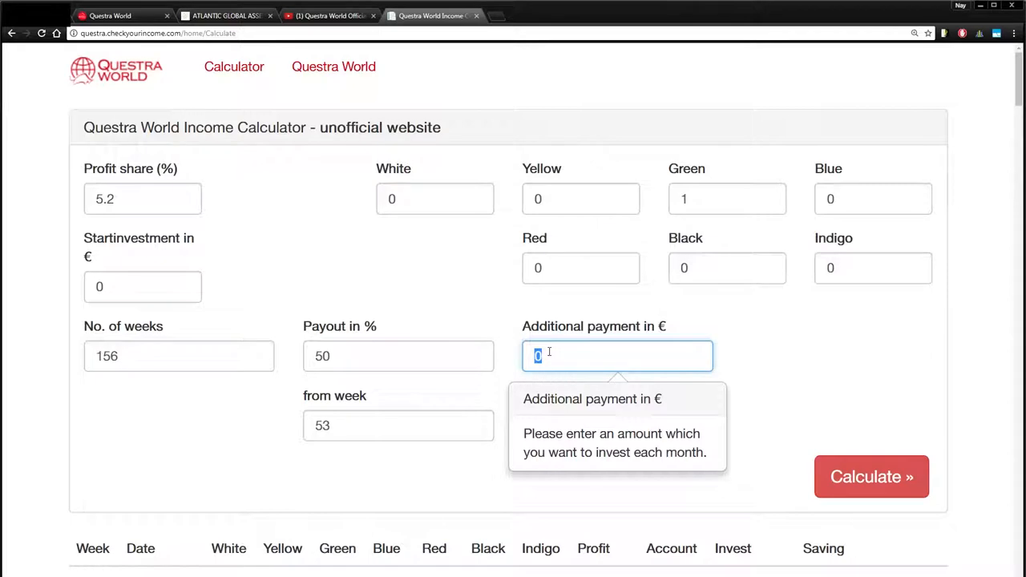
mouse_move(862, 180)
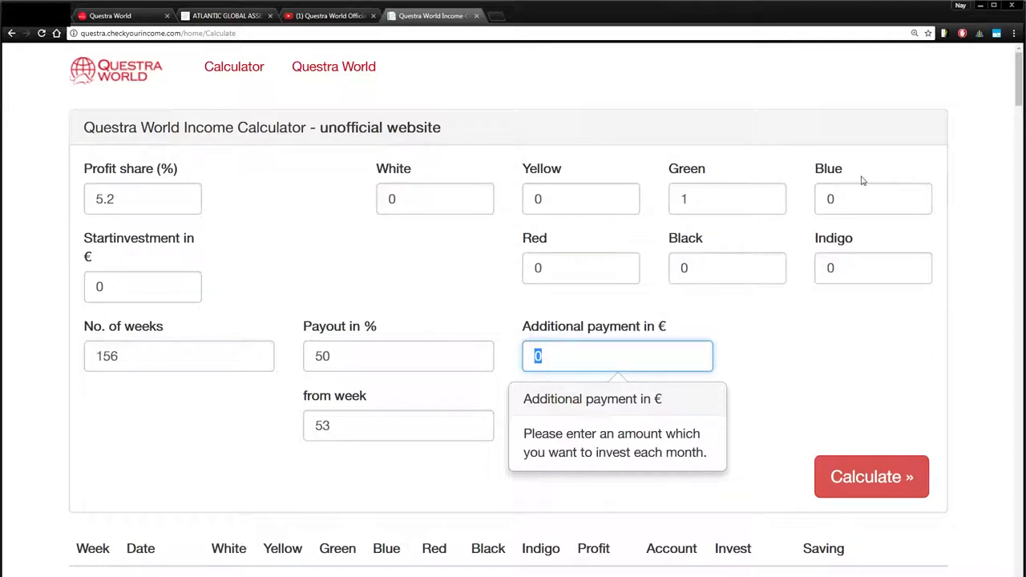
mouse_move(527, 364)
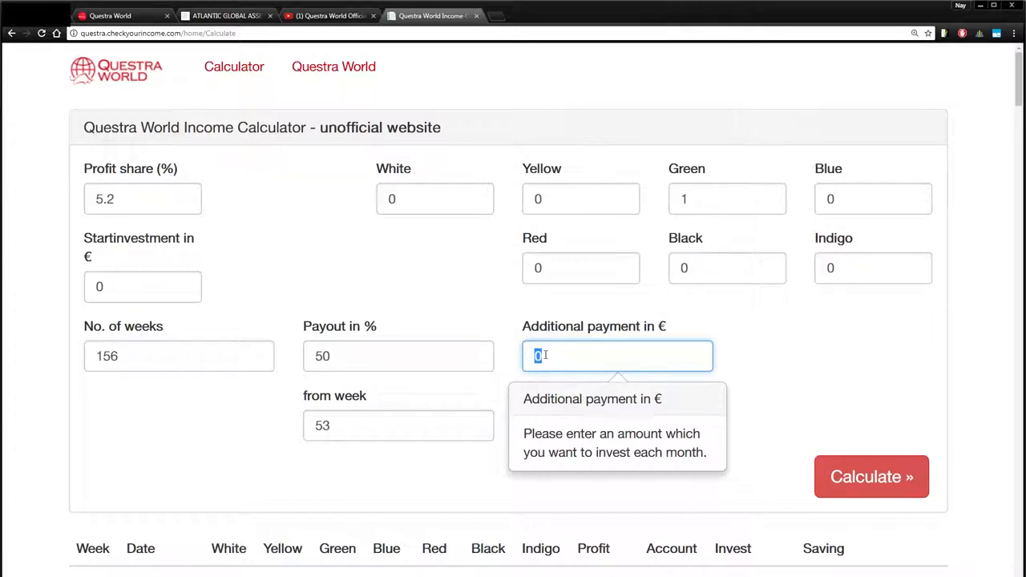
text(300)
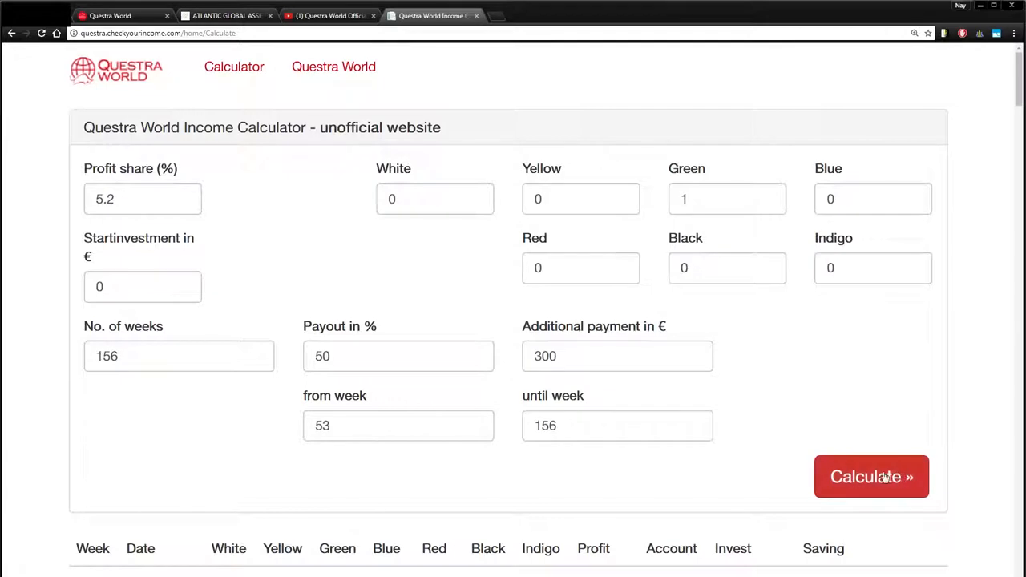
click(872, 476)
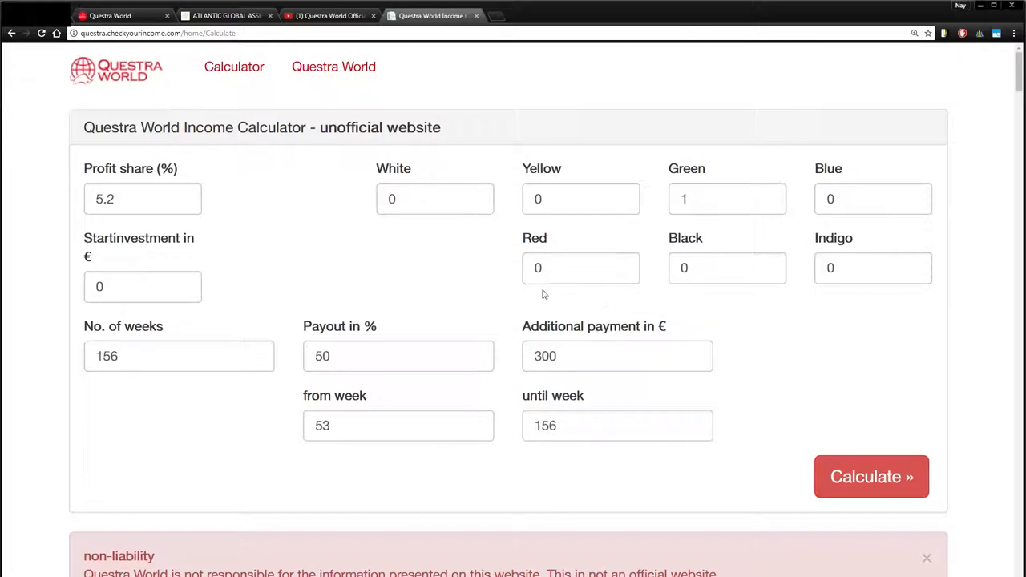
click(870, 476)
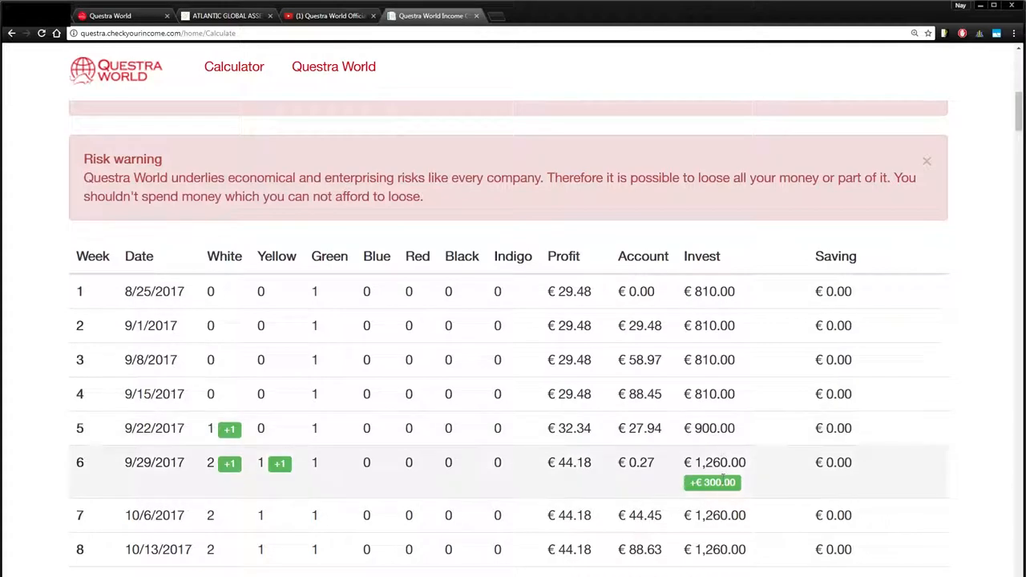
scroll(down, 3)
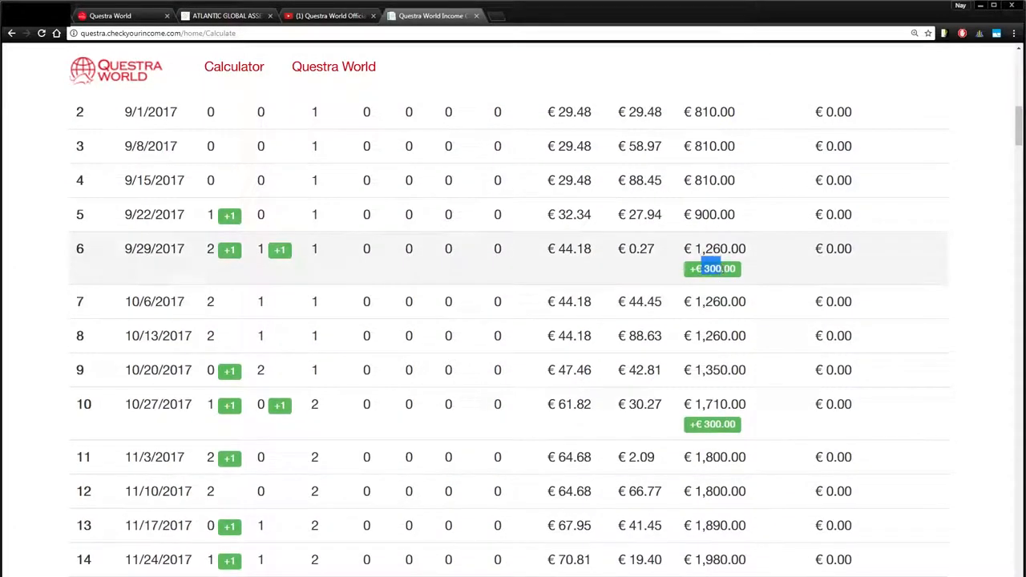
scroll(down, 3)
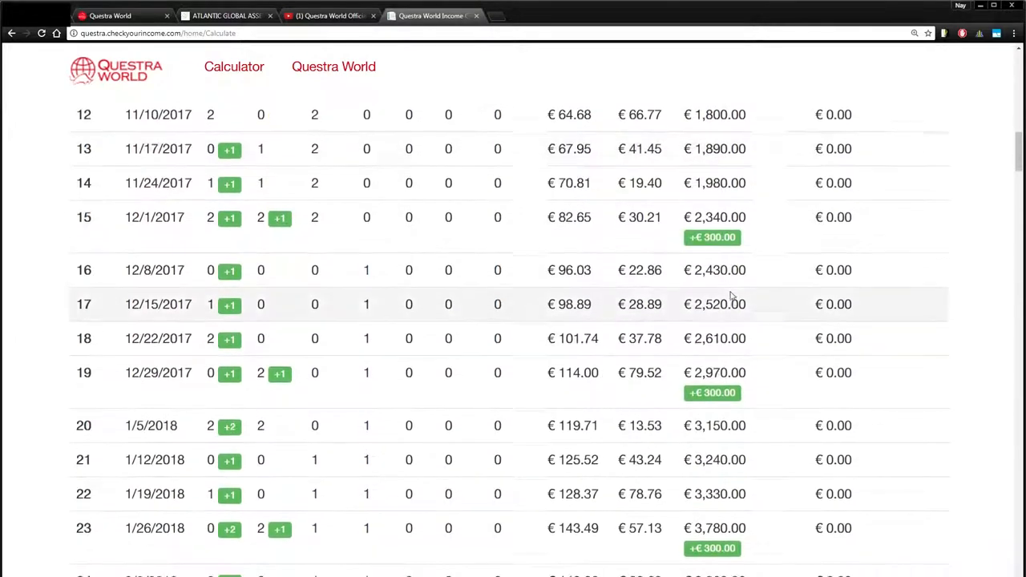
scroll(down, 3)
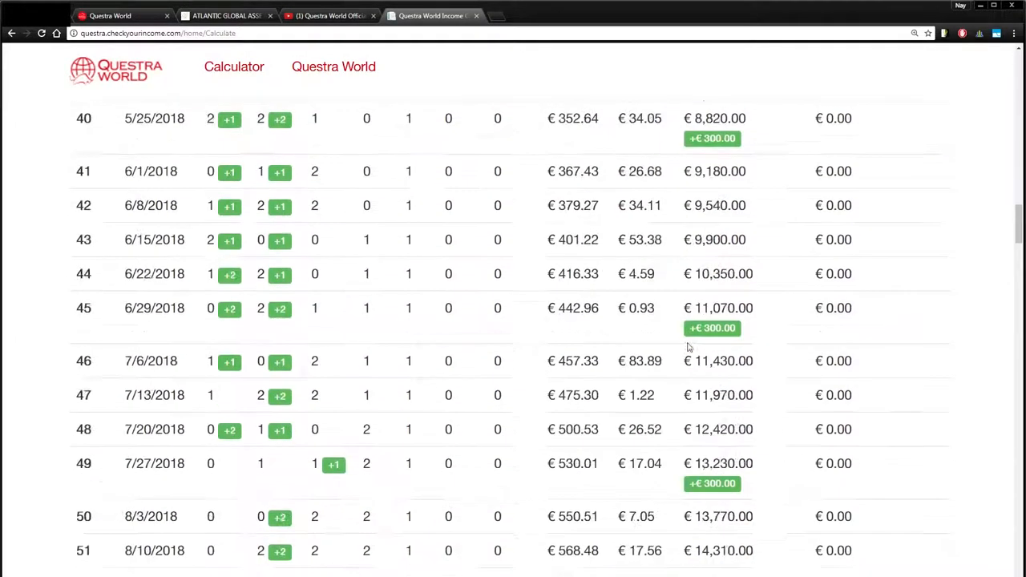
scroll(down, 3)
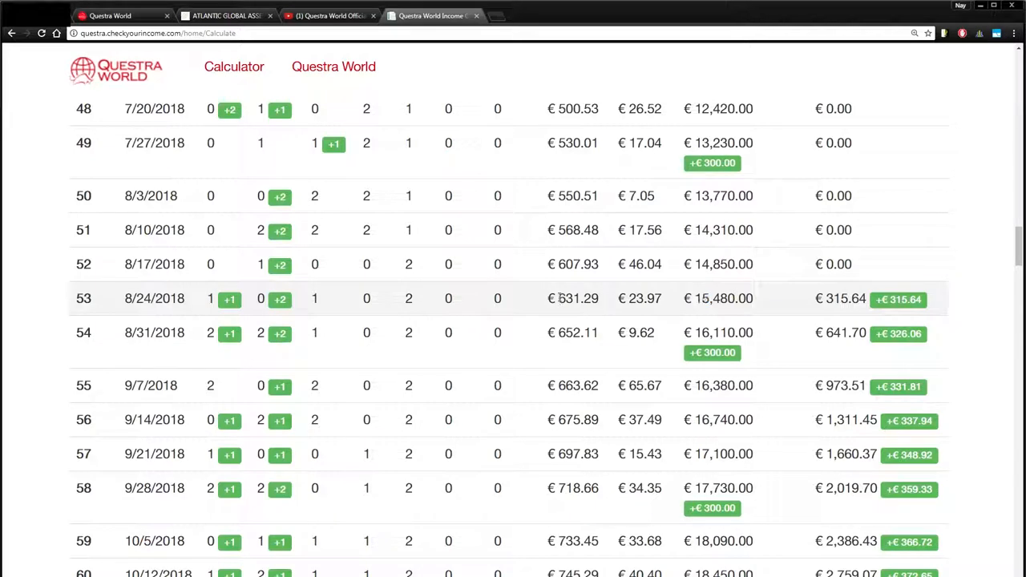
double_click(566, 298)
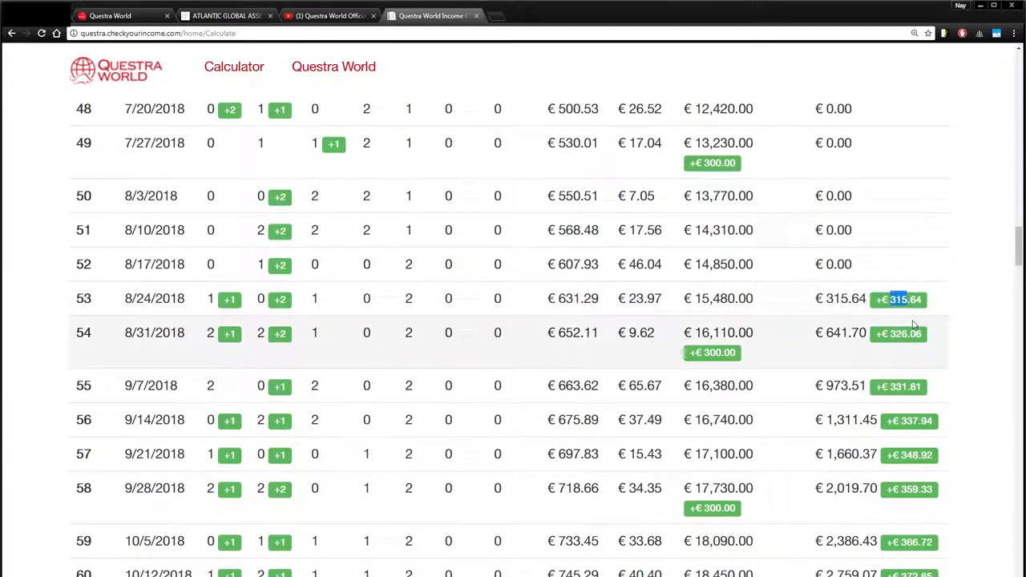
scroll(down, 3)
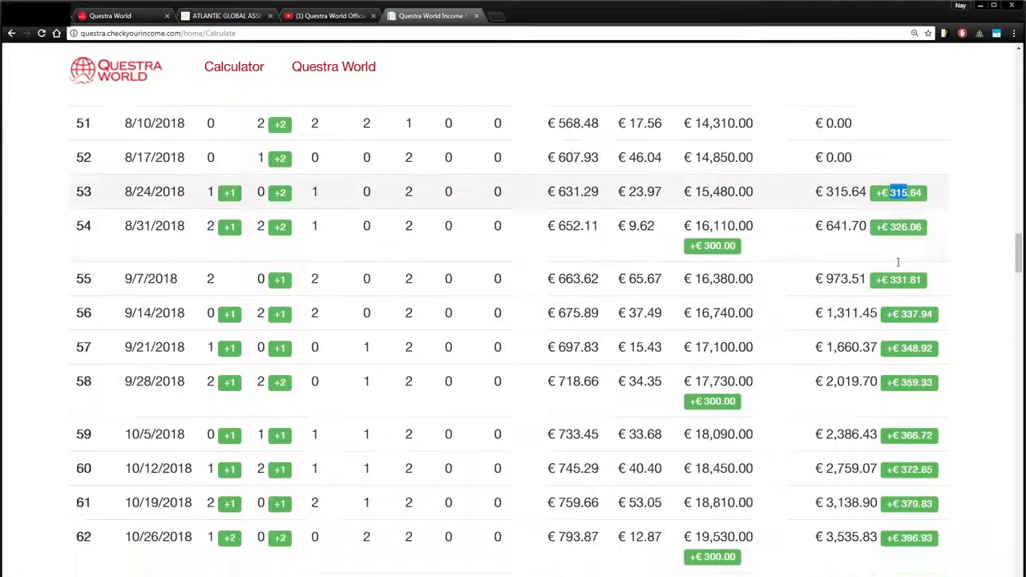
mouse_move(894, 184)
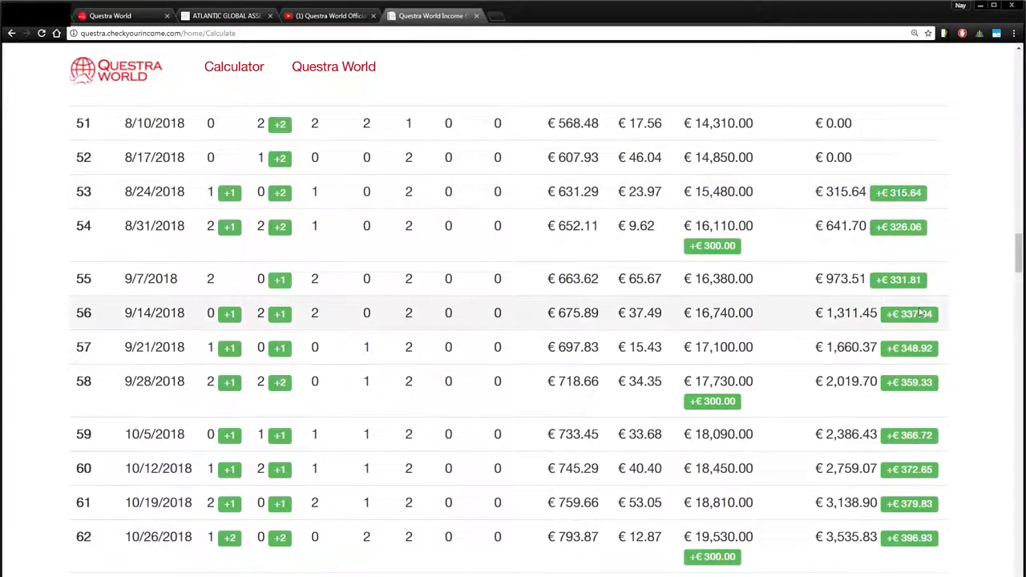
mouse_move(580, 301)
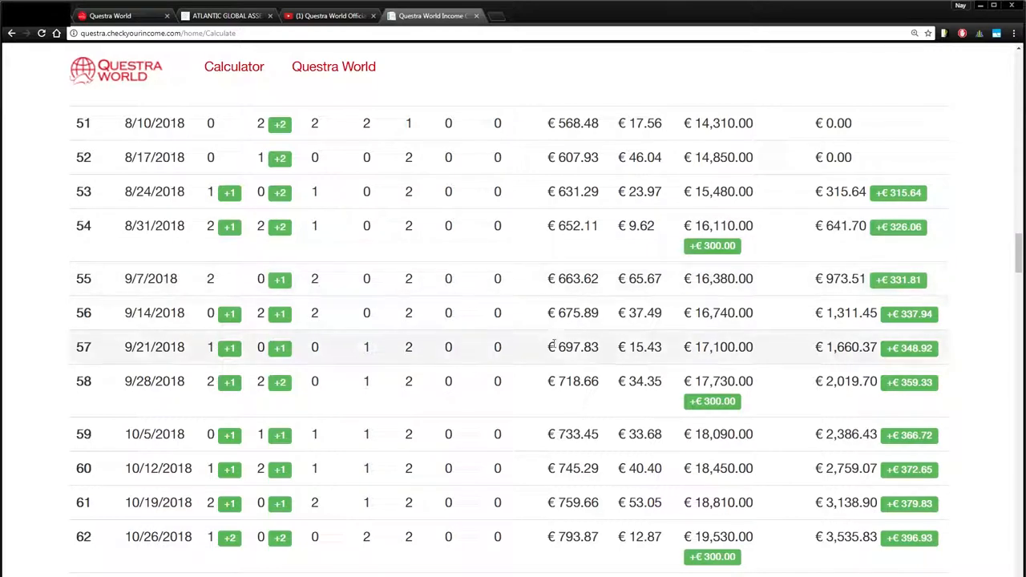
scroll(down, 3)
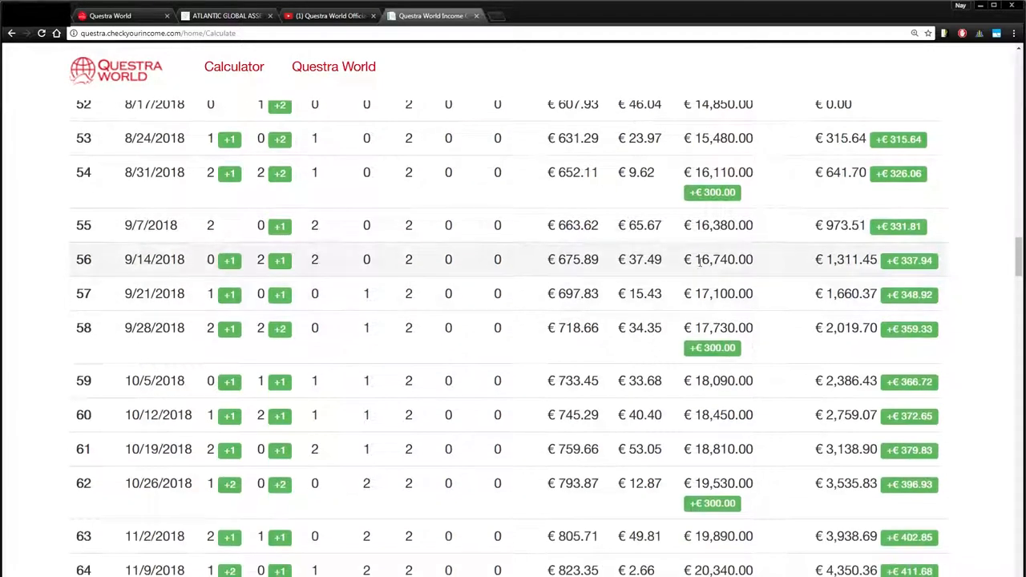
scroll(down, 3)
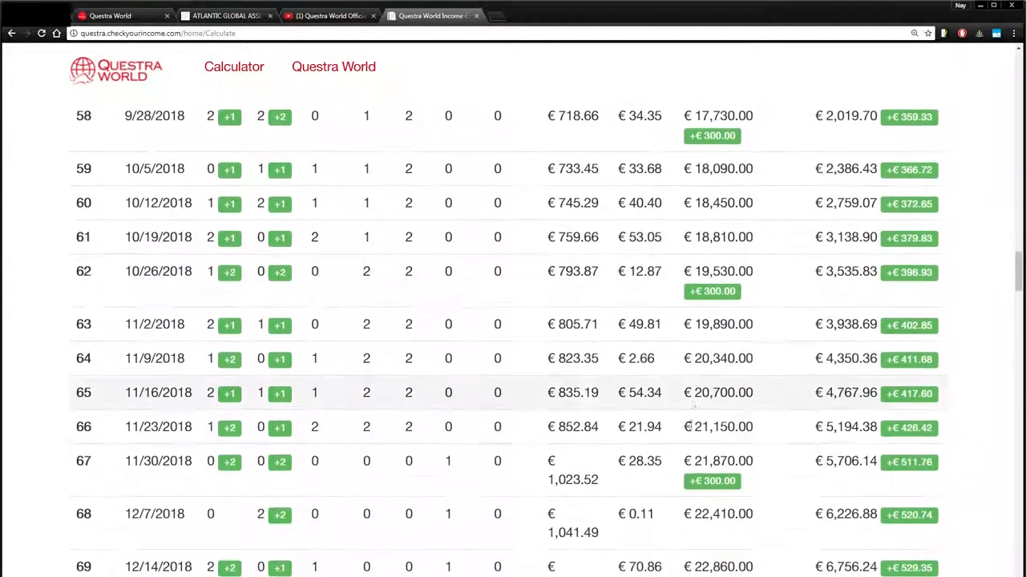
scroll(down, 3)
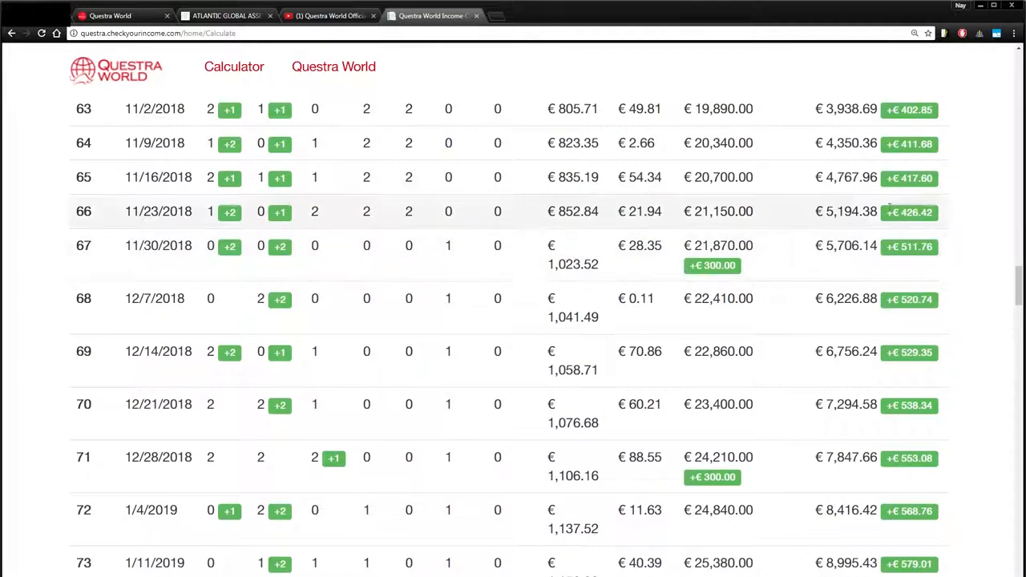
double_click(917, 247)
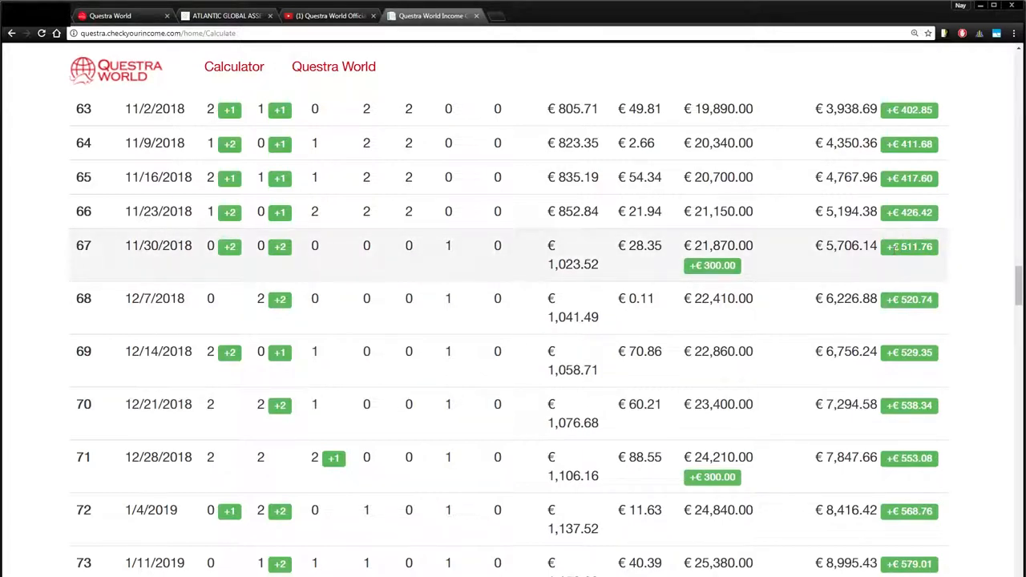
scroll(down, 3)
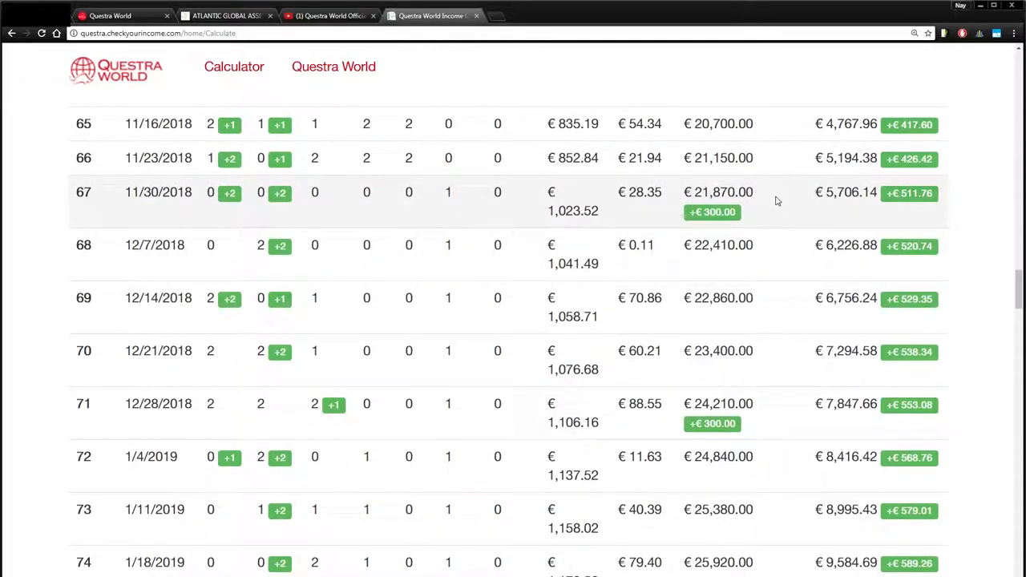
scroll(down, 3)
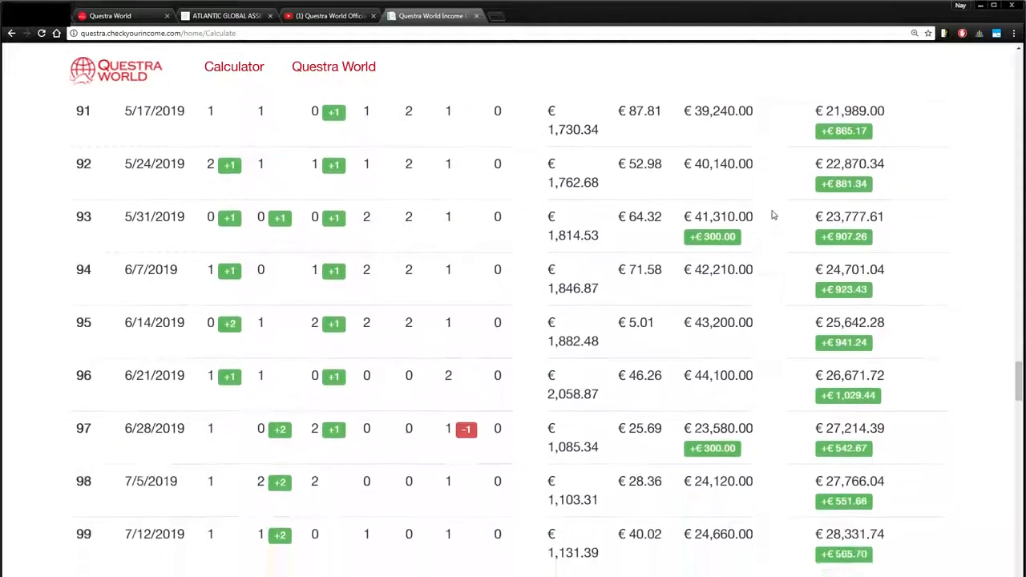
scroll(down, 3)
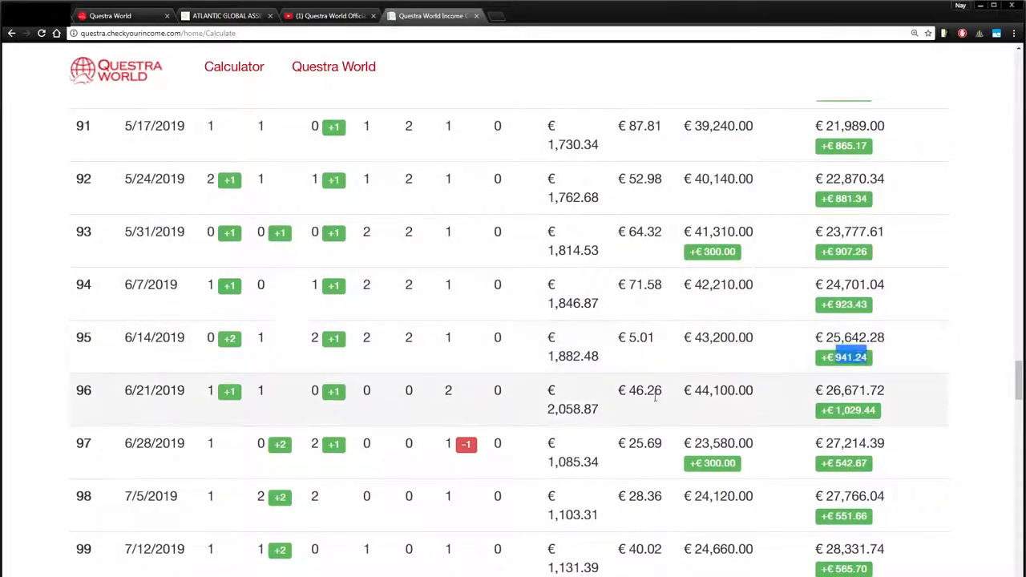
mouse_move(911, 407)
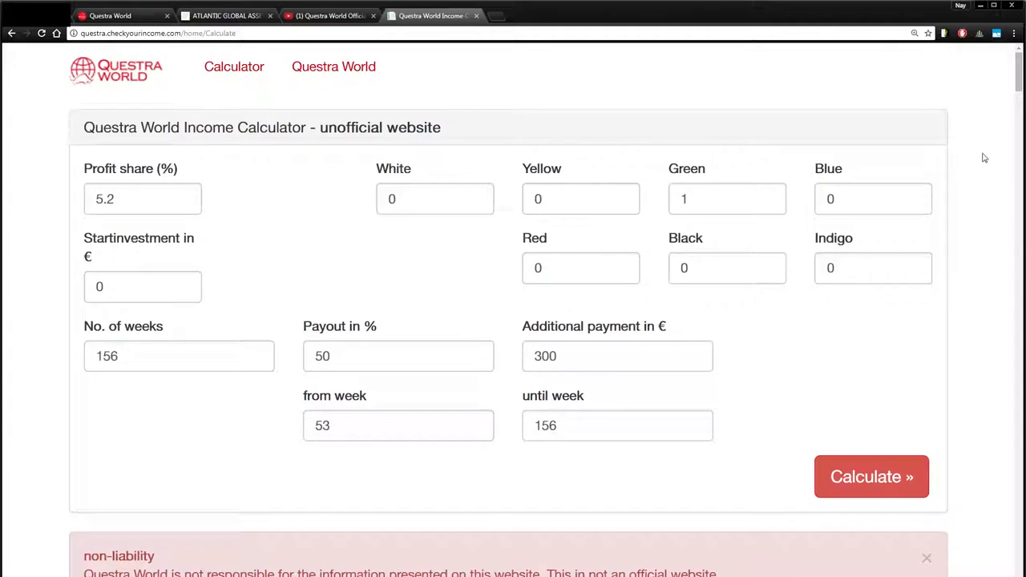
mouse_move(965, 151)
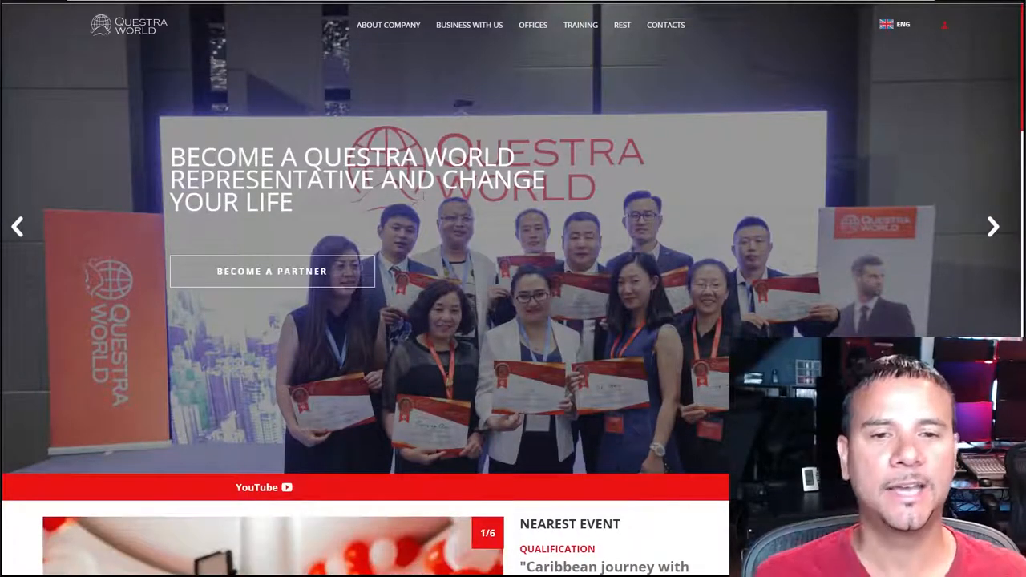
scroll(down, 3)
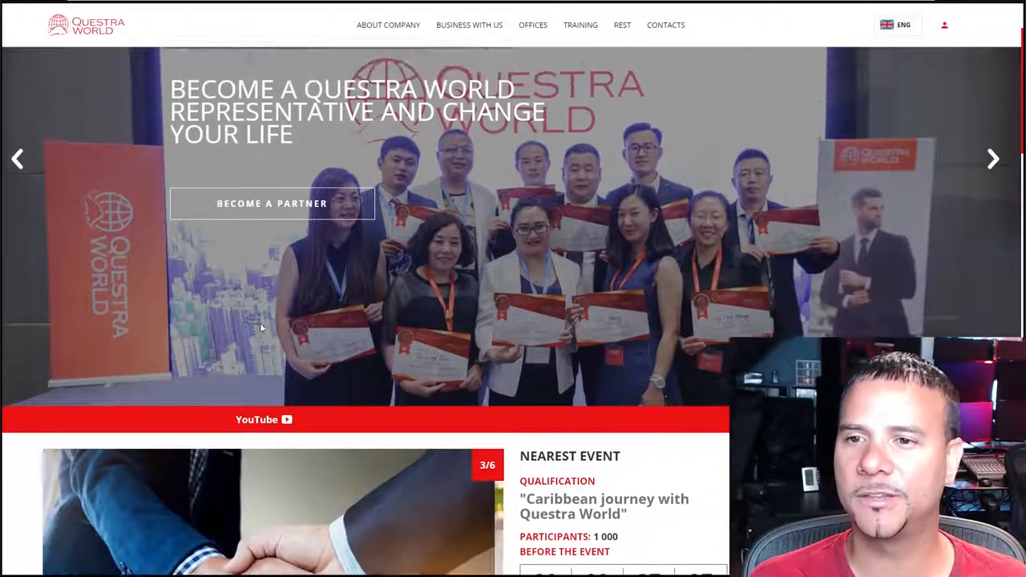
scroll(down, 3)
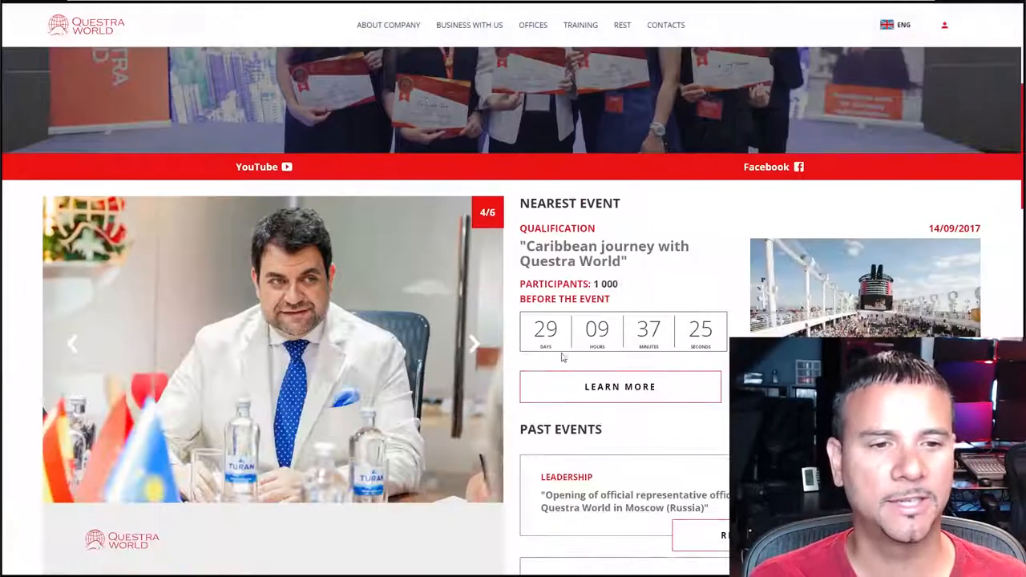
scroll(down, 3)
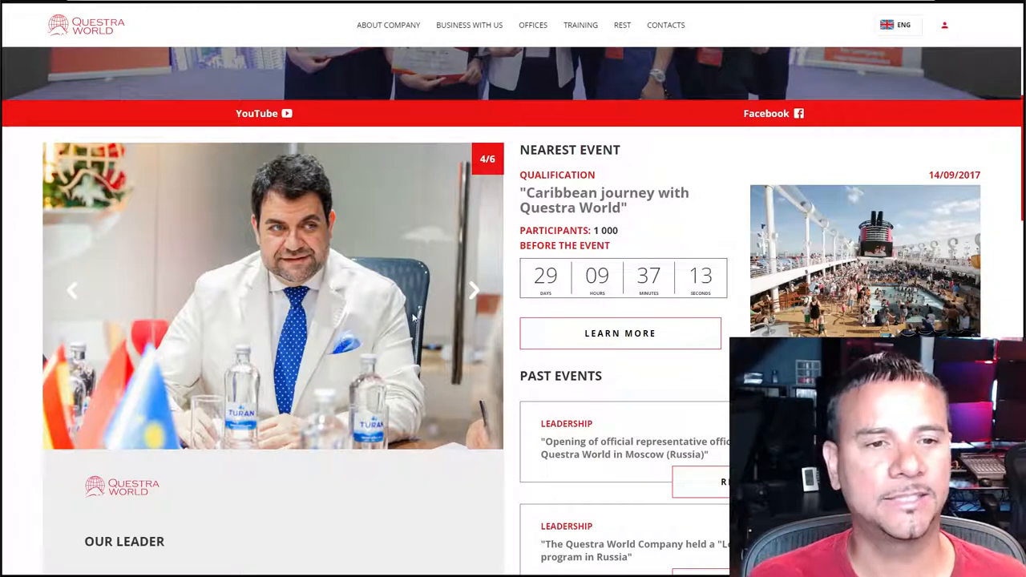
scroll(down, 3)
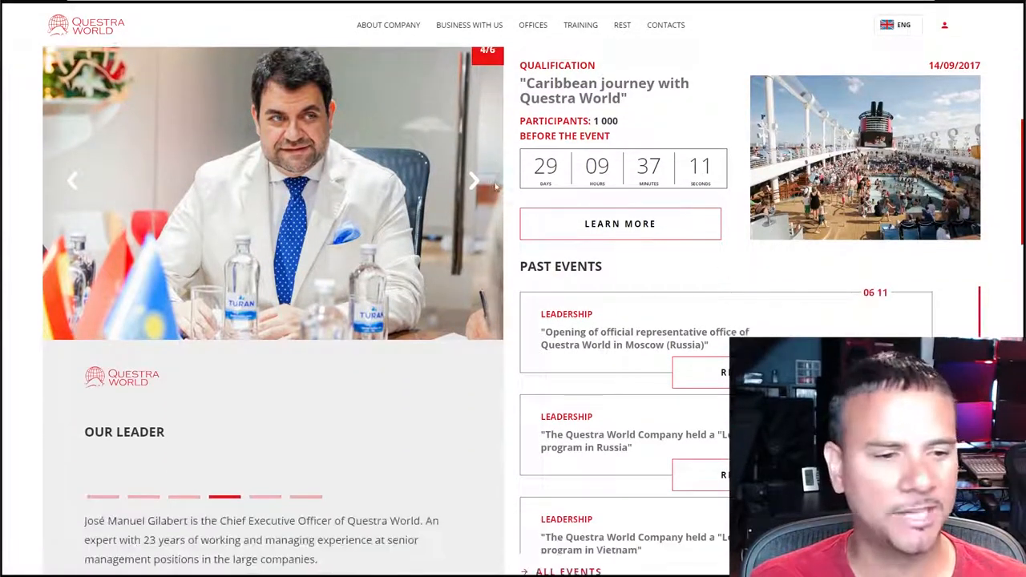
scroll(down, 3)
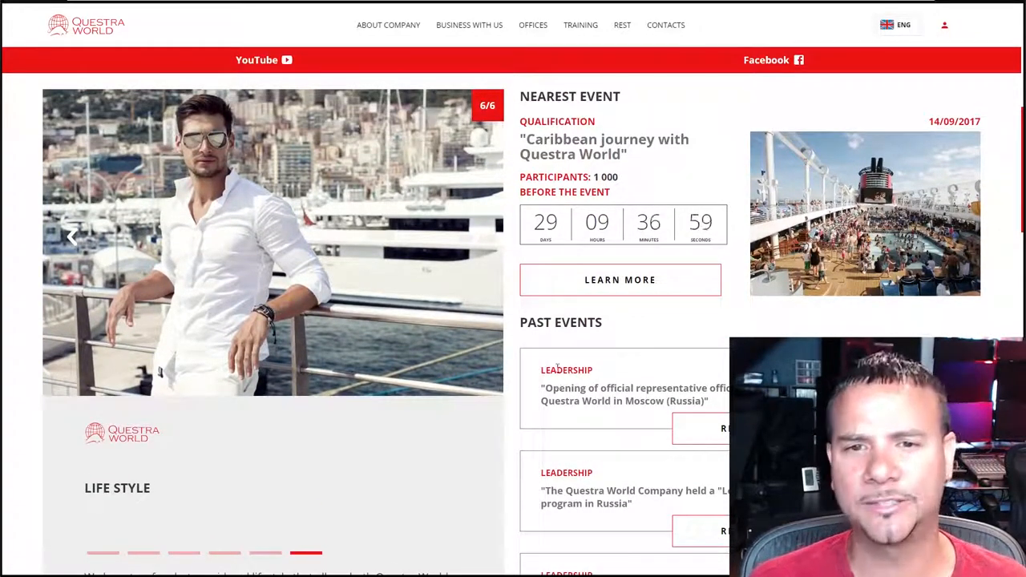
scroll(down, 3)
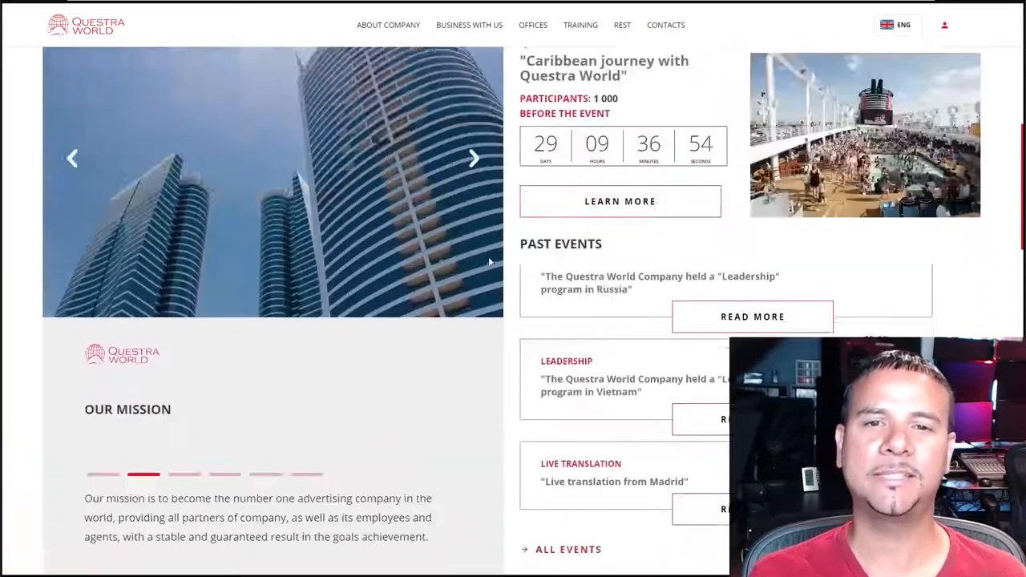
scroll(up, 3)
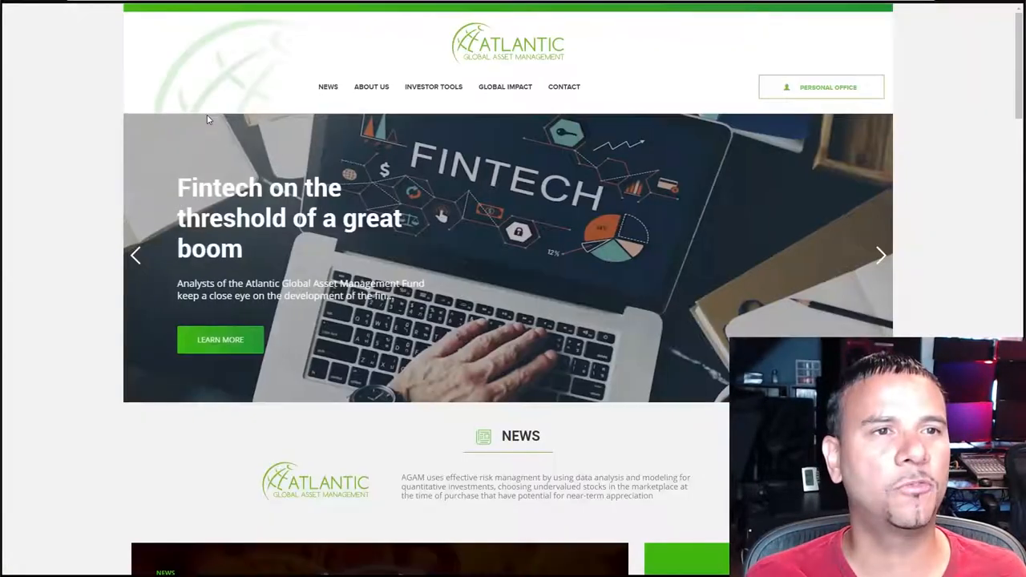
mouse_move(90, 202)
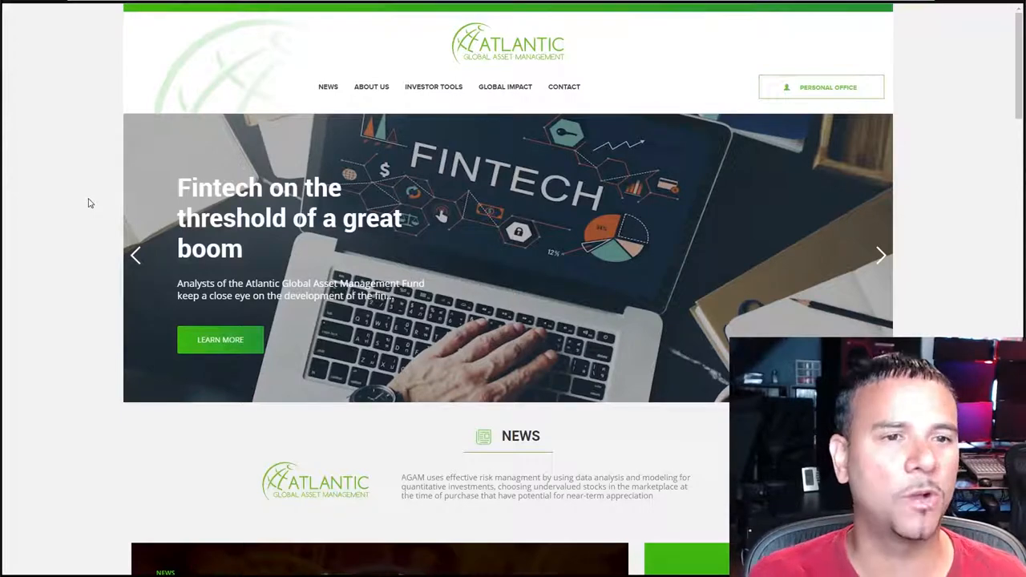
scroll(down, 3)
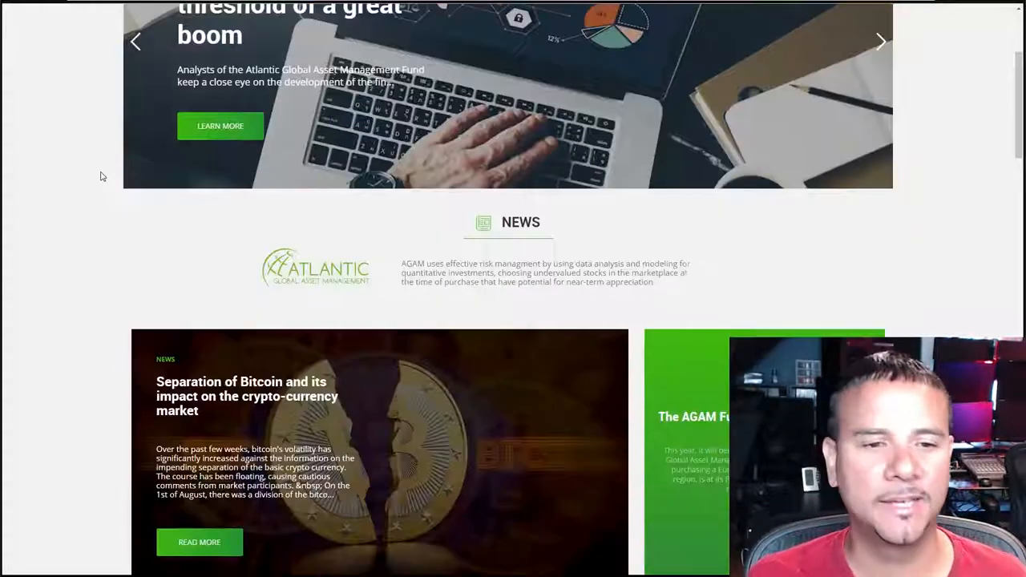
scroll(down, 3)
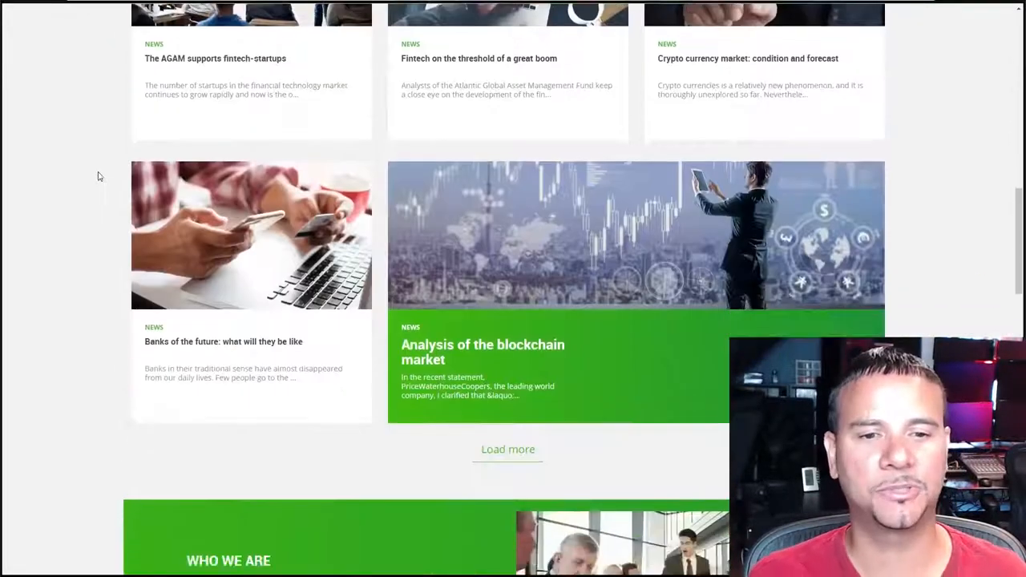
scroll(down, 3)
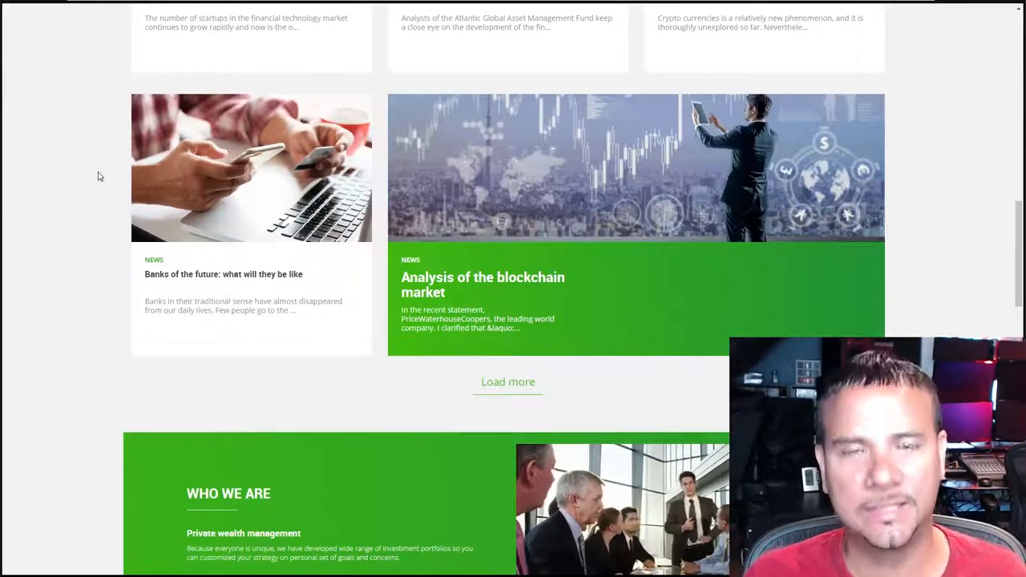
scroll(down, 3)
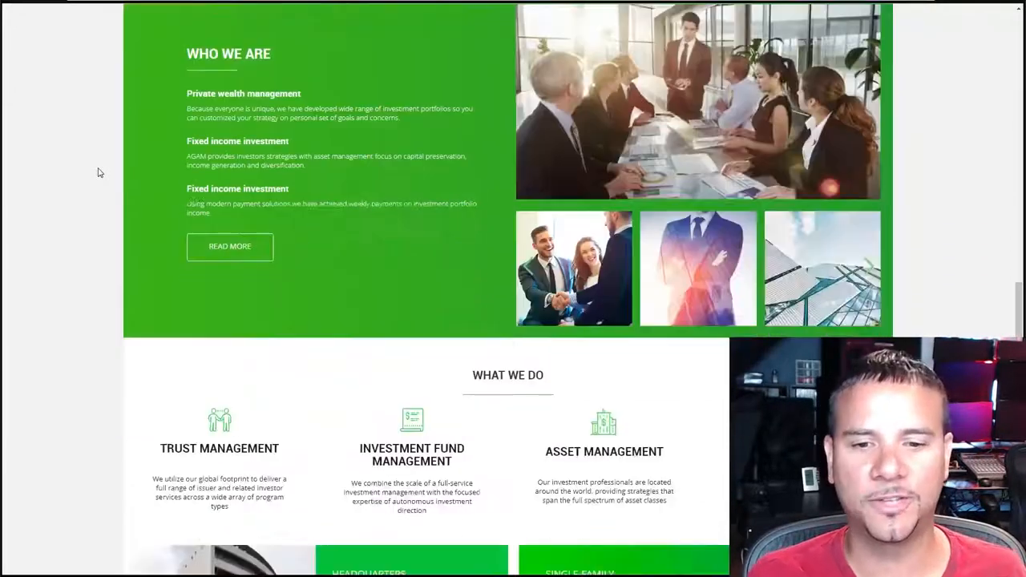
scroll(down, 3)
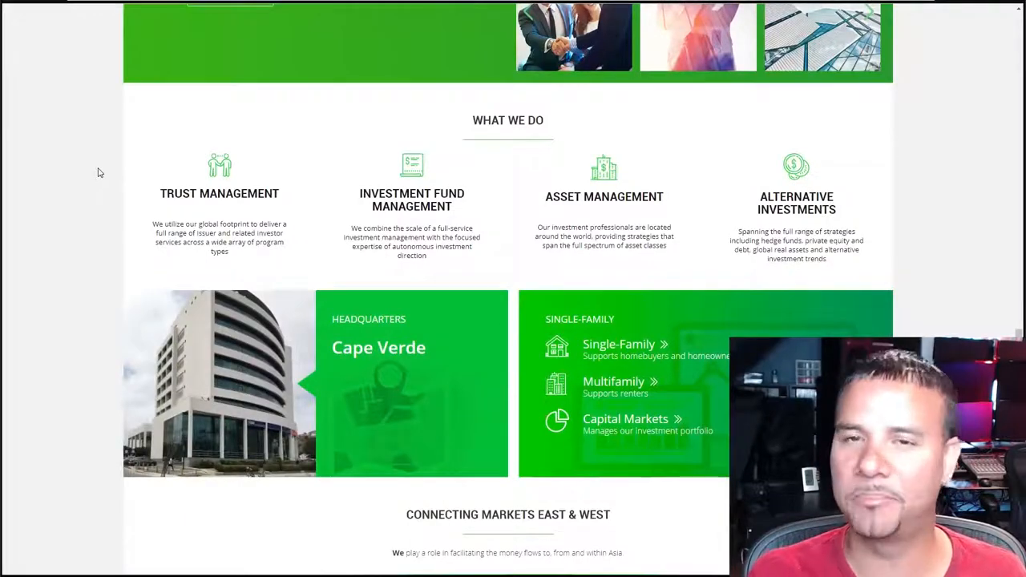
scroll(down, 3)
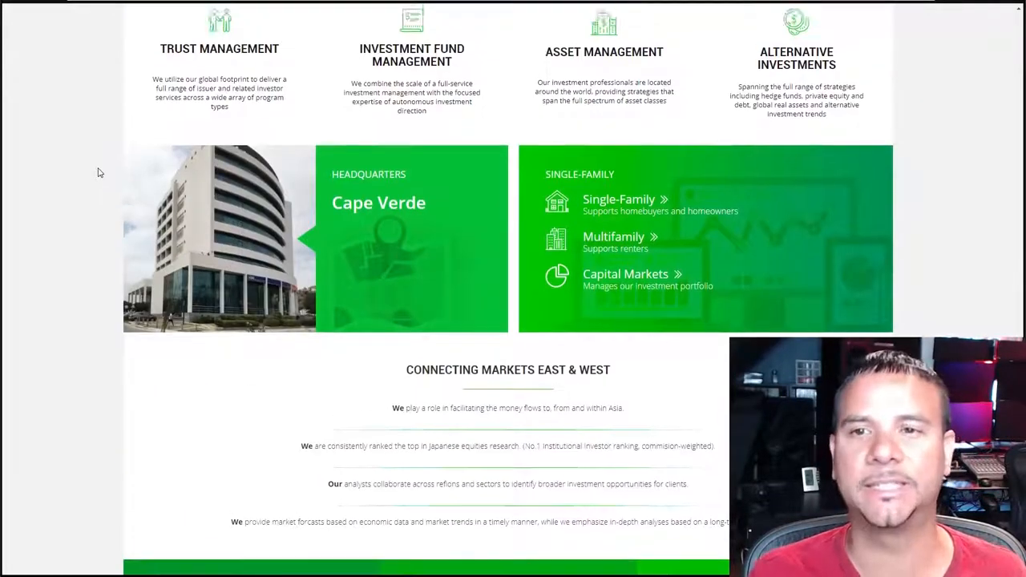
scroll(down, 3)
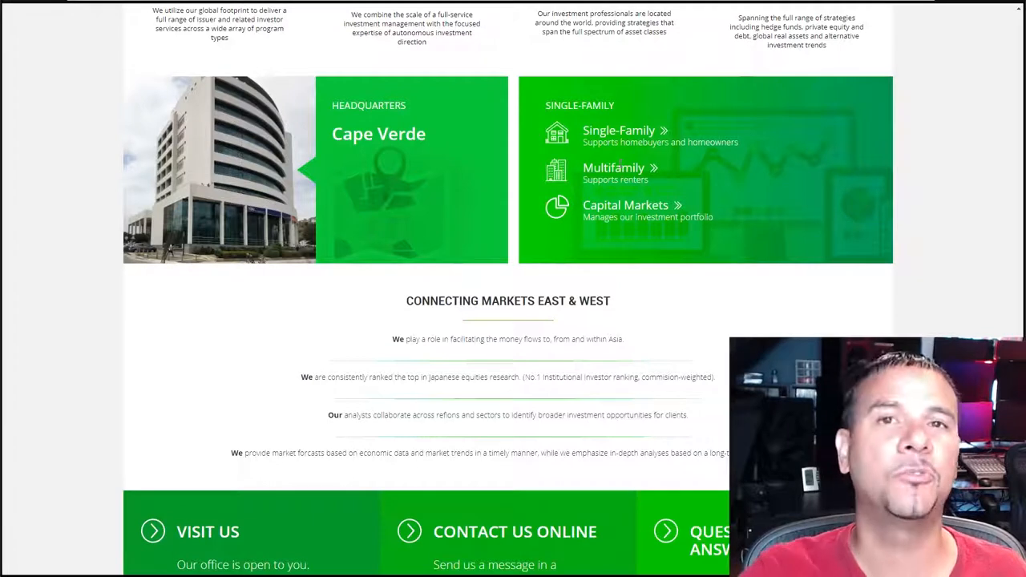
scroll(up, 3)
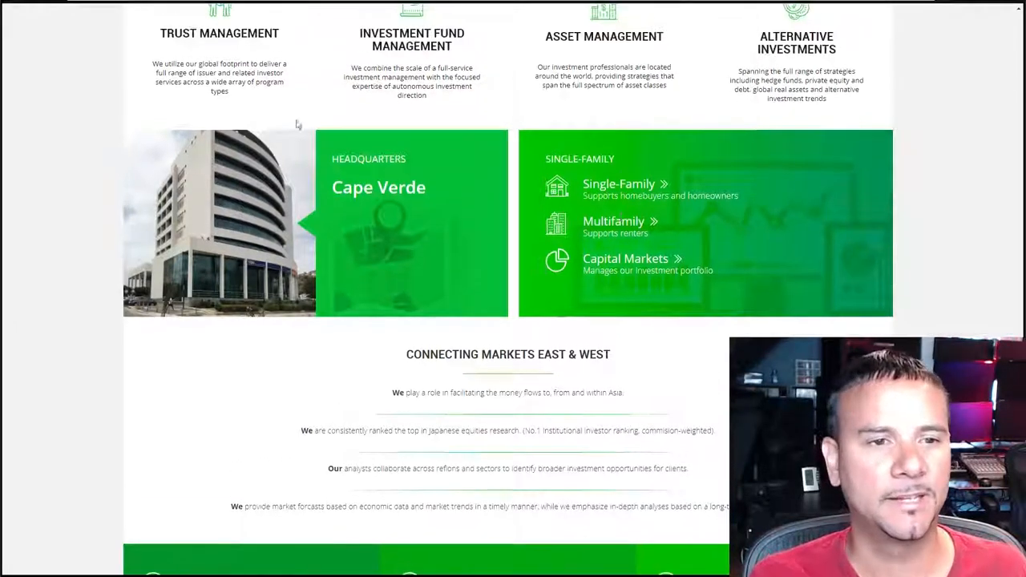
scroll(down, 3)
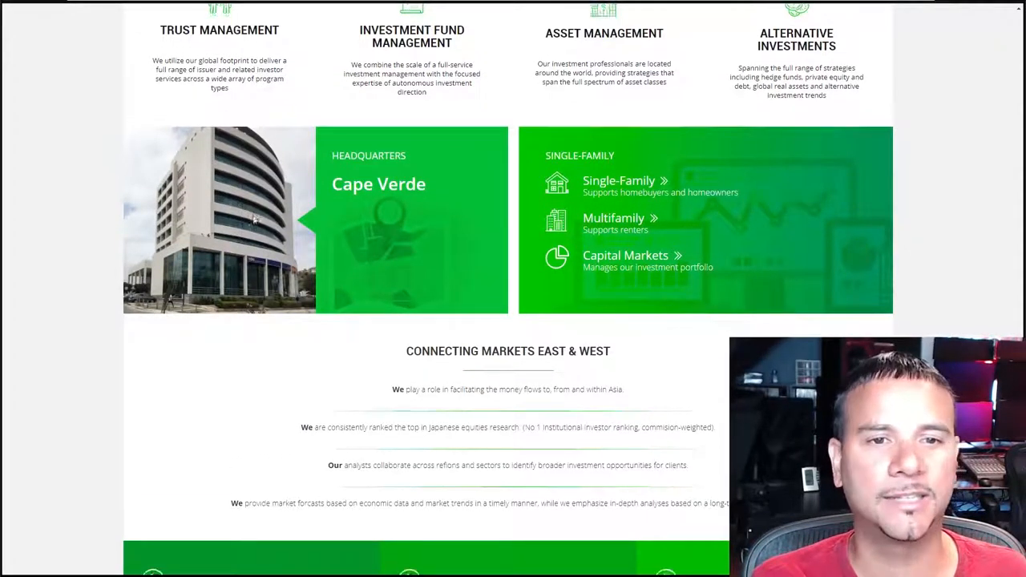
scroll(down, 3)
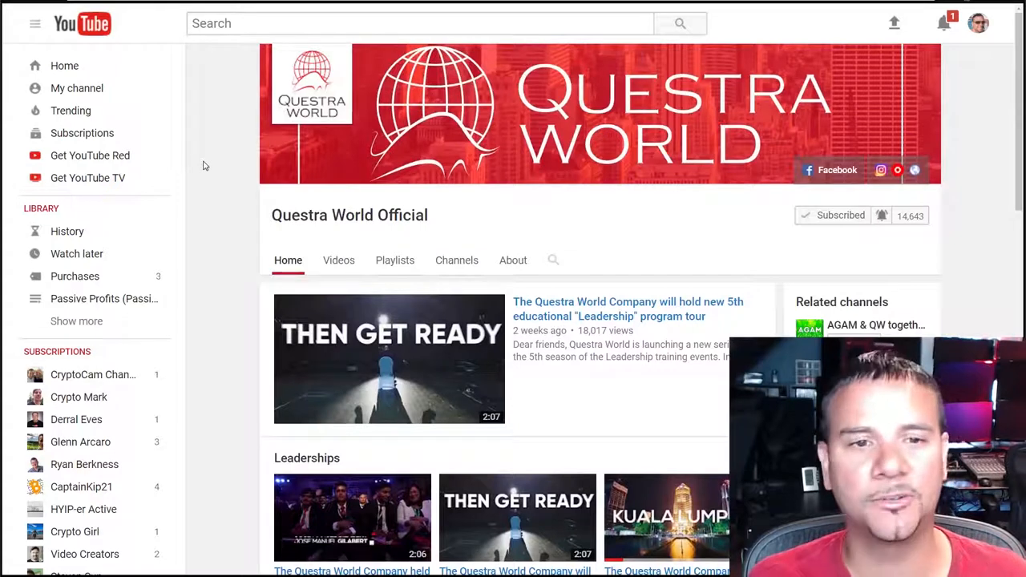
Scroll the Questra World Official channel and advance the Leaderships shelf to later videos.
scroll(down, 3)
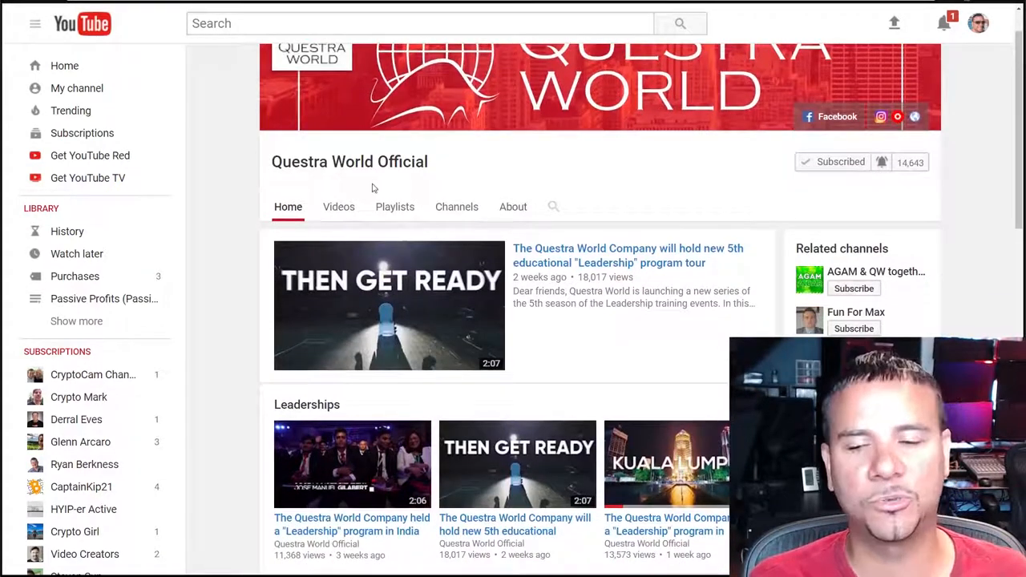
scroll(down, 3)
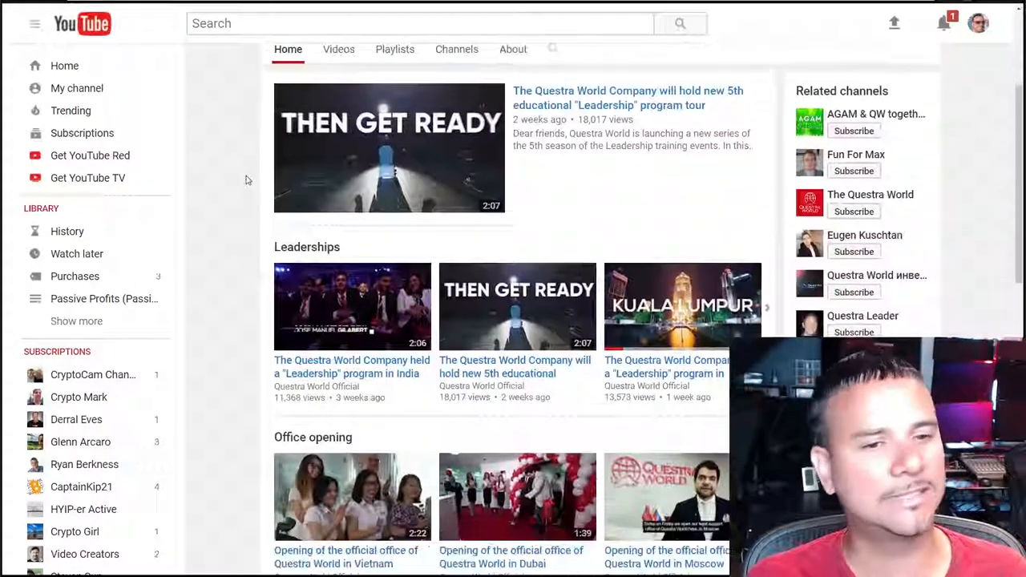
scroll(down, 3)
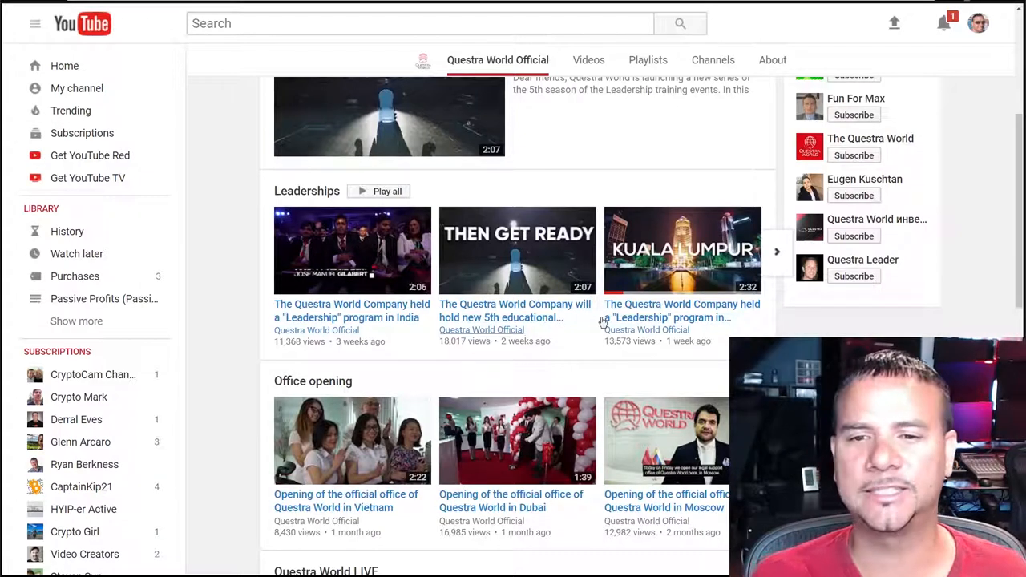
click(776, 250)
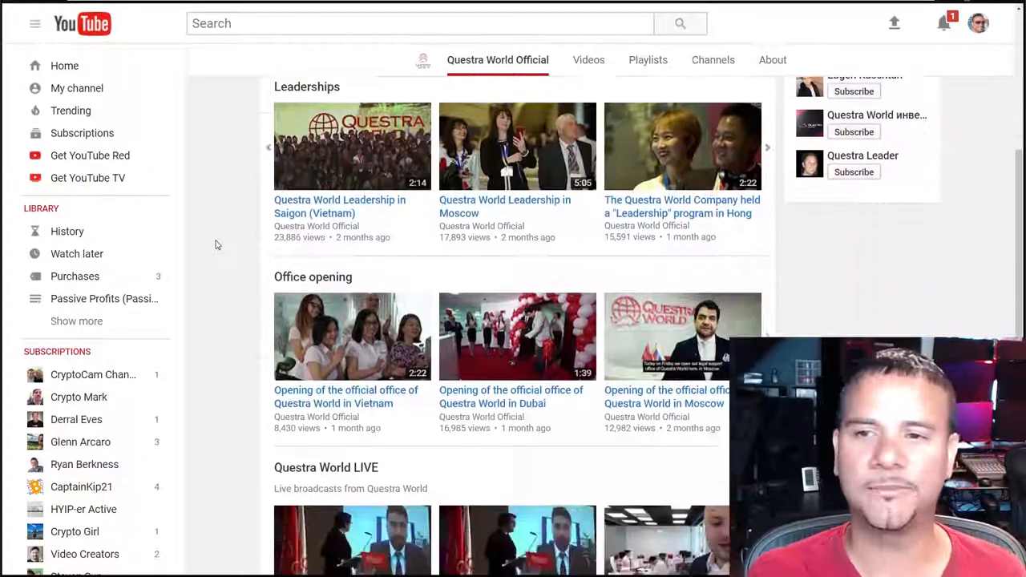
scroll(down, 3)
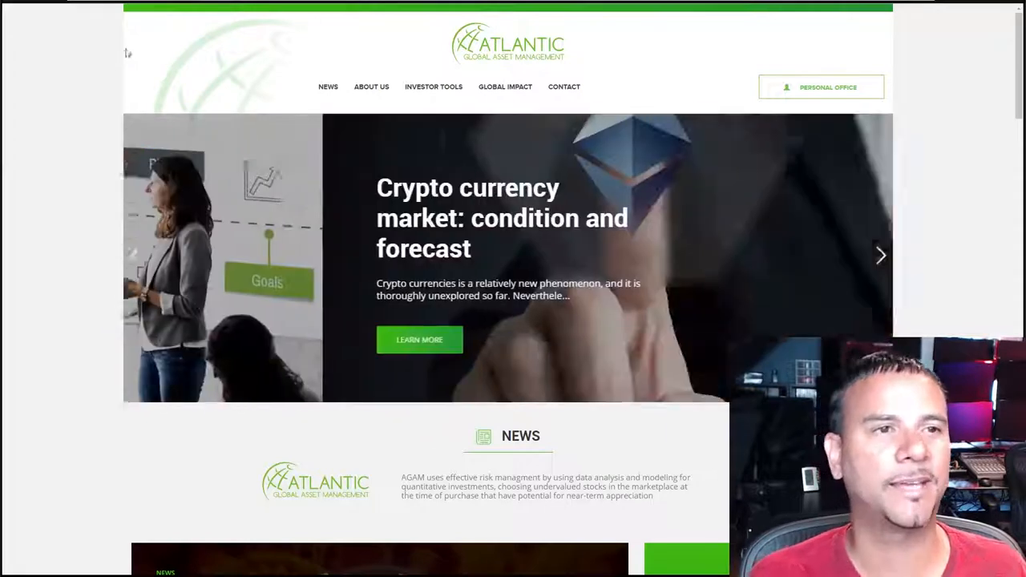
click(820, 87)
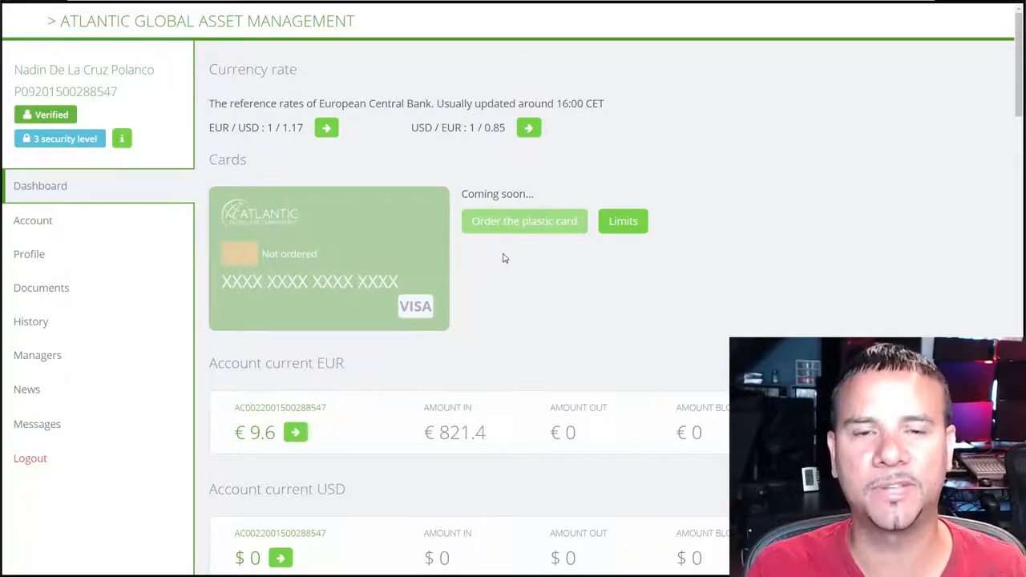
scroll(down, 3)
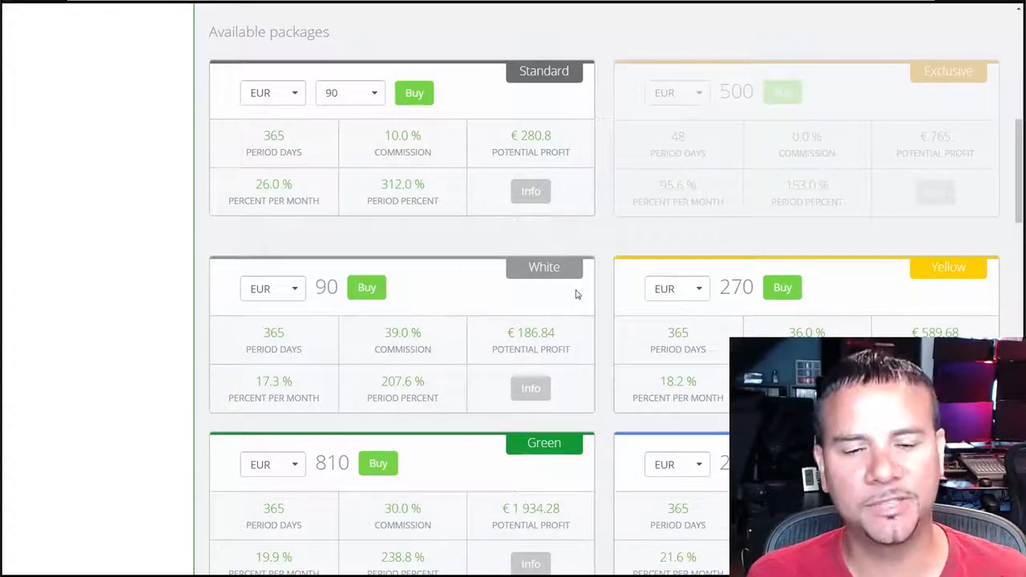
scroll(down, 3)
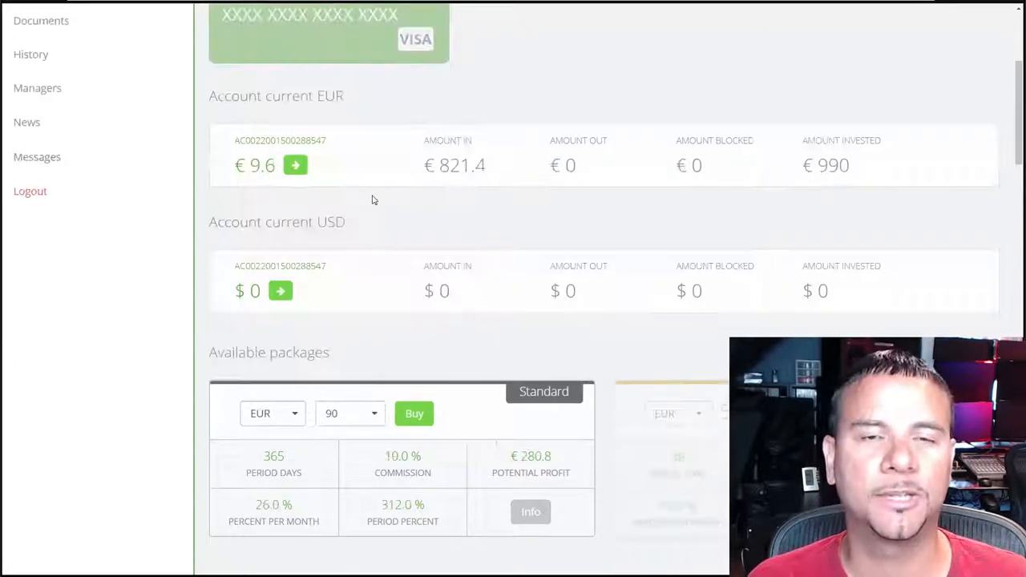
scroll(down, 3)
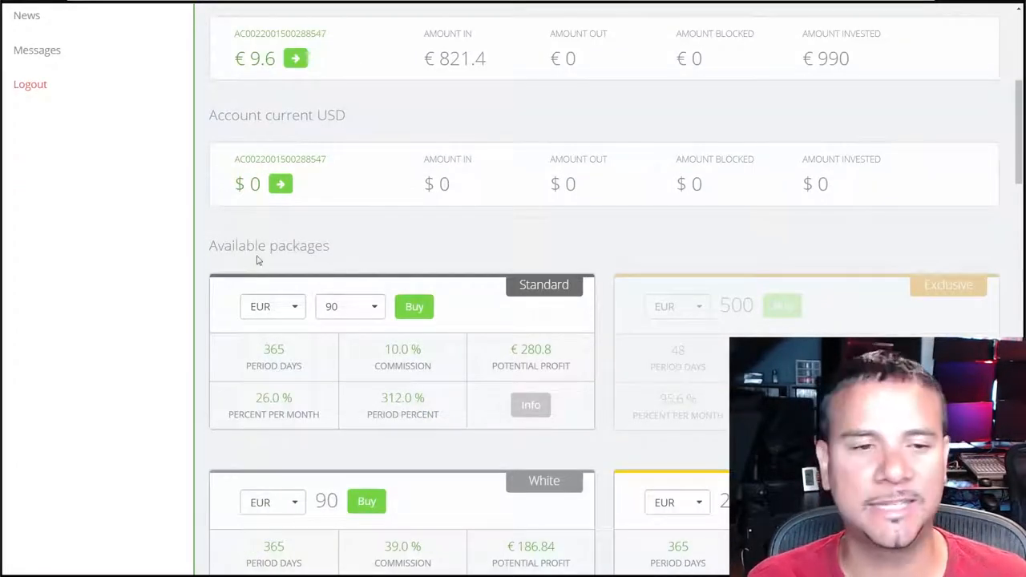
scroll(down, 3)
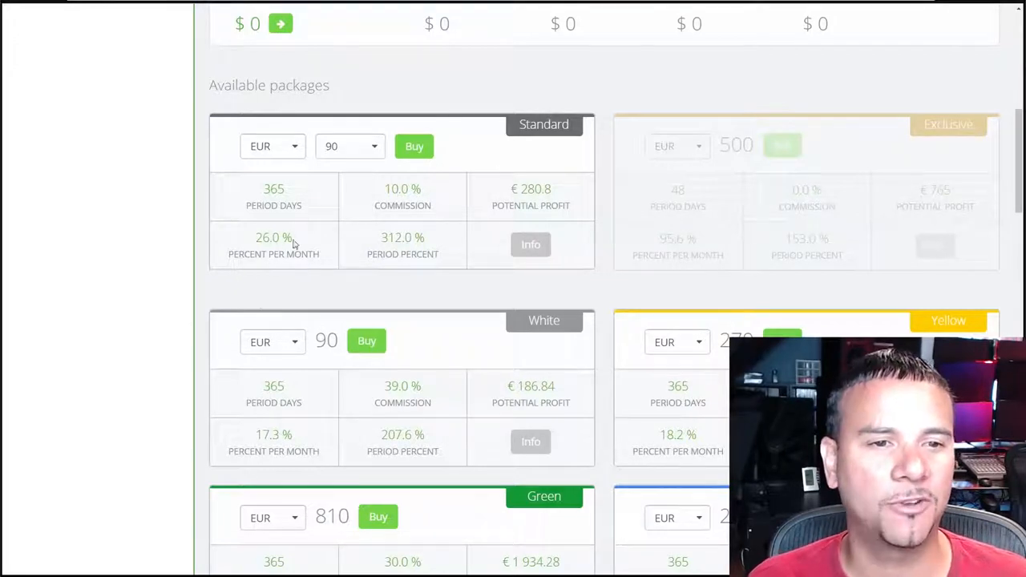
mouse_move(359, 184)
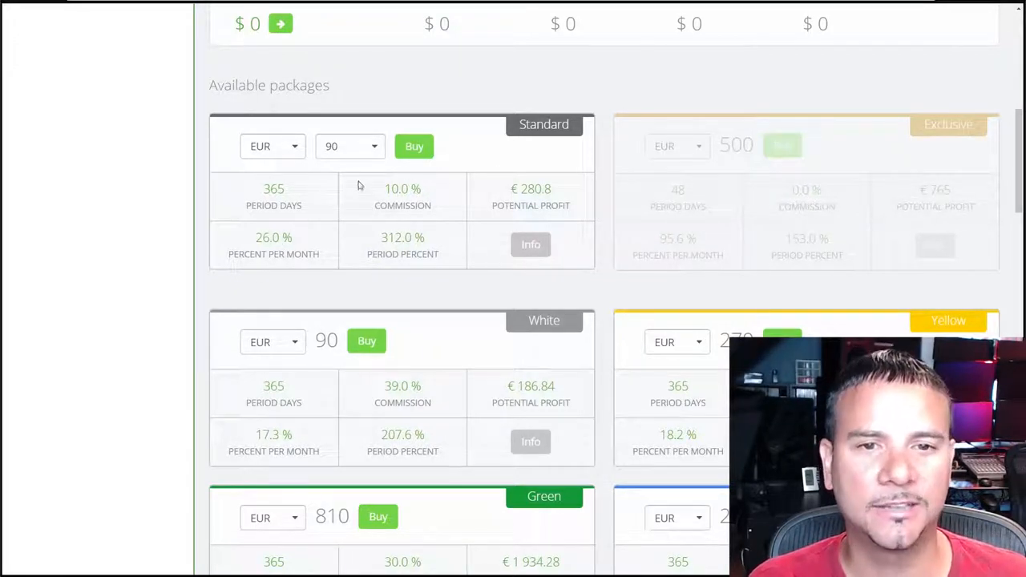
double_click(263, 237)
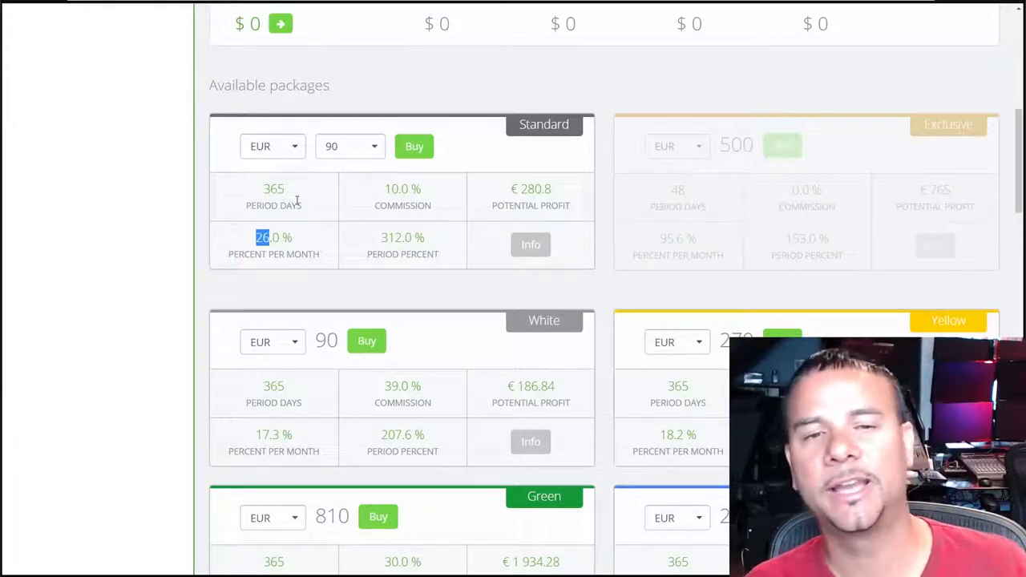
scroll(down, 3)
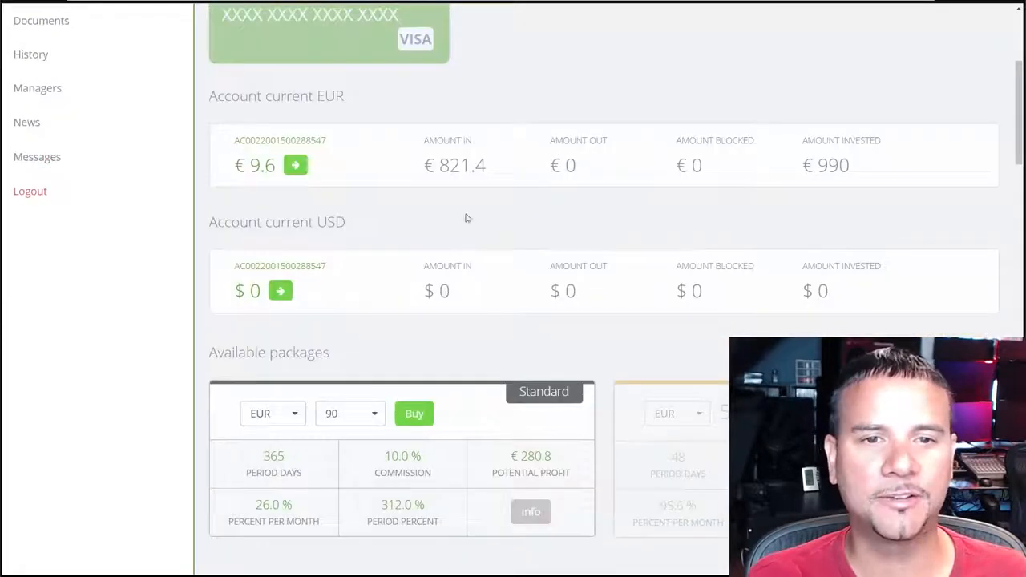
scroll(down, 3)
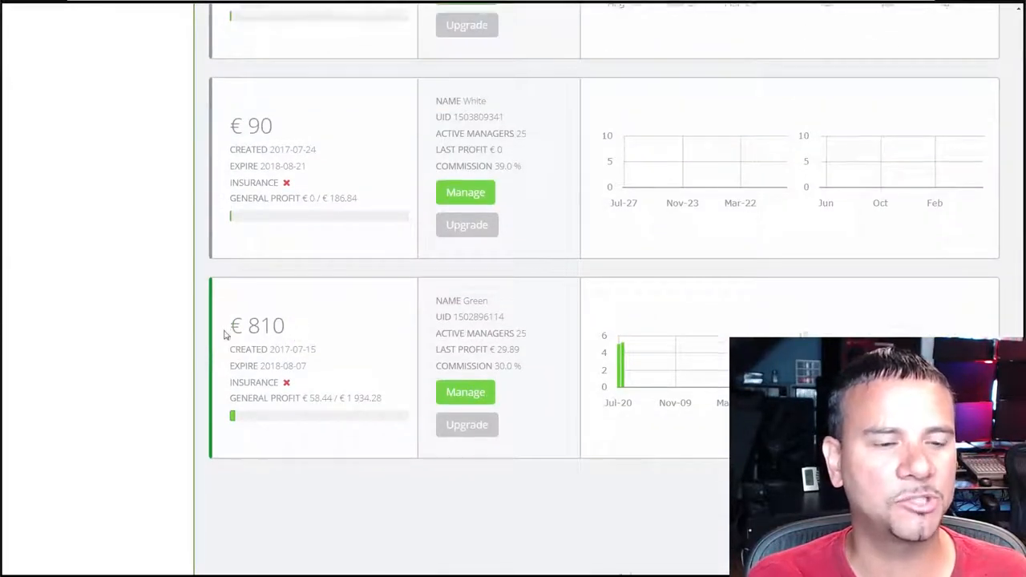
scroll(down, 3)
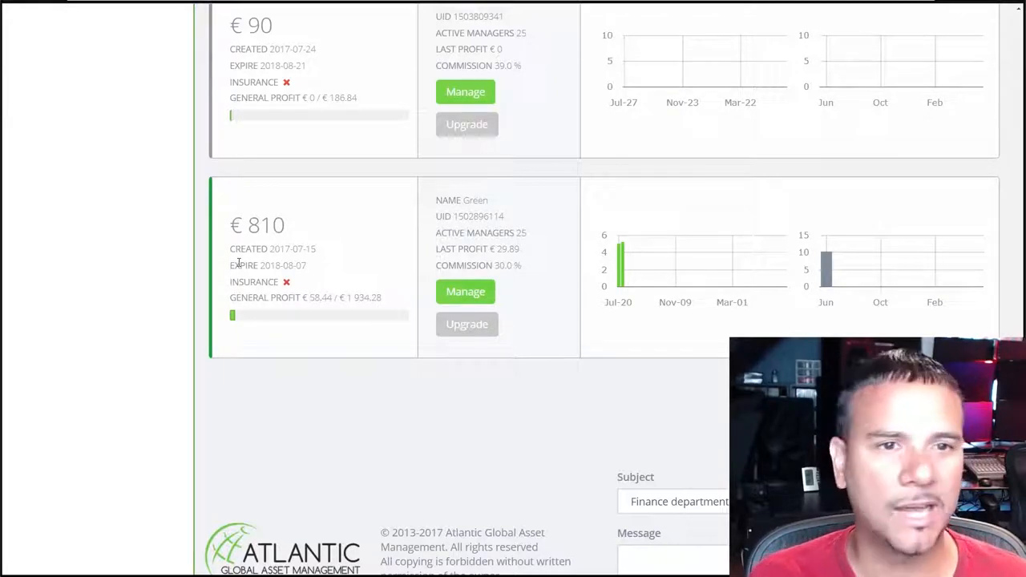
scroll(up, 3)
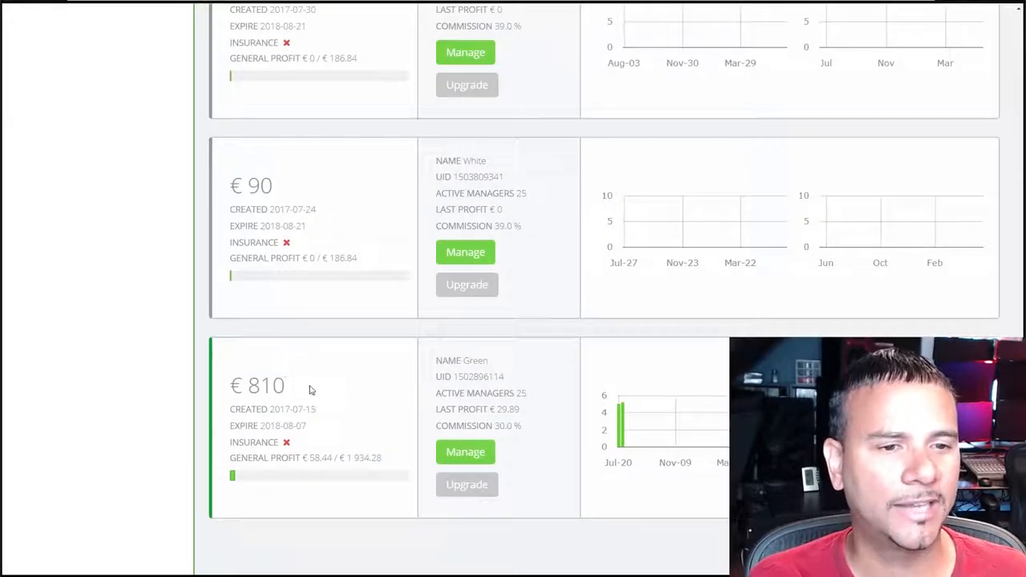
scroll(down, 3)
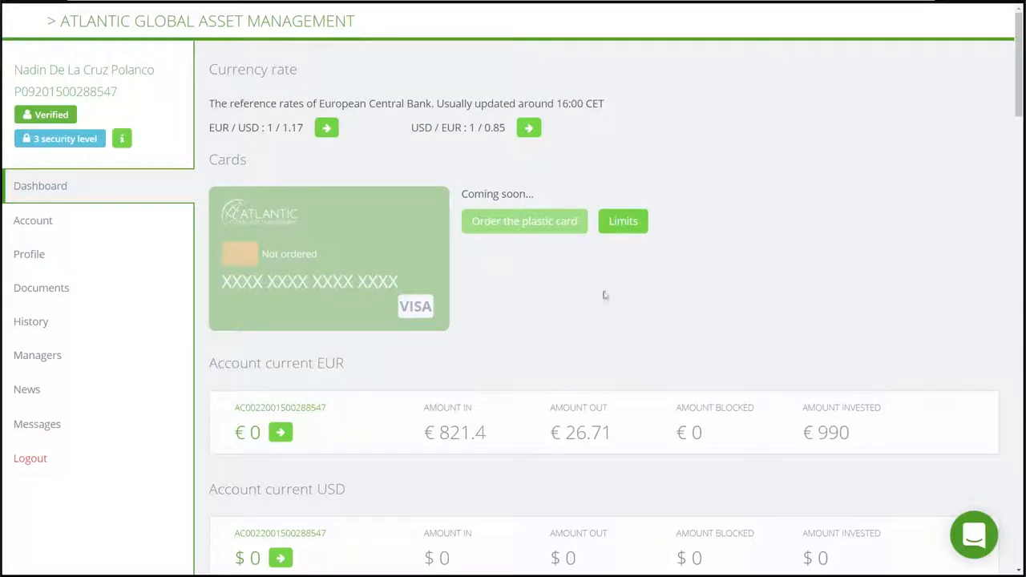
mouse_move(554, 337)
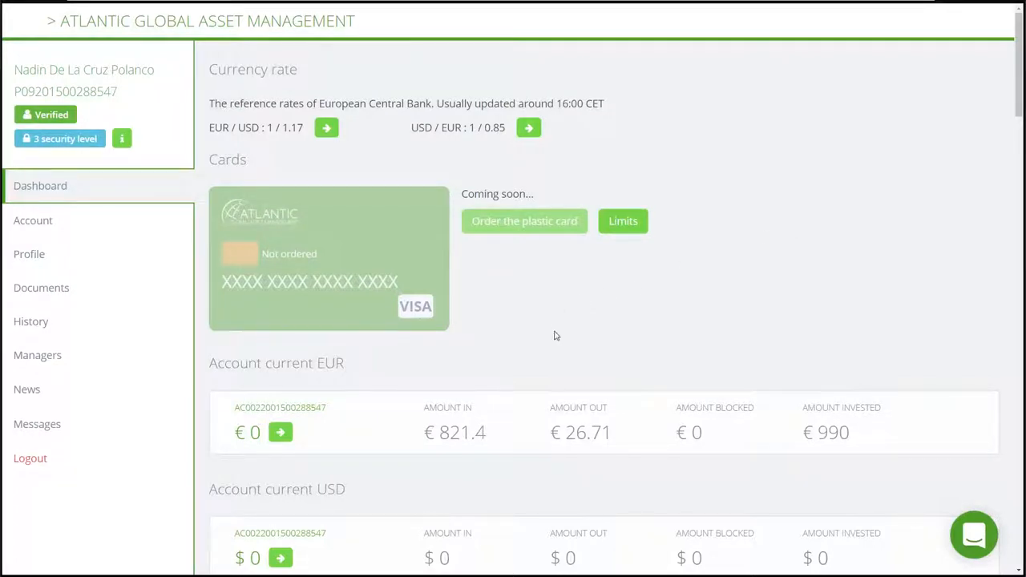
mouse_move(409, 171)
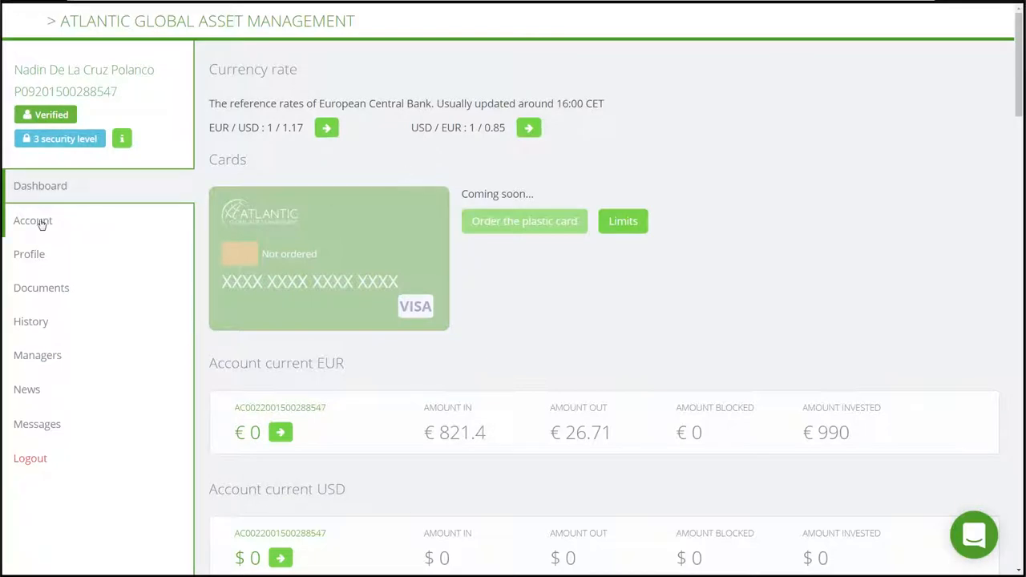
Go to the Account page and list the available operations, keeping Transfer money.
click(32, 221)
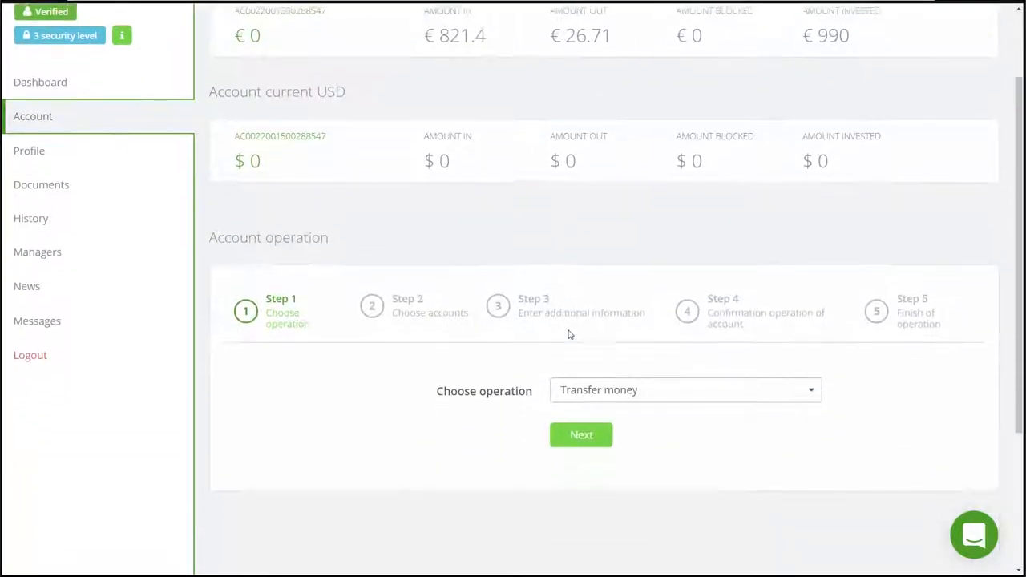
scroll(down, 3)
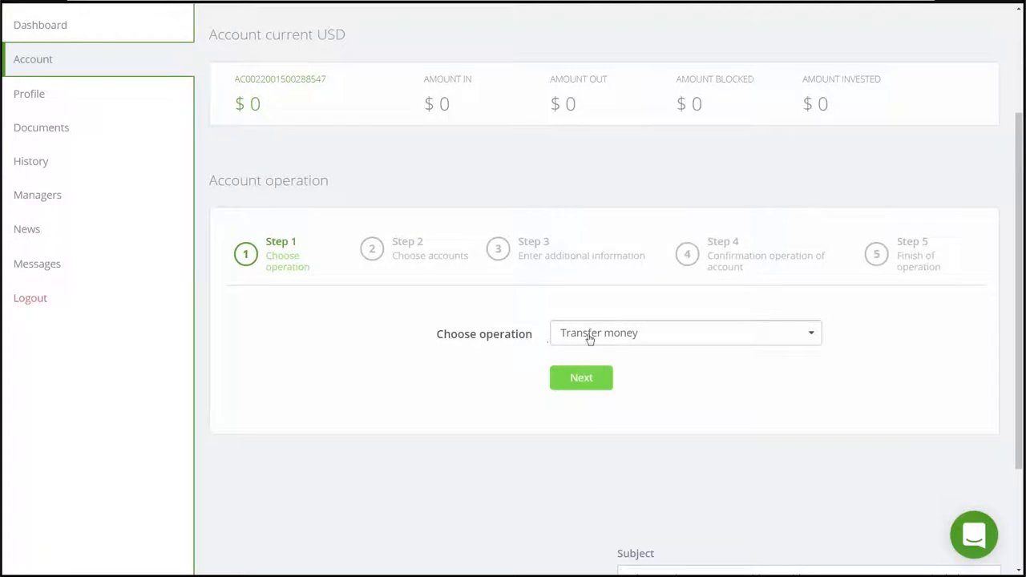
click(682, 332)
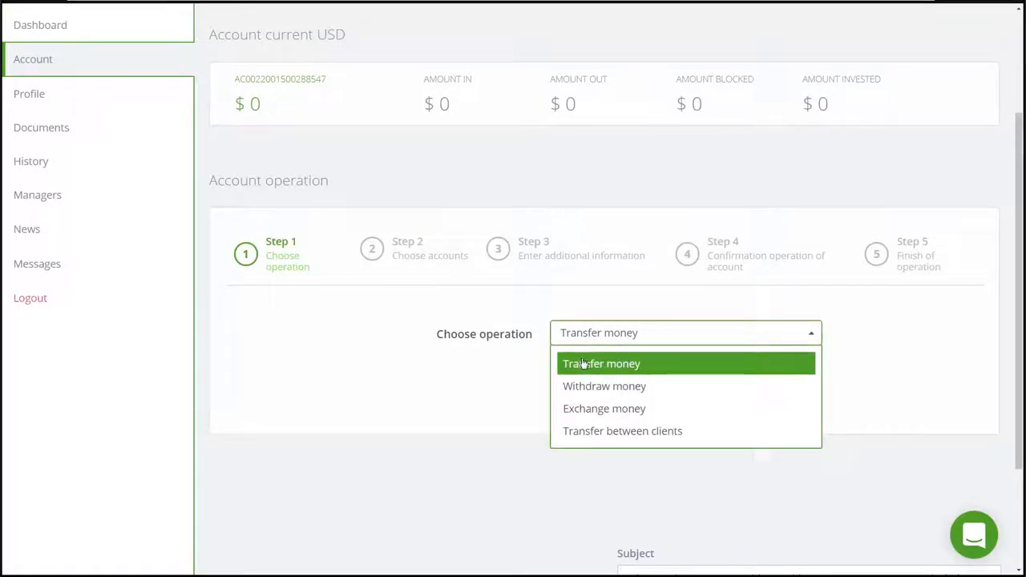
mouse_move(604, 385)
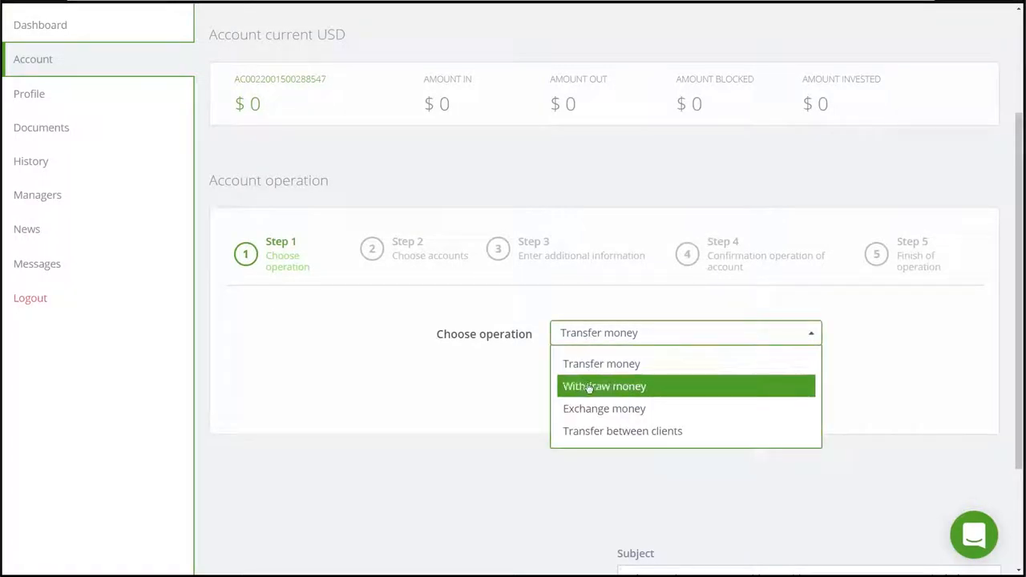
mouse_move(654, 386)
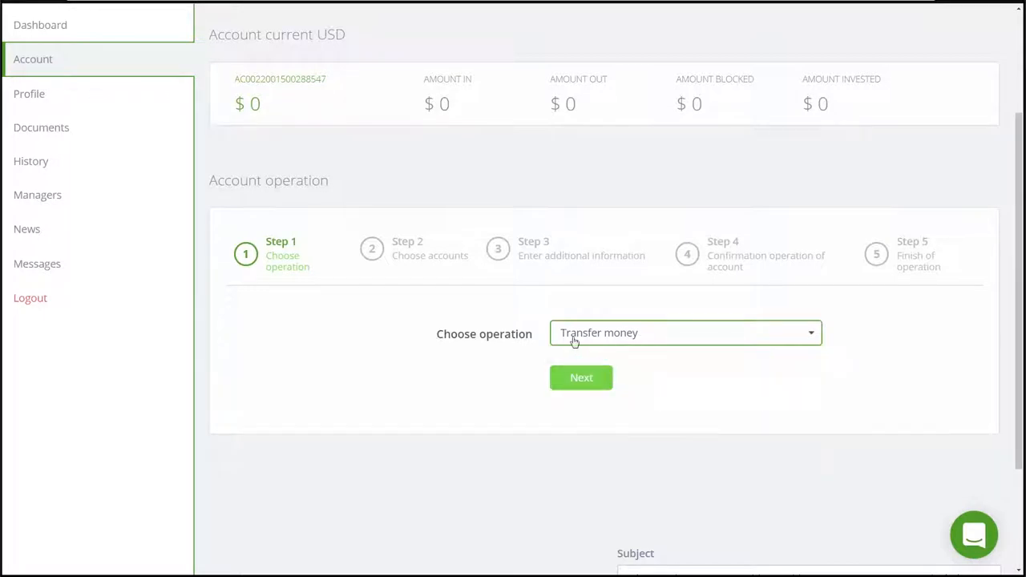
Advance the transfer to Step 2 and scroll past the notice to the account list.
click(580, 378)
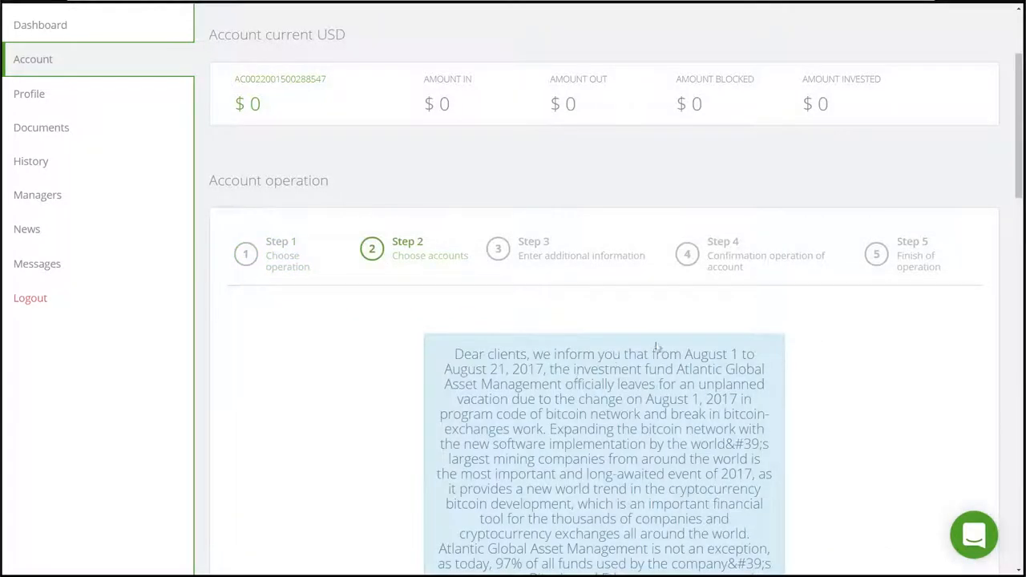
scroll(down, 3)
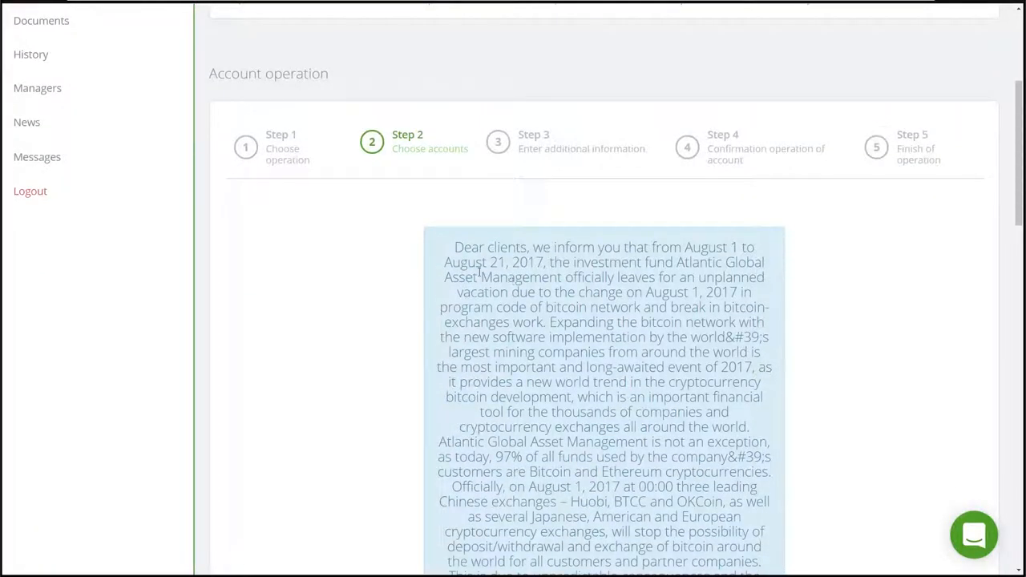
scroll(down, 3)
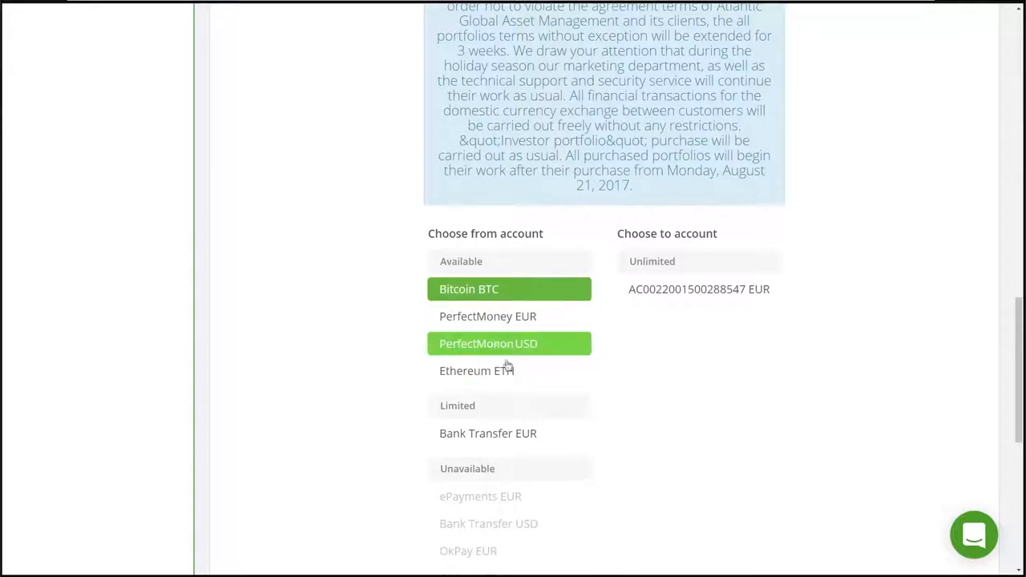
Try PerfectMoney USD, PerfectMoney EUR and Ethereum ETH, then settle on Bitcoin BTC as source.
click(488, 316)
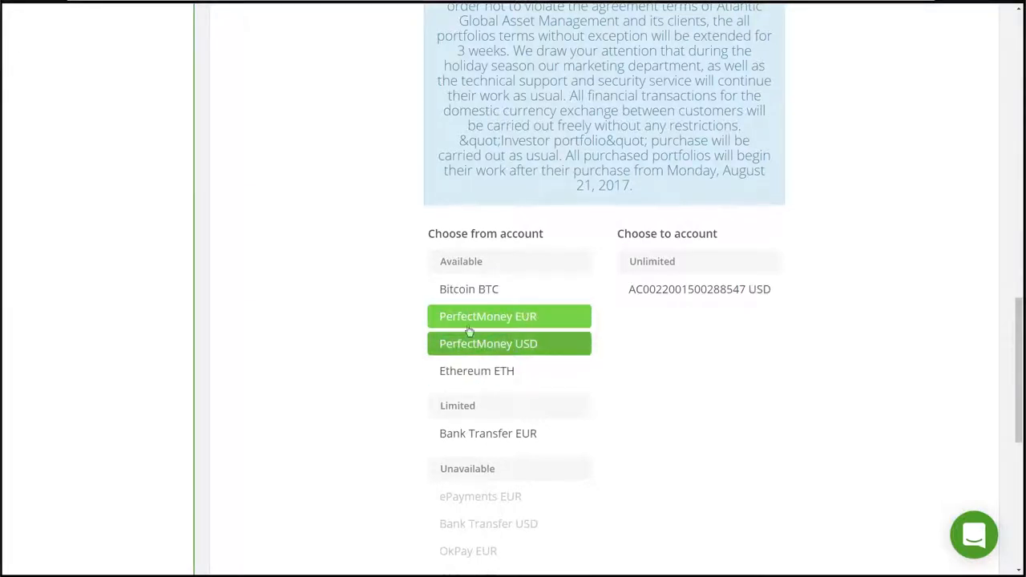
click(468, 289)
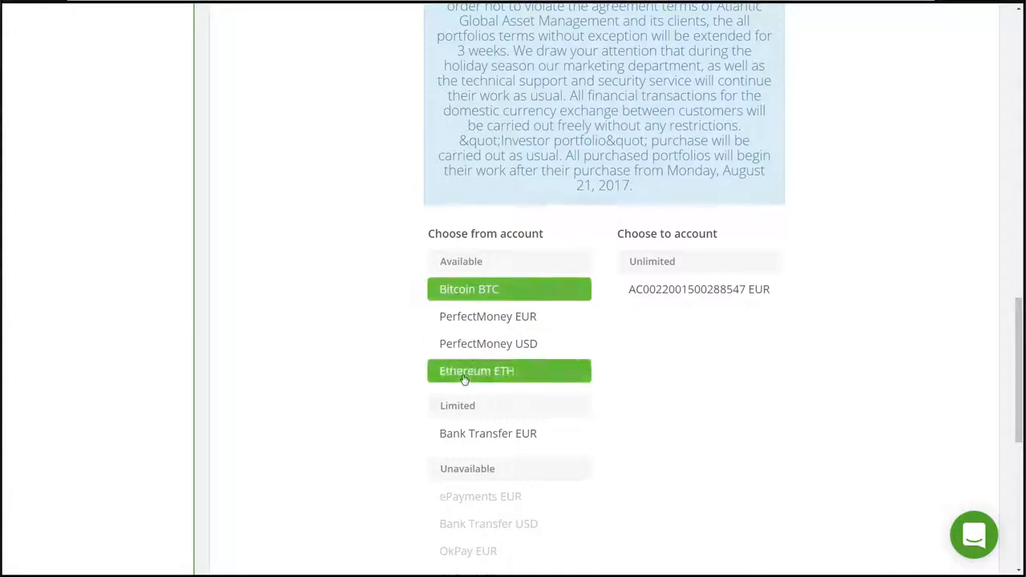
click(468, 288)
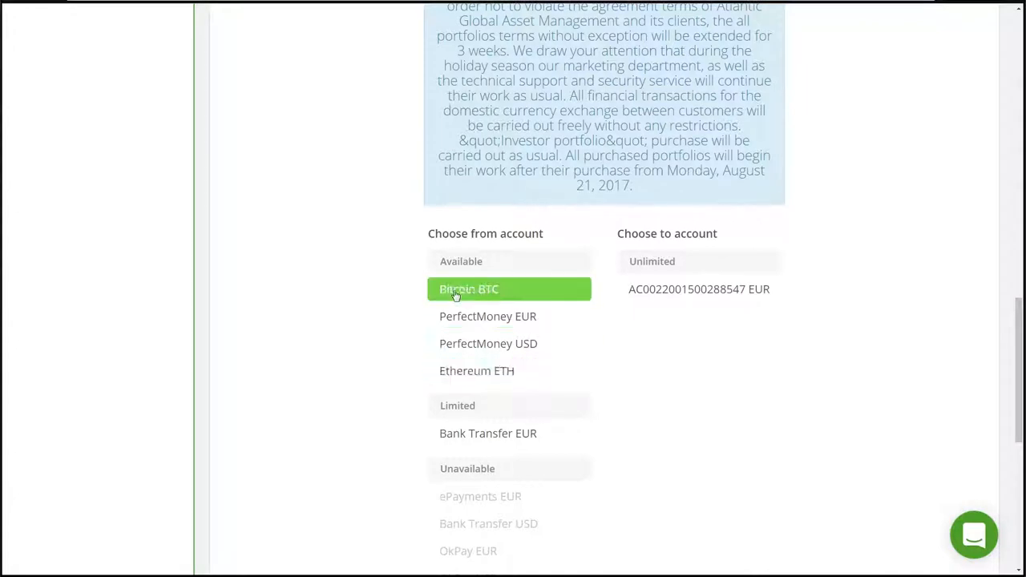
click(699, 288)
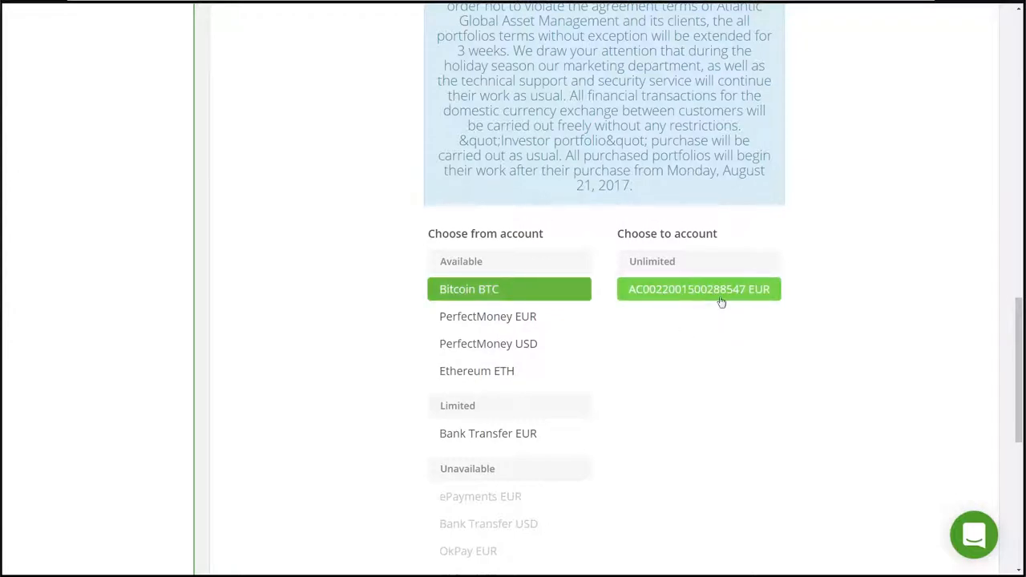
scroll(down, 3)
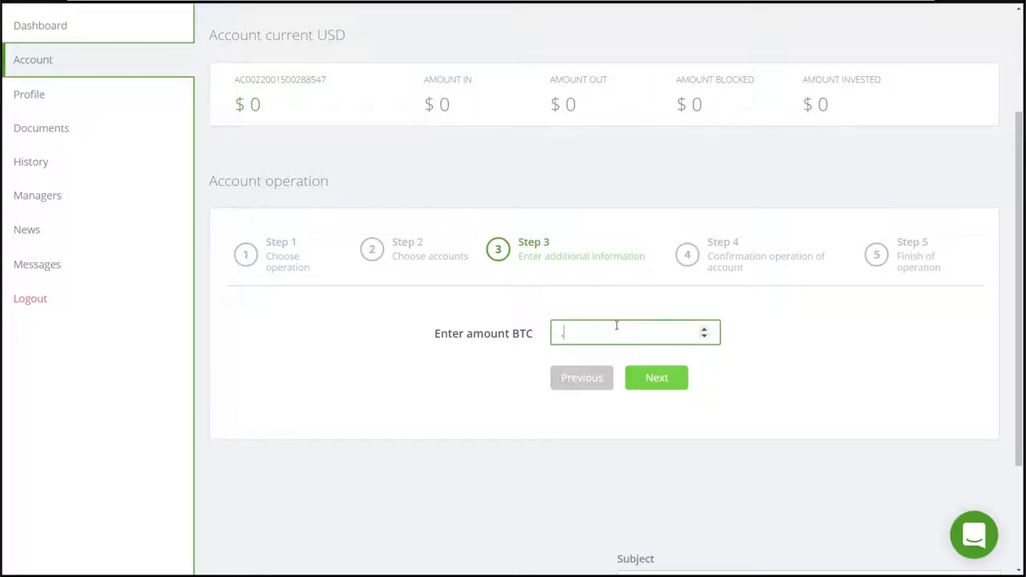
Request 0.5 BTC and view the resulting wallet address and QR code at Step 5.
text(.5)
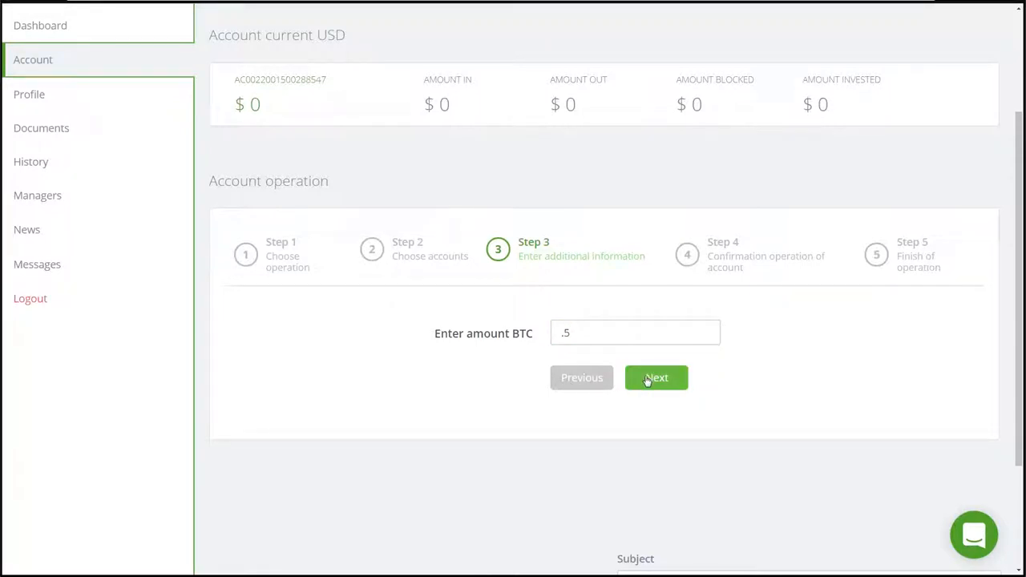
click(655, 378)
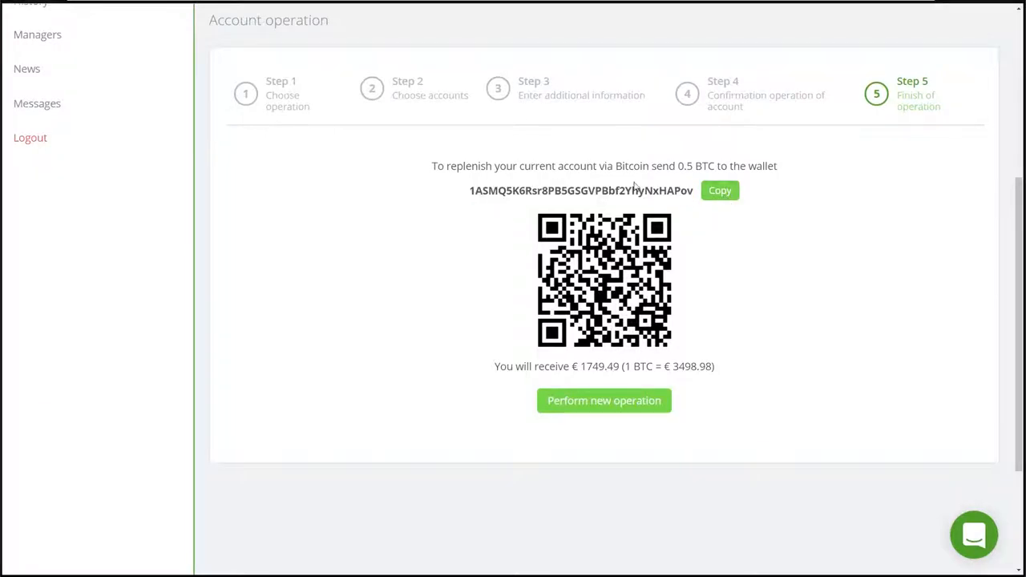
scroll(down, 3)
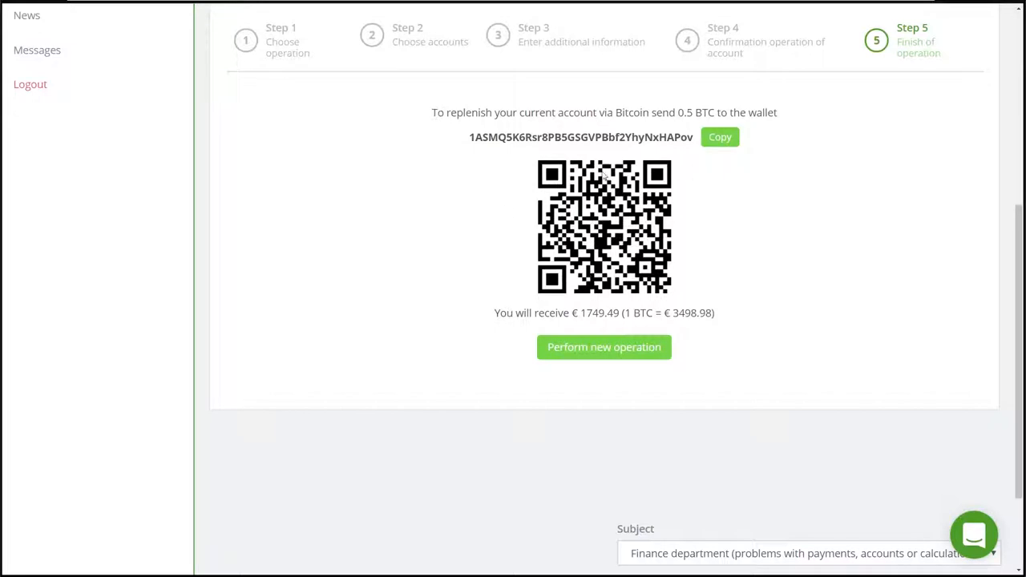
mouse_move(745, 189)
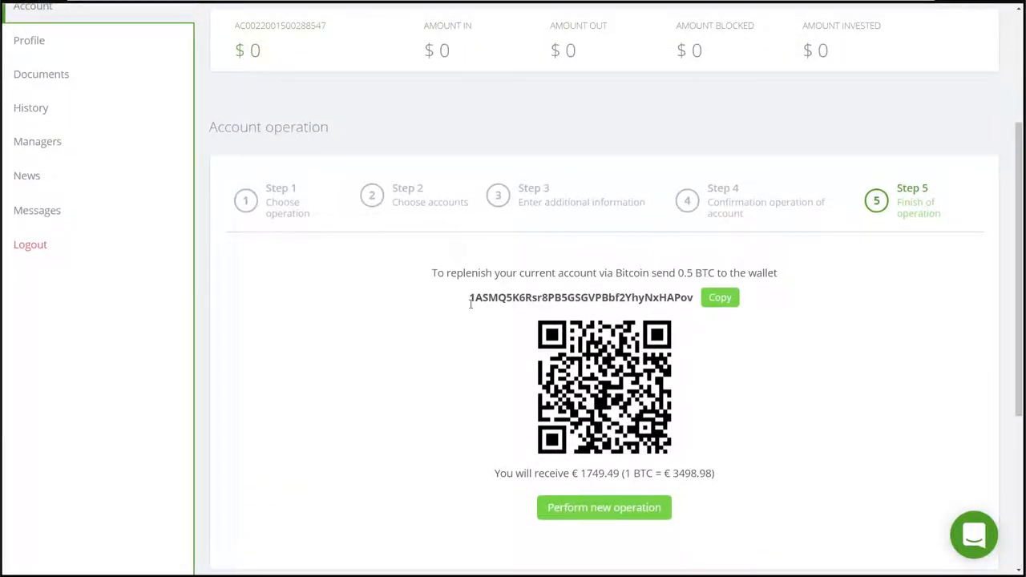
mouse_move(30, 107)
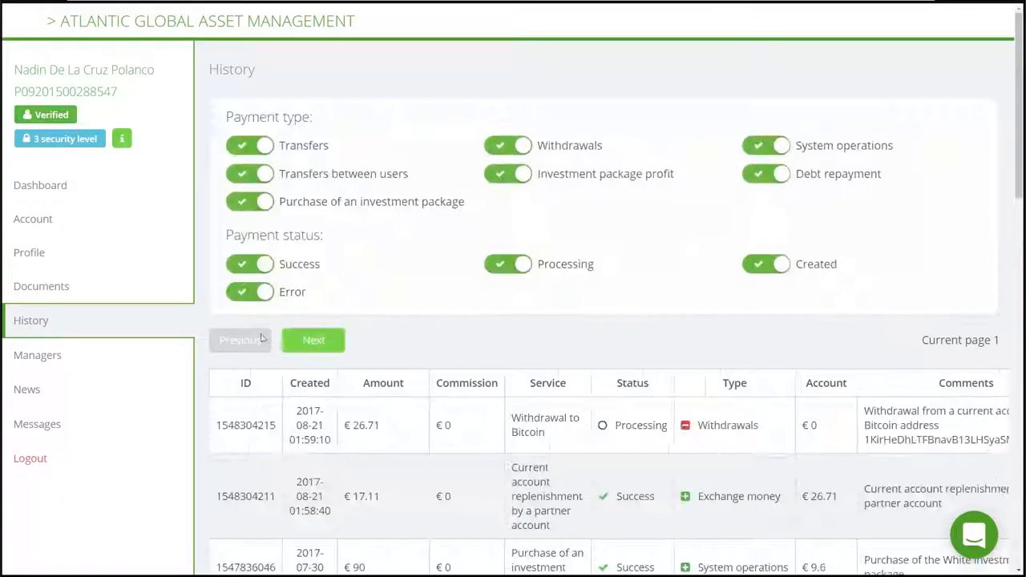
Browse the History page, then return to the Dashboard and scroll to Available packages.
scroll(down, 3)
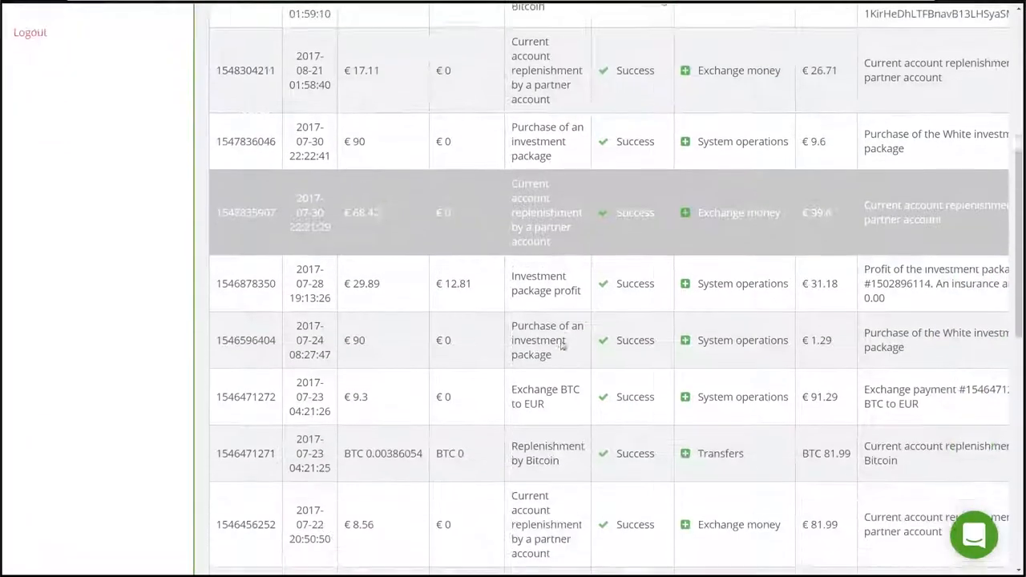
scroll(up, 3)
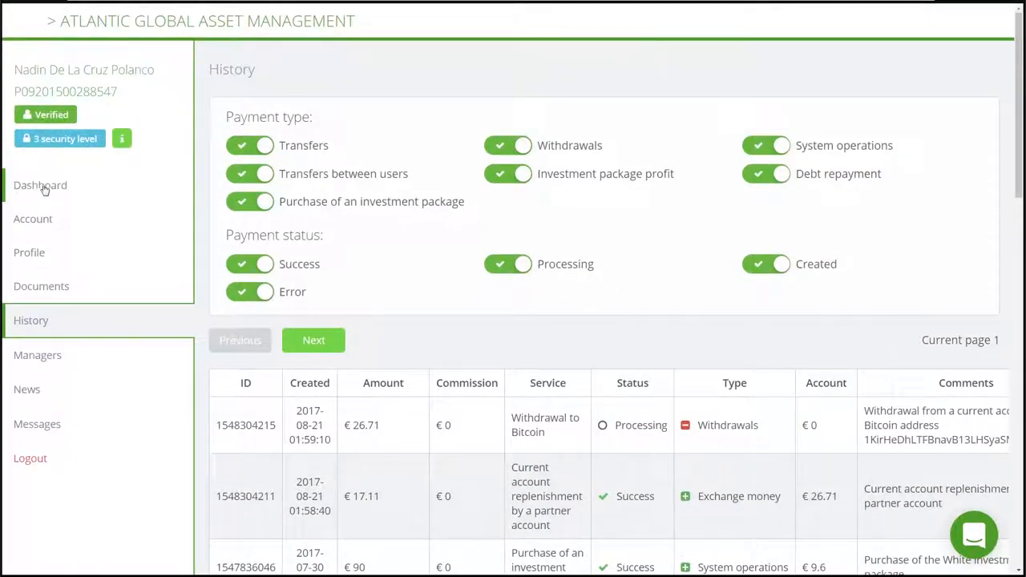
click(40, 185)
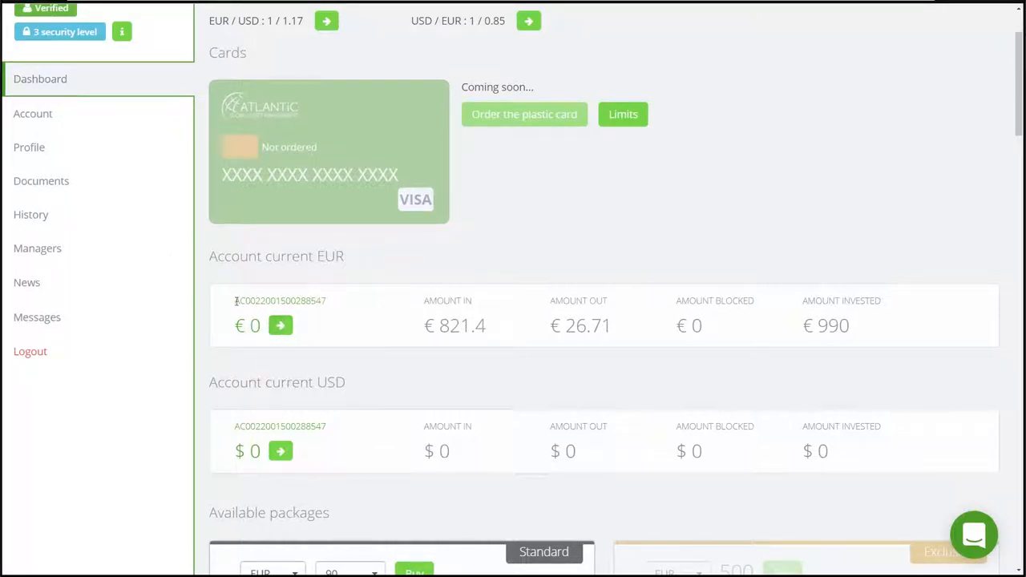
scroll(down, 3)
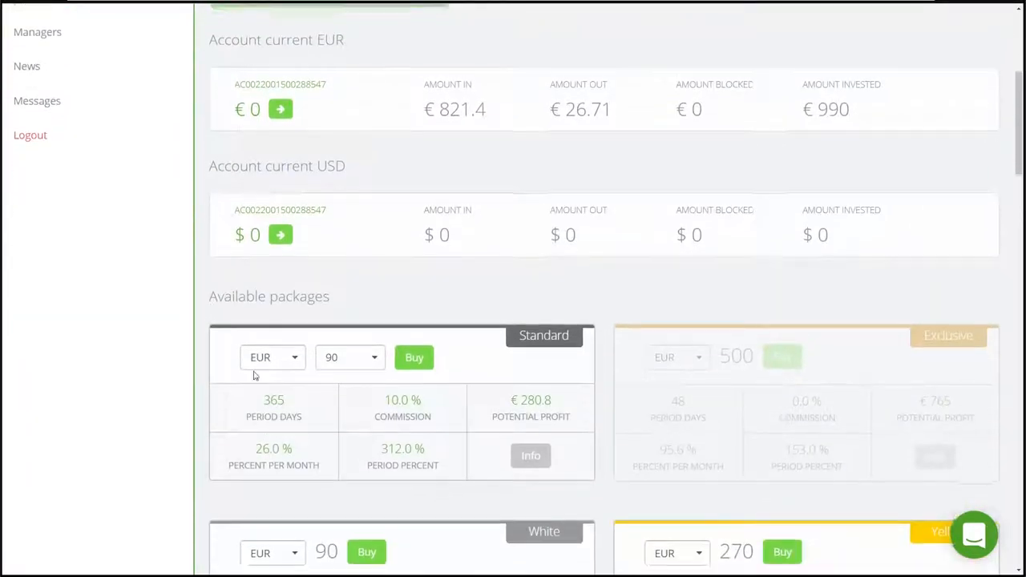
scroll(down, 3)
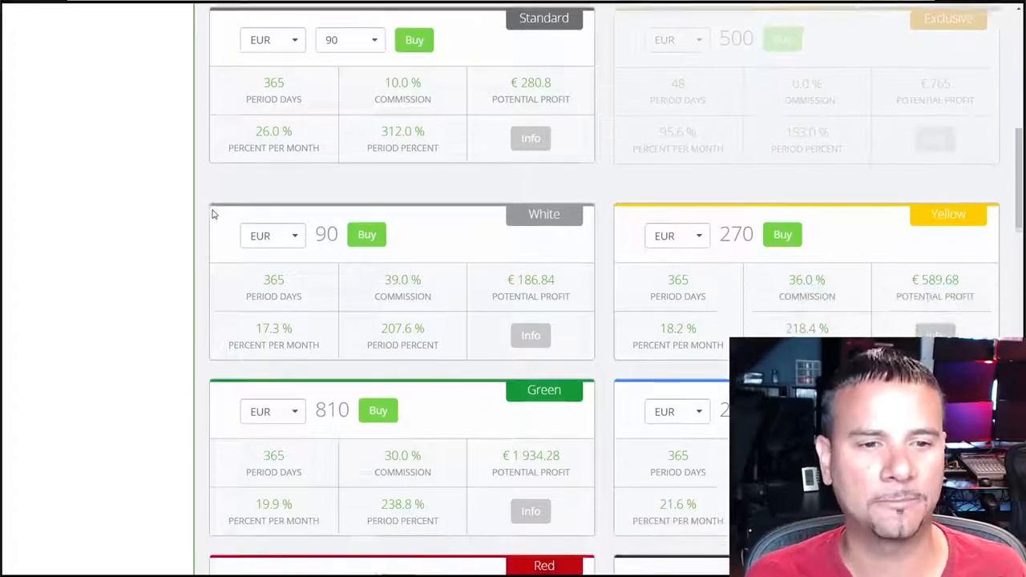
scroll(down, 3)
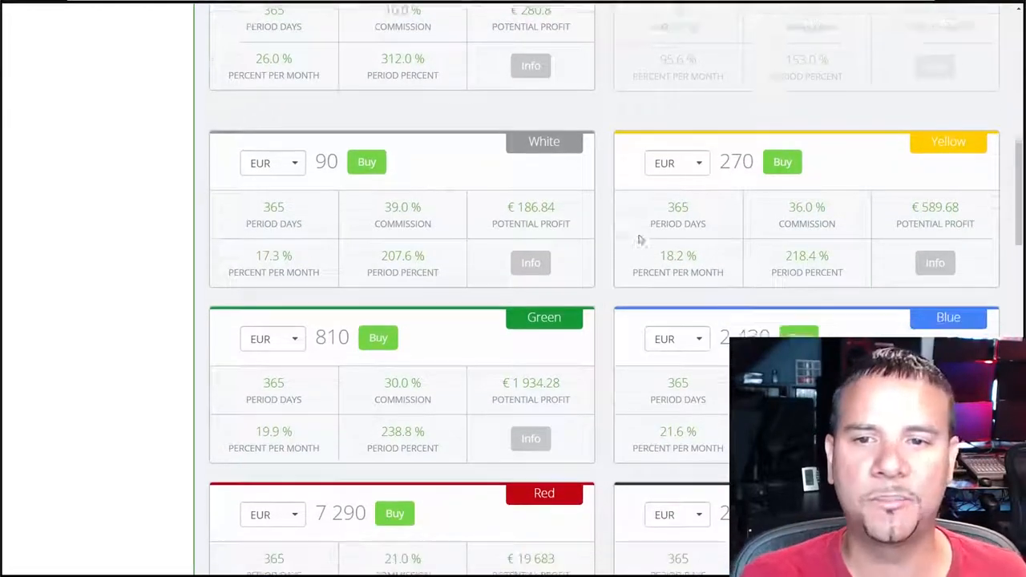
scroll(down, 3)
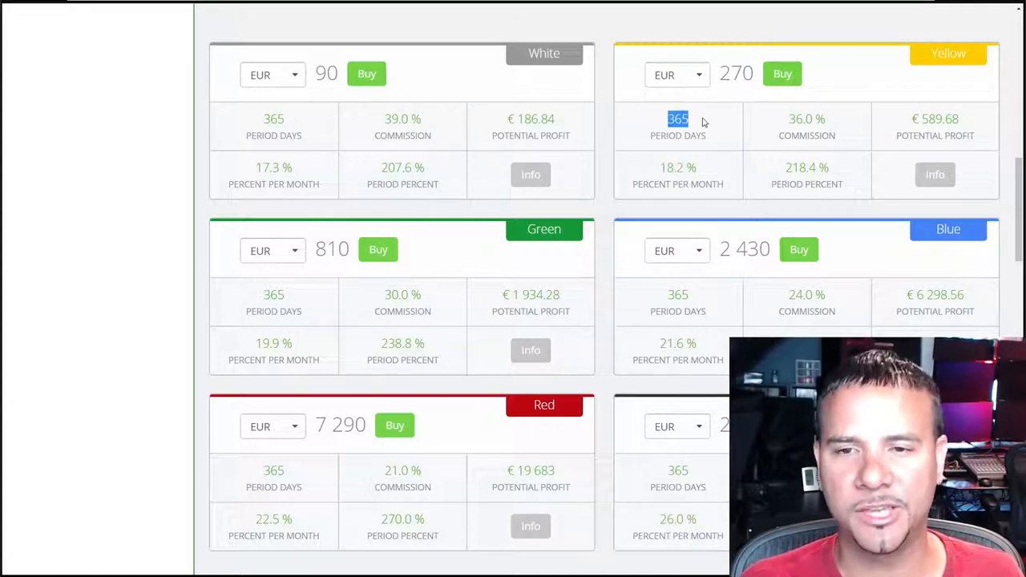
scroll(down, 3)
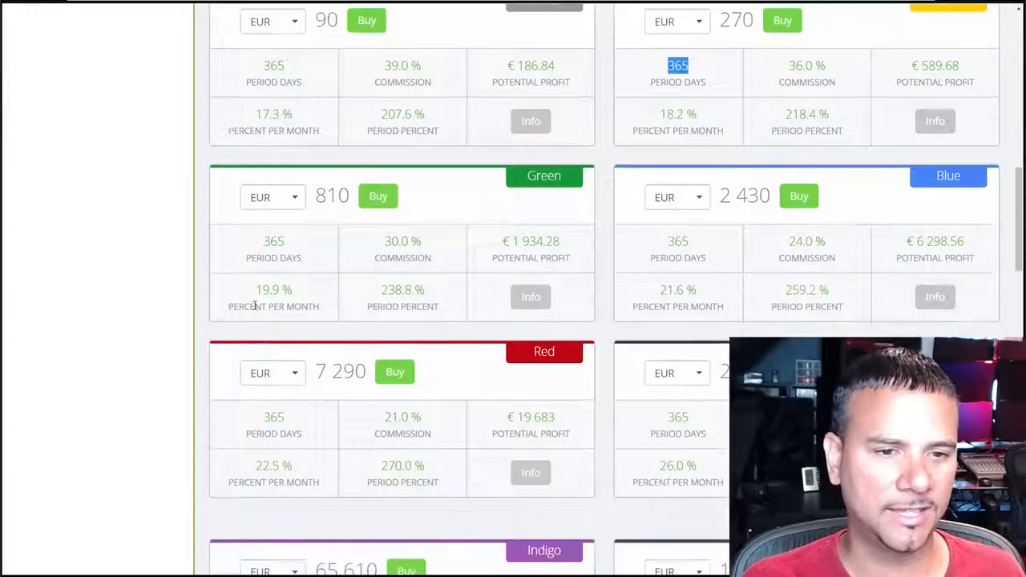
scroll(down, 3)
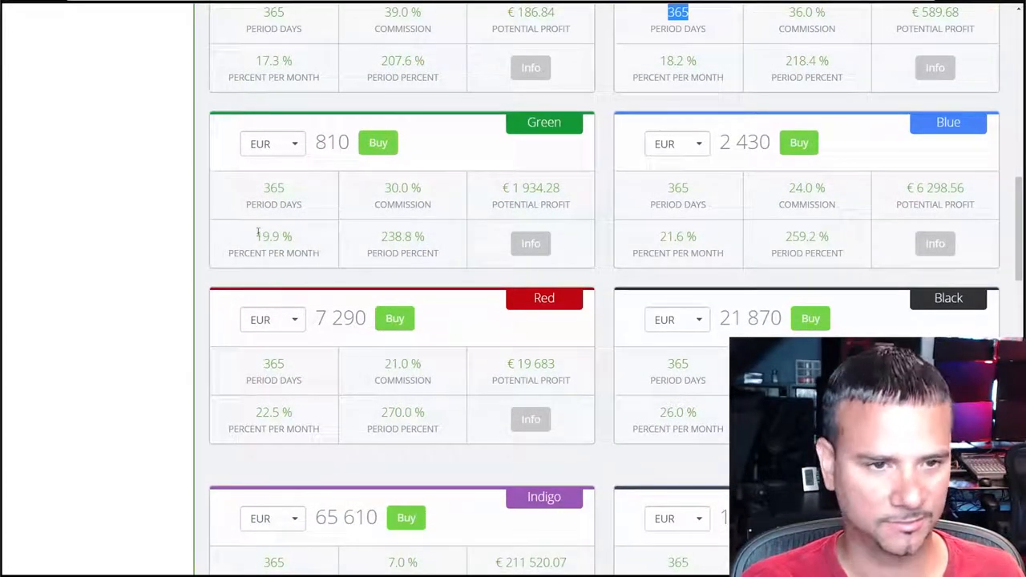
double_click(266, 238)
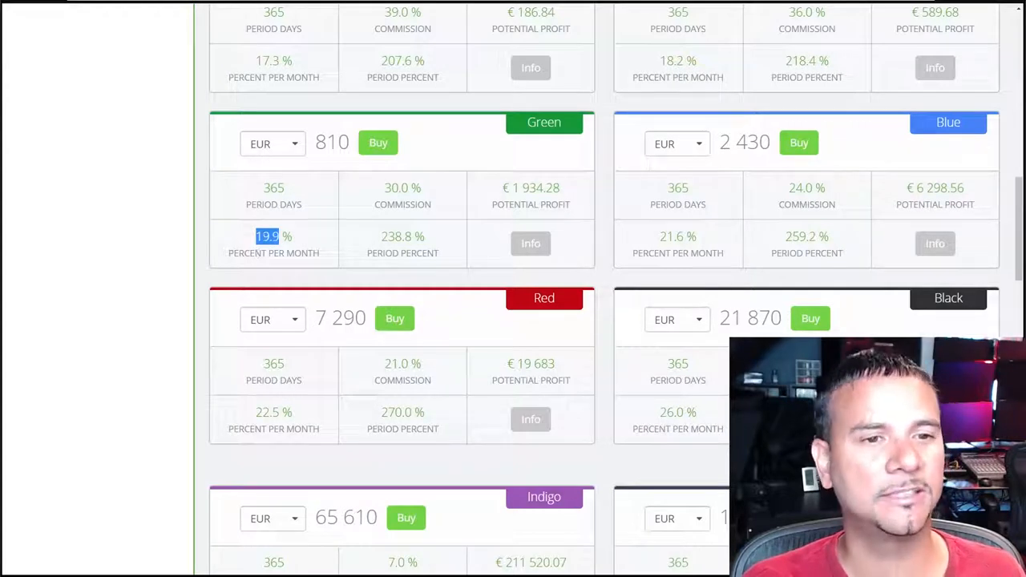
scroll(down, 3)
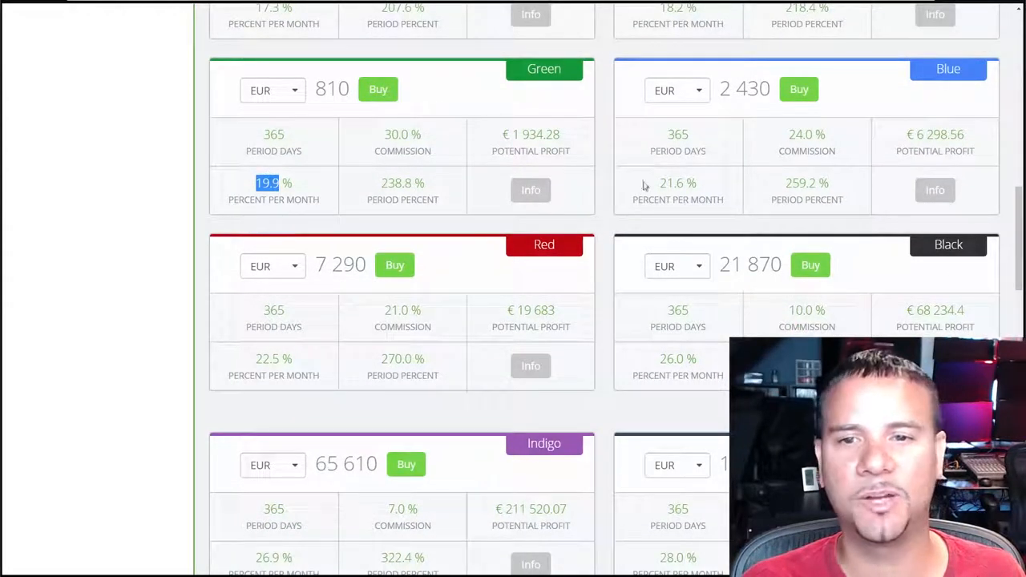
scroll(down, 3)
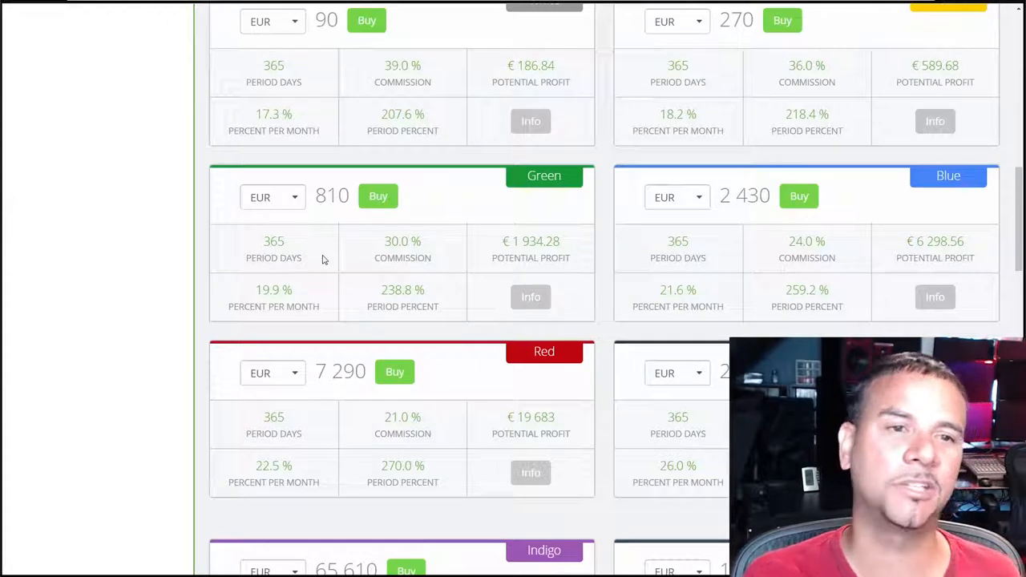
scroll(down, 3)
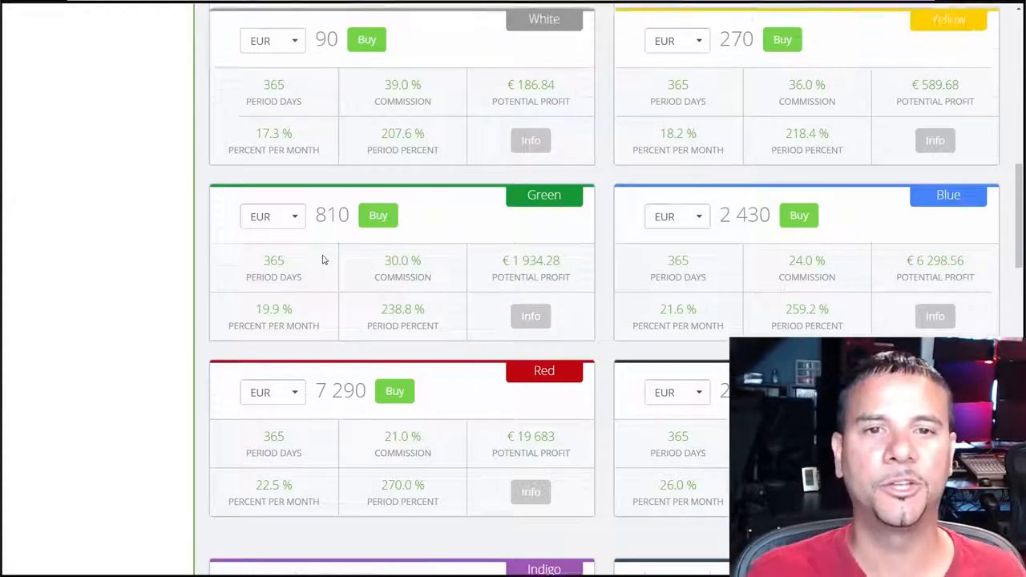
scroll(up, 3)
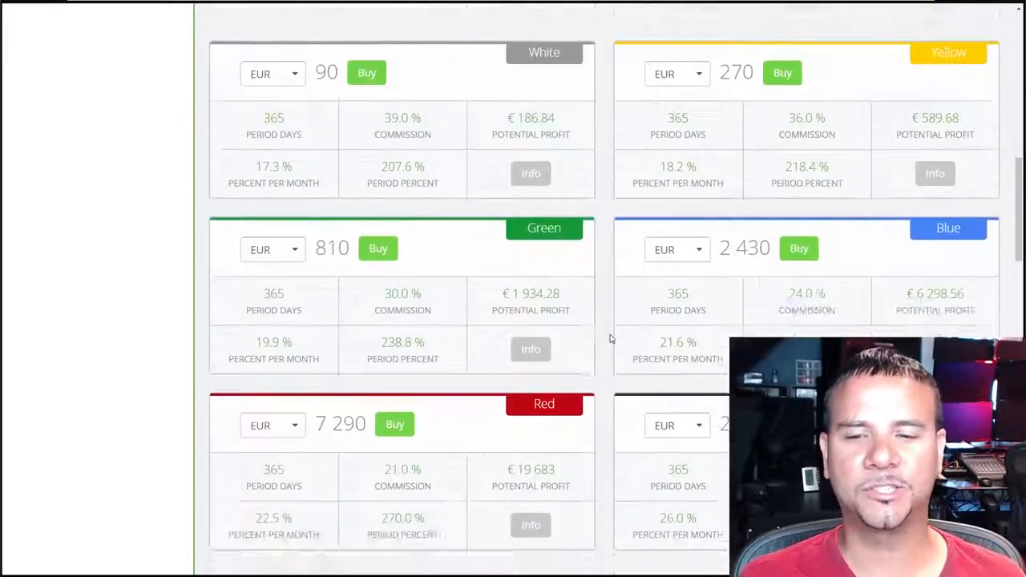
scroll(down, 3)
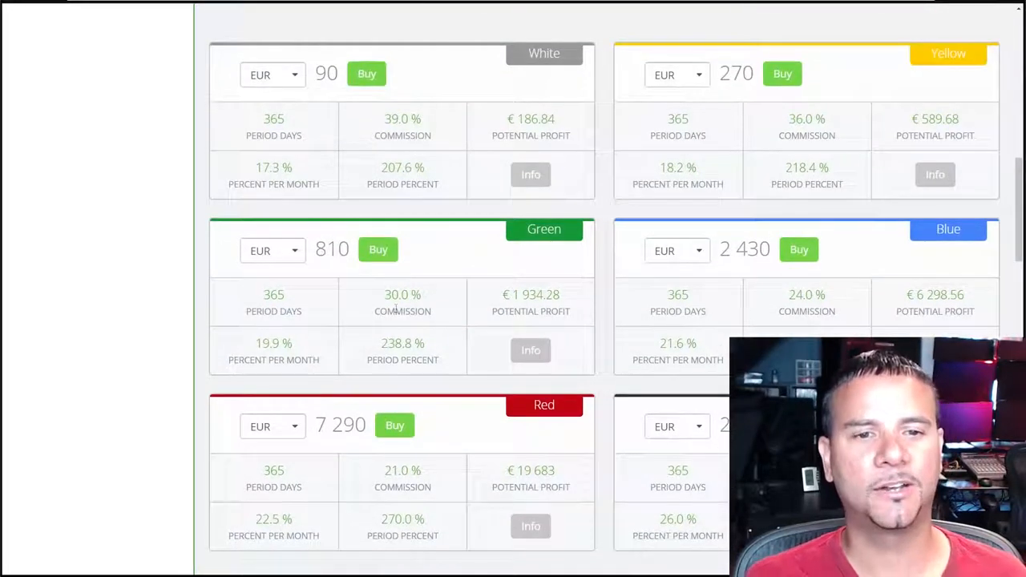
double_click(396, 295)
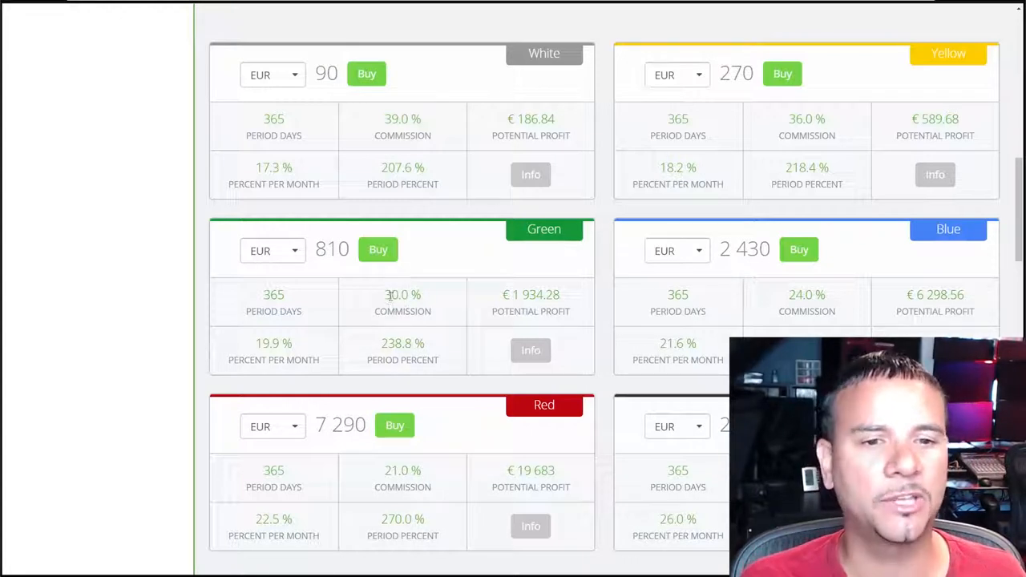
double_click(397, 295)
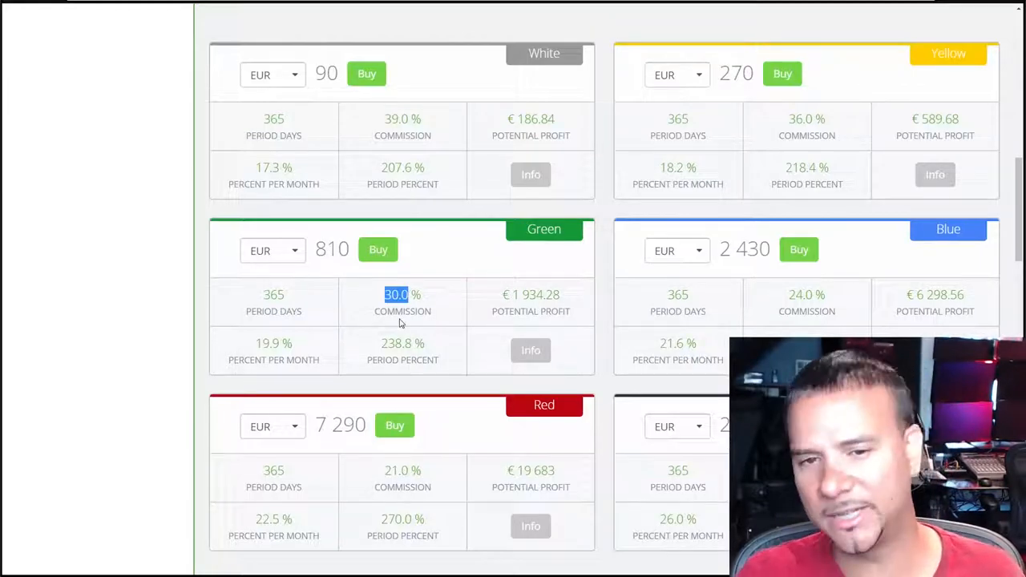
scroll(down, 3)
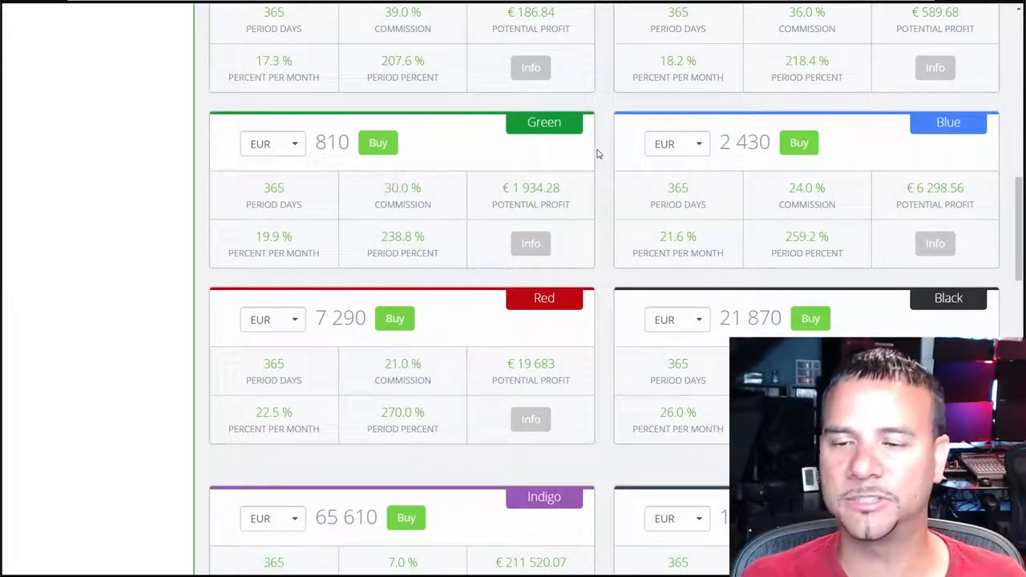
double_click(801, 188)
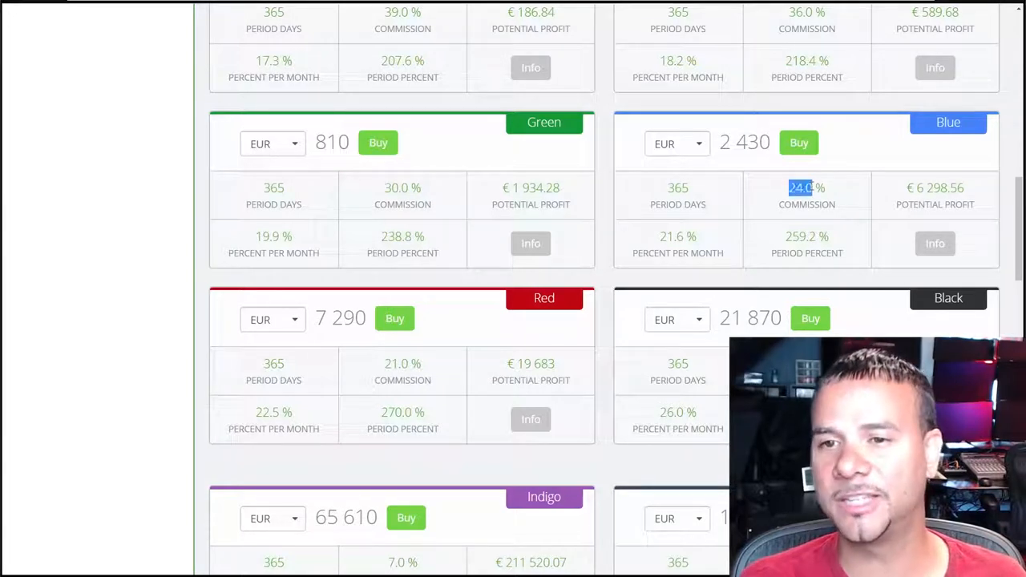
scroll(down, 3)
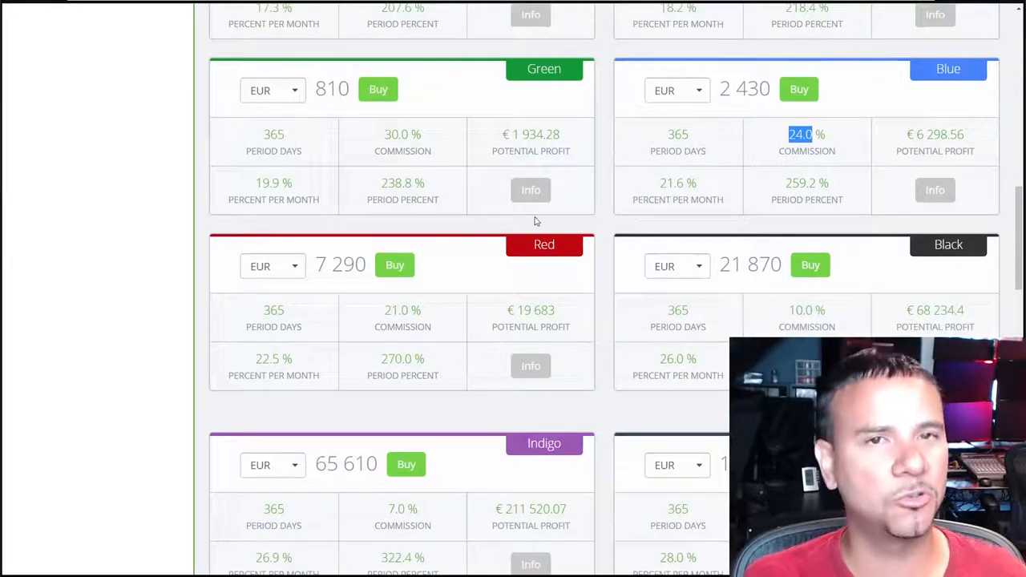
scroll(down, 3)
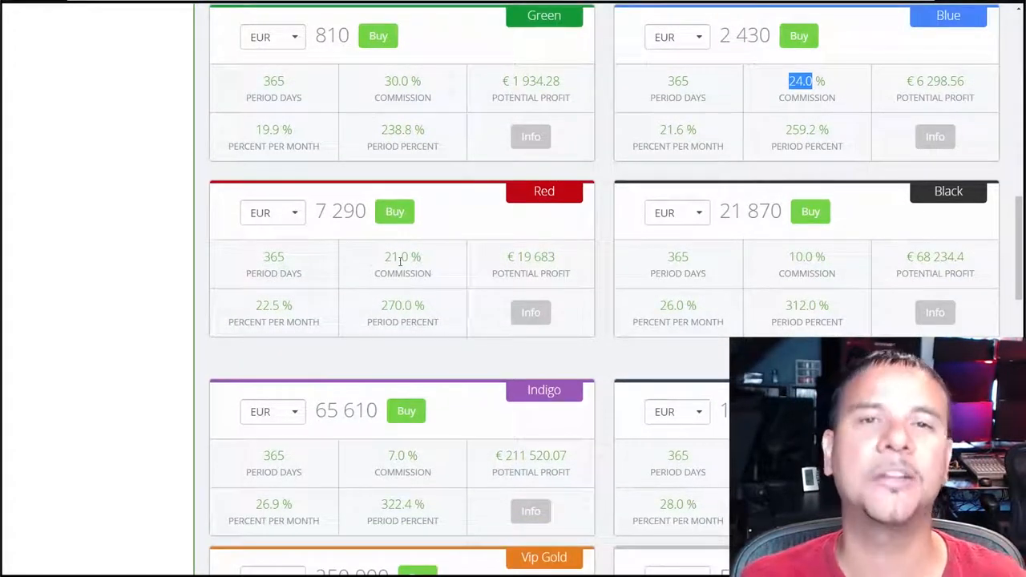
scroll(down, 3)
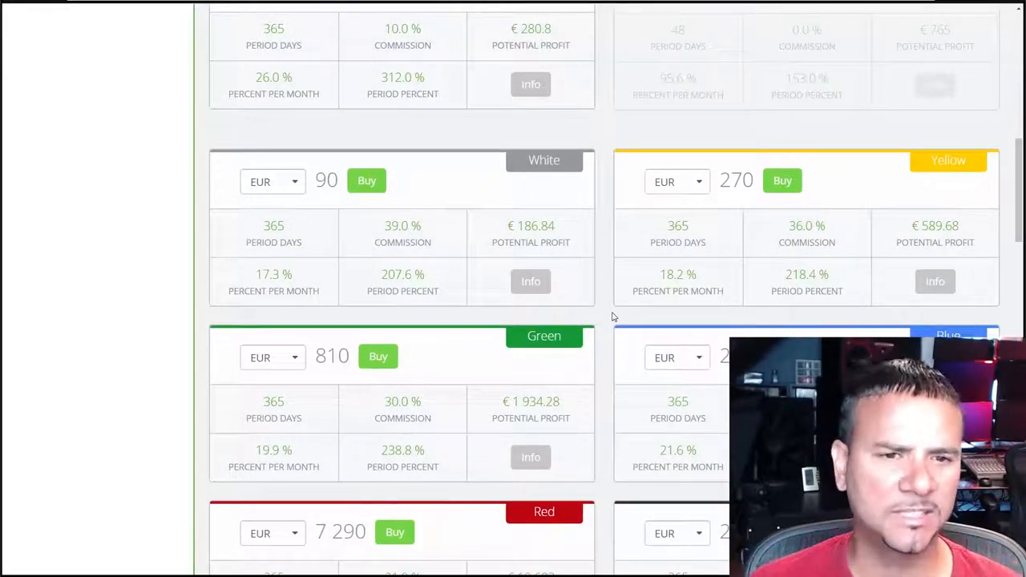
Scroll the package cards through Red, Black and Indigo tiers and back to White and Green.
scroll(down, 3)
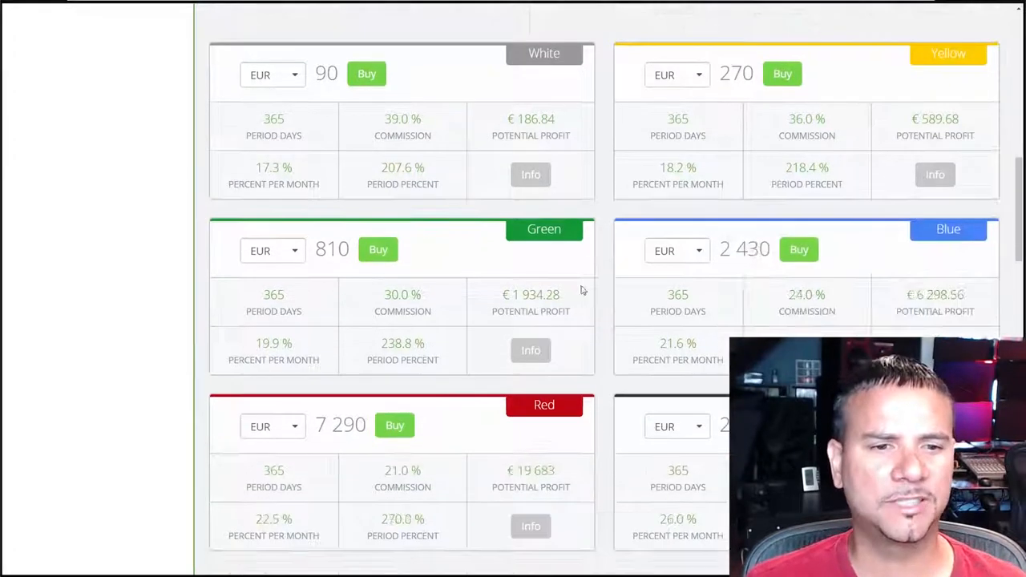
scroll(down, 3)
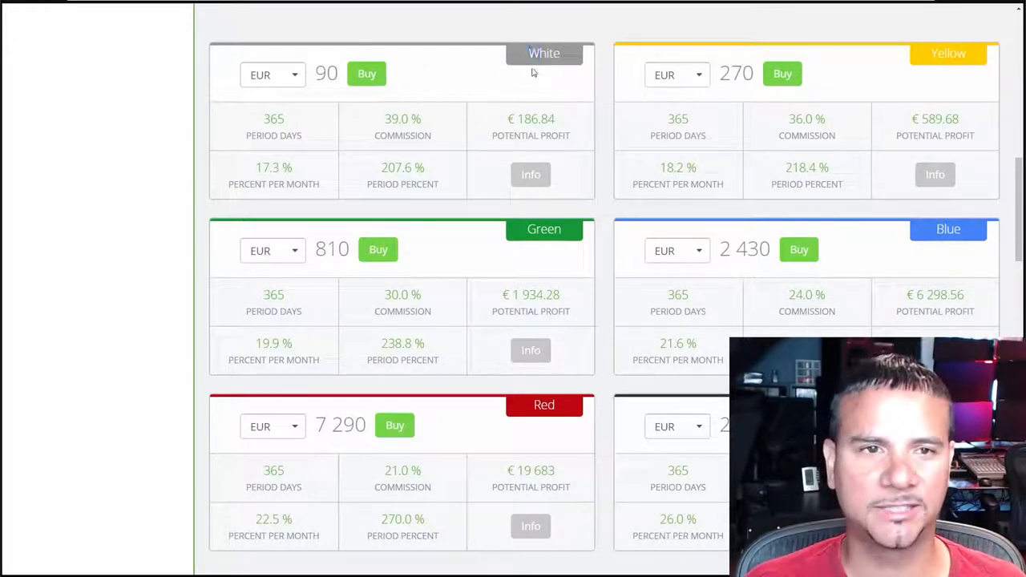
double_click(544, 53)
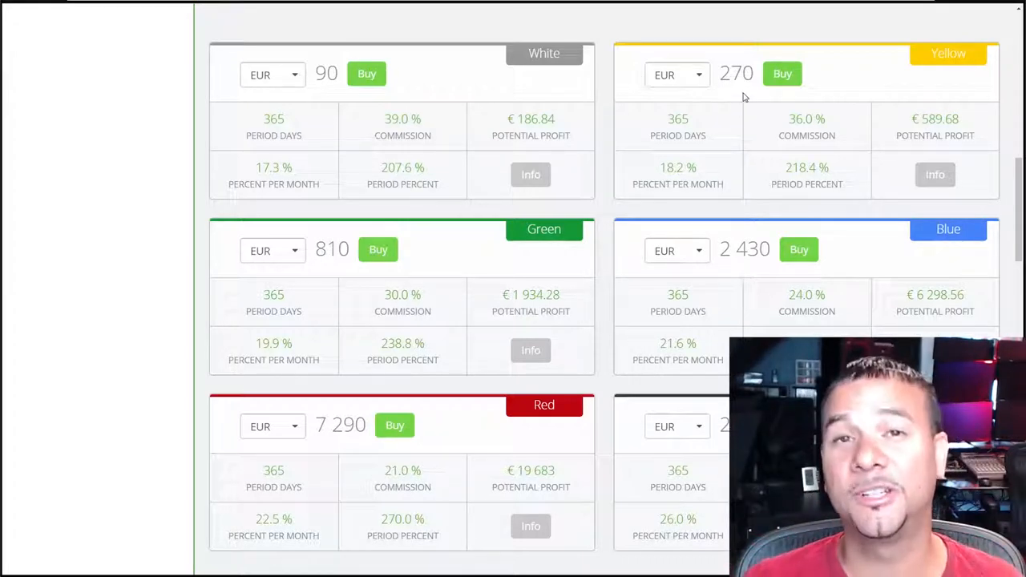
mouse_move(462, 105)
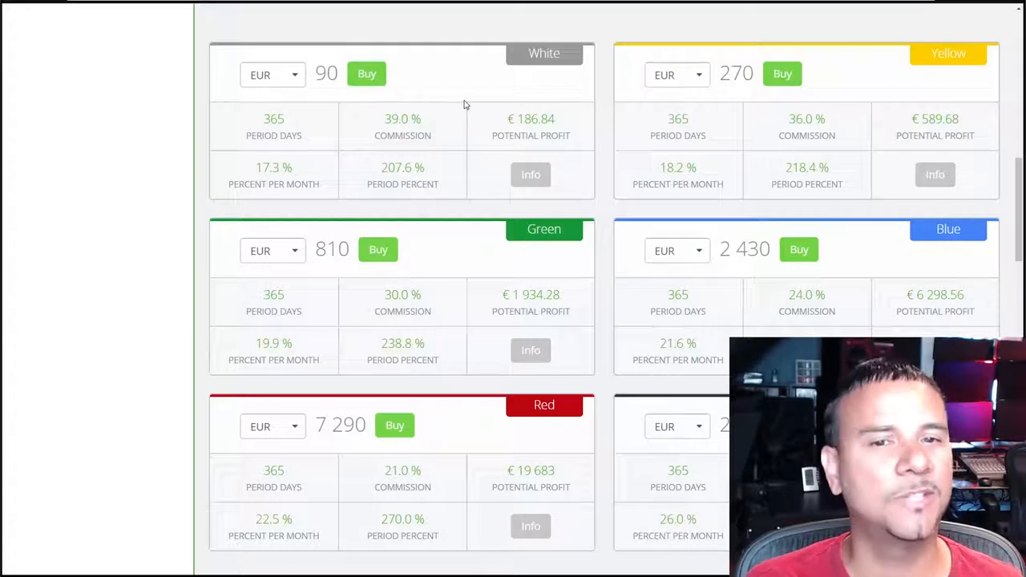
scroll(down, 3)
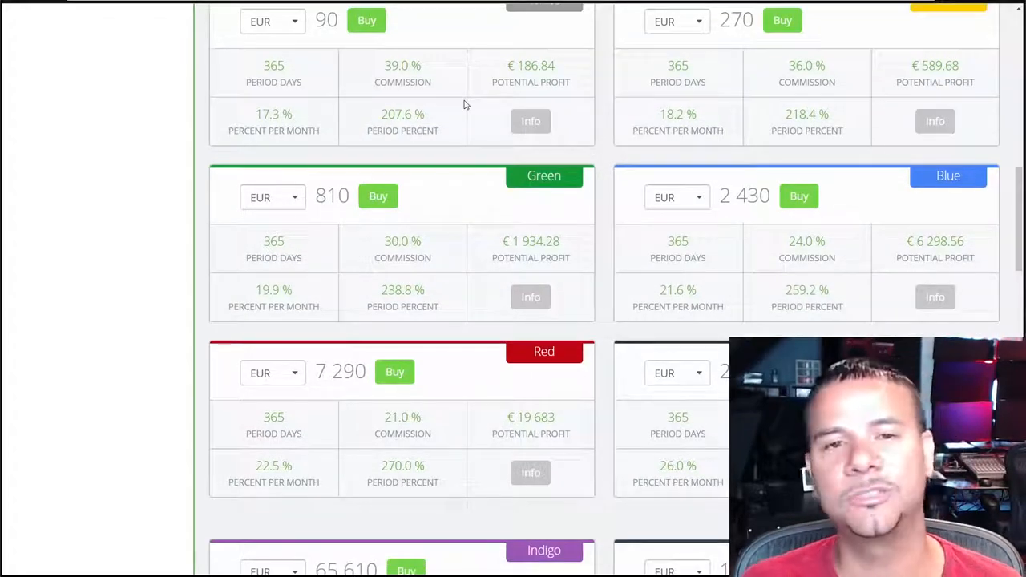
mouse_move(468, 153)
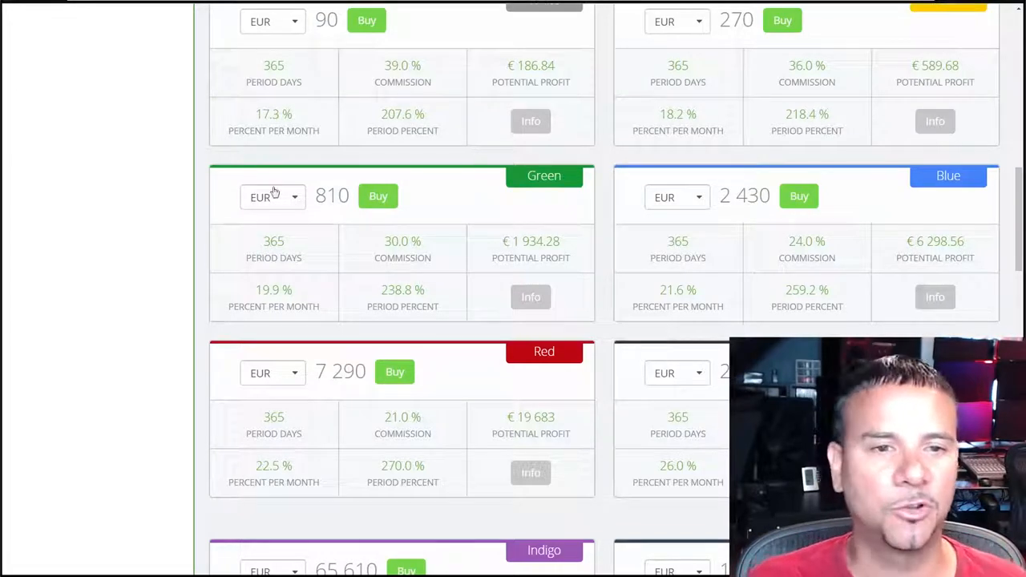
double_click(330, 195)
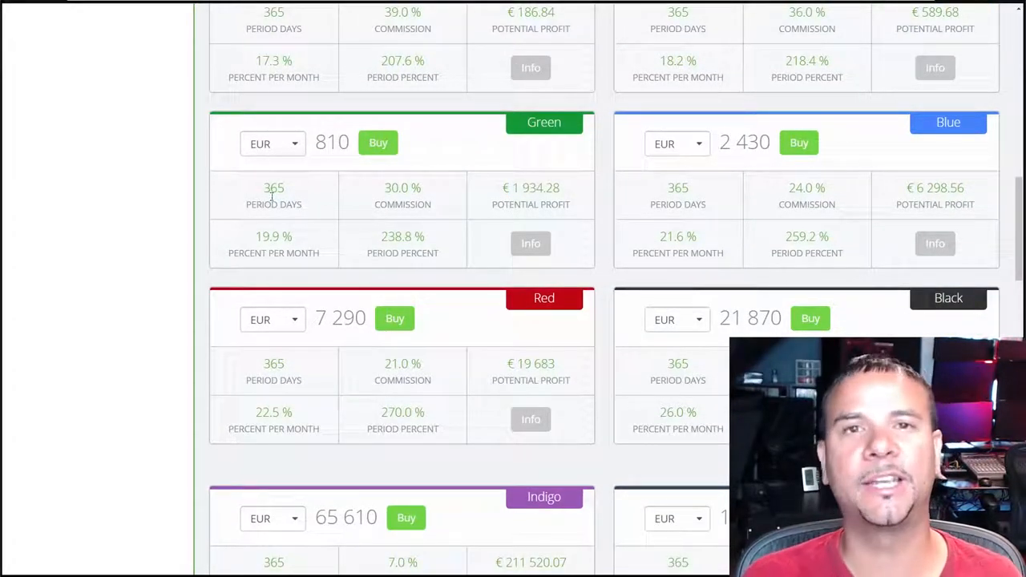
scroll(up, 3)
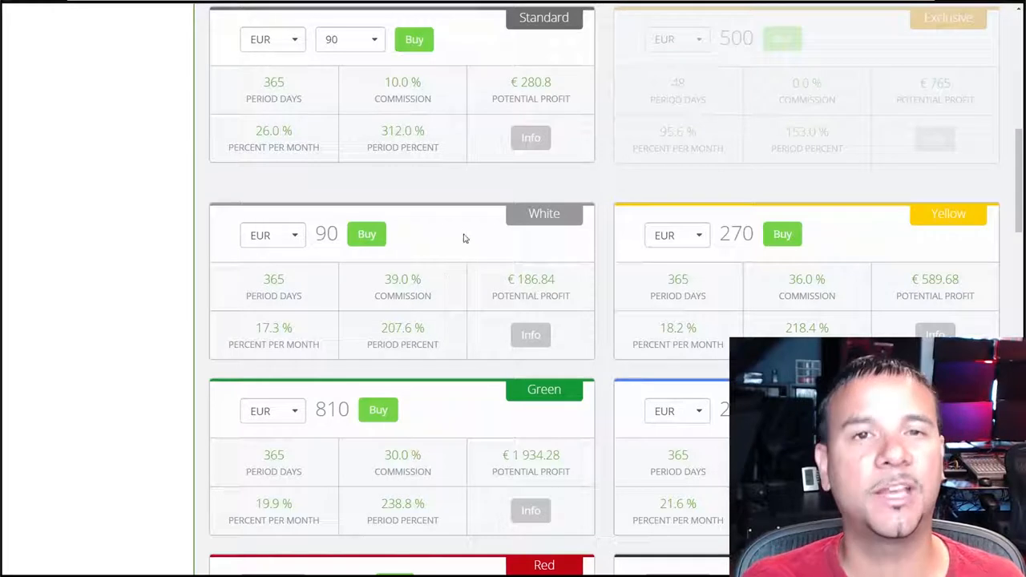
scroll(down, 3)
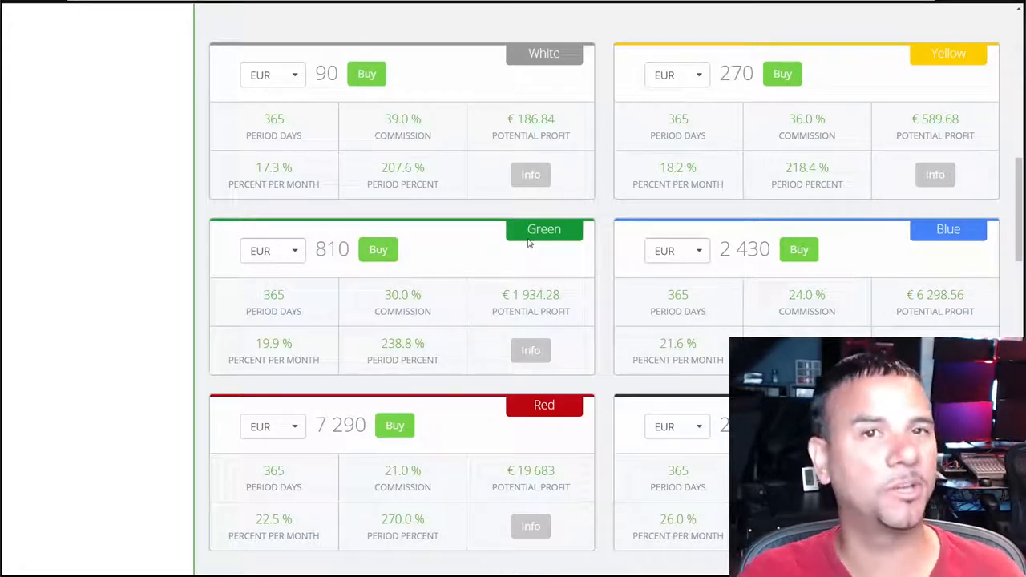
mouse_move(487, 241)
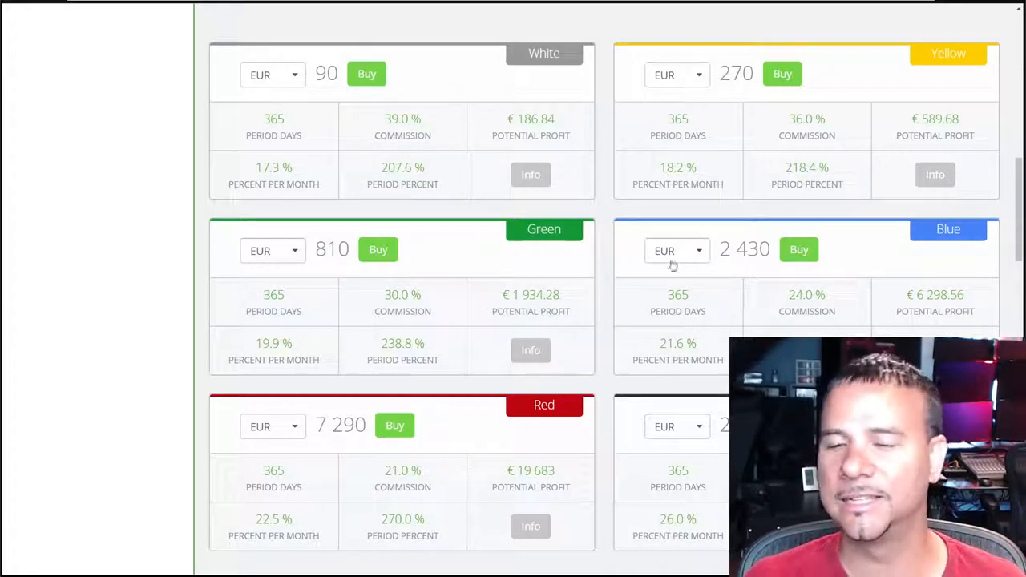
scroll(down, 3)
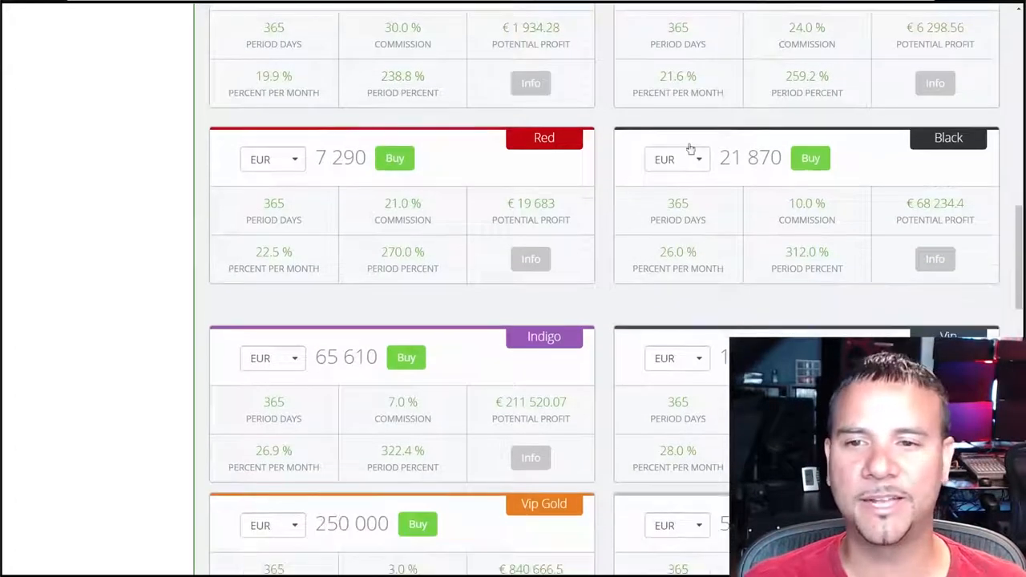
scroll(down, 3)
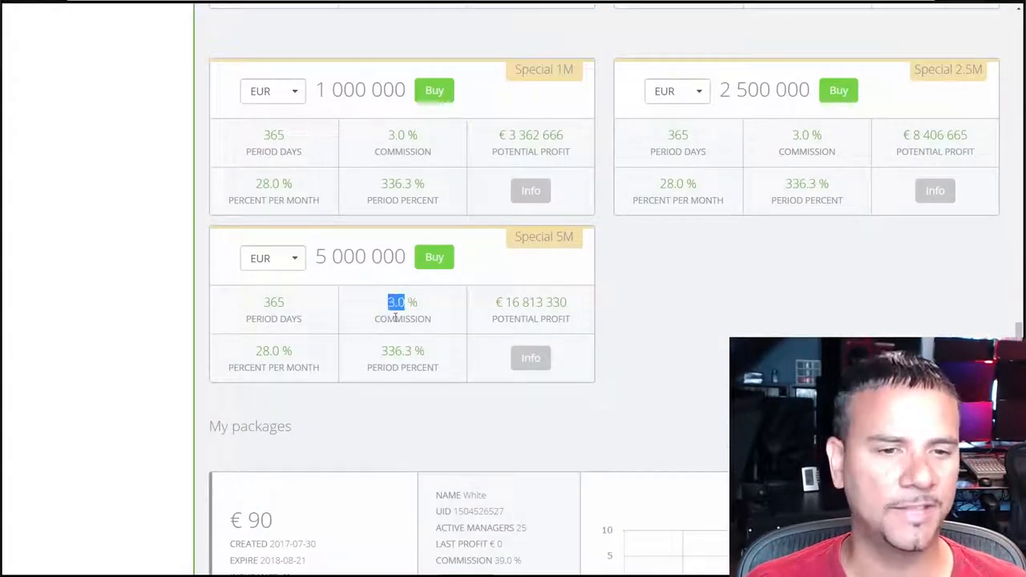
scroll(down, 3)
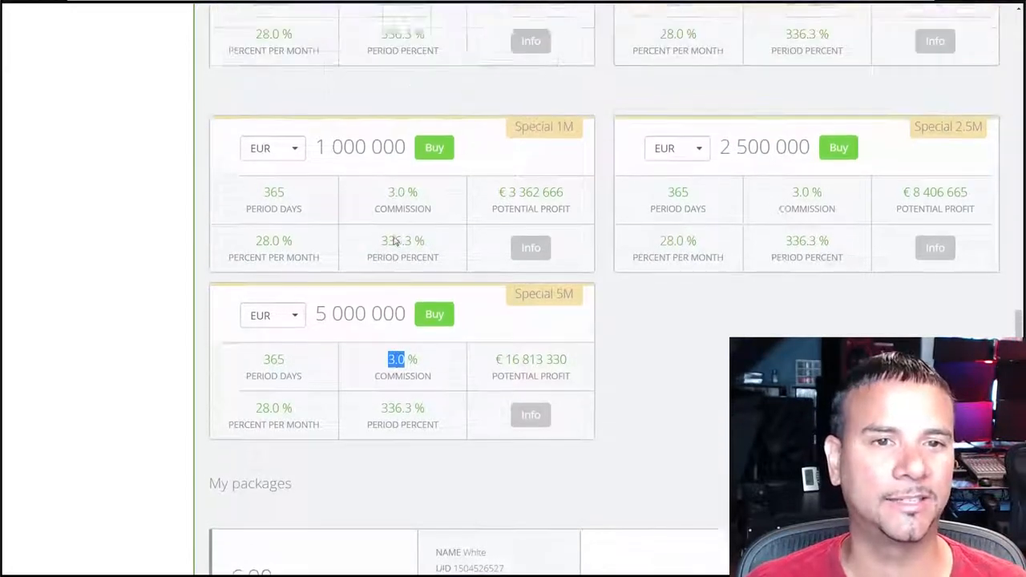
scroll(up, 3)
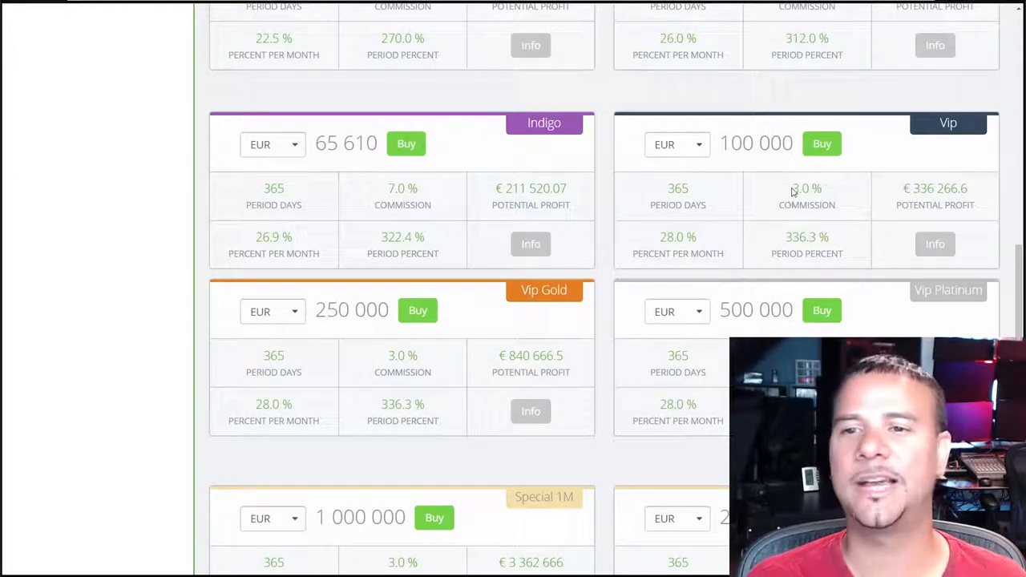
double_click(800, 189)
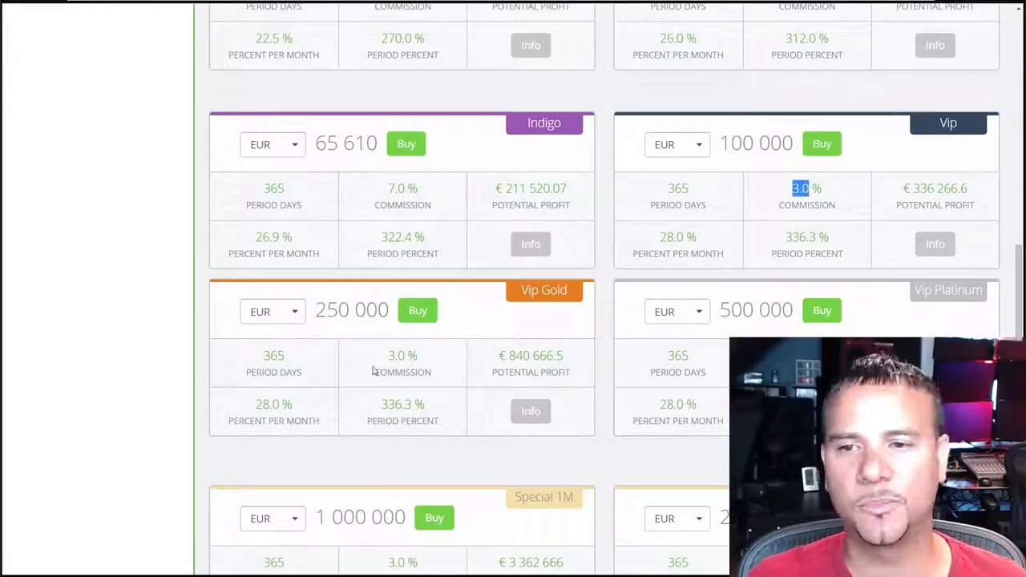
scroll(up, 3)
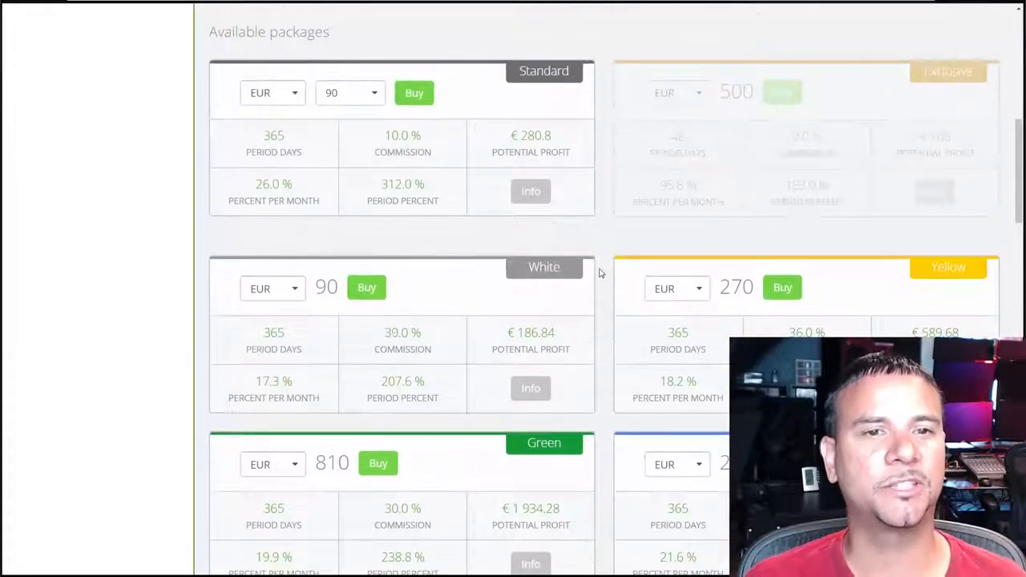
scroll(down, 3)
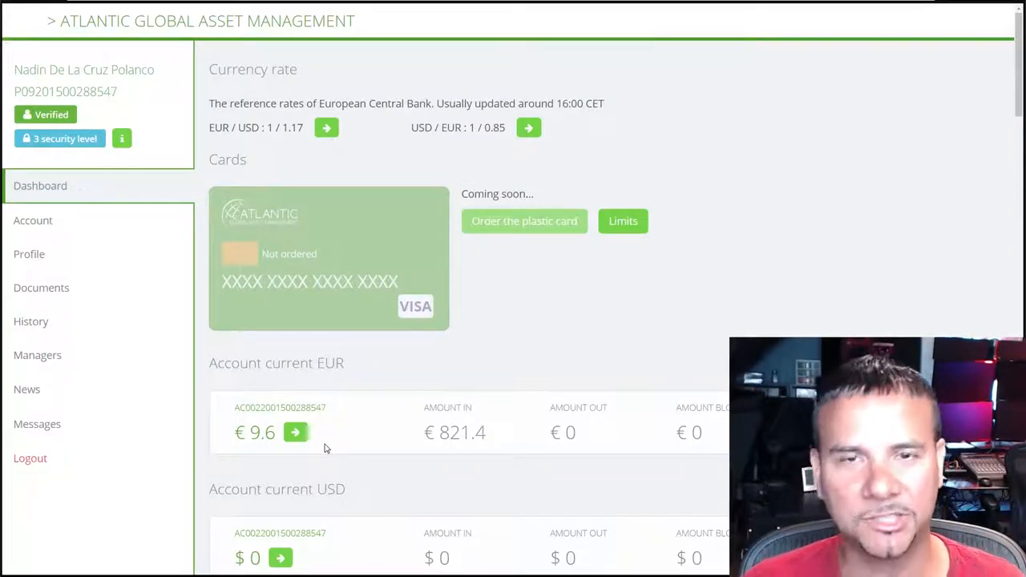
mouse_move(387, 385)
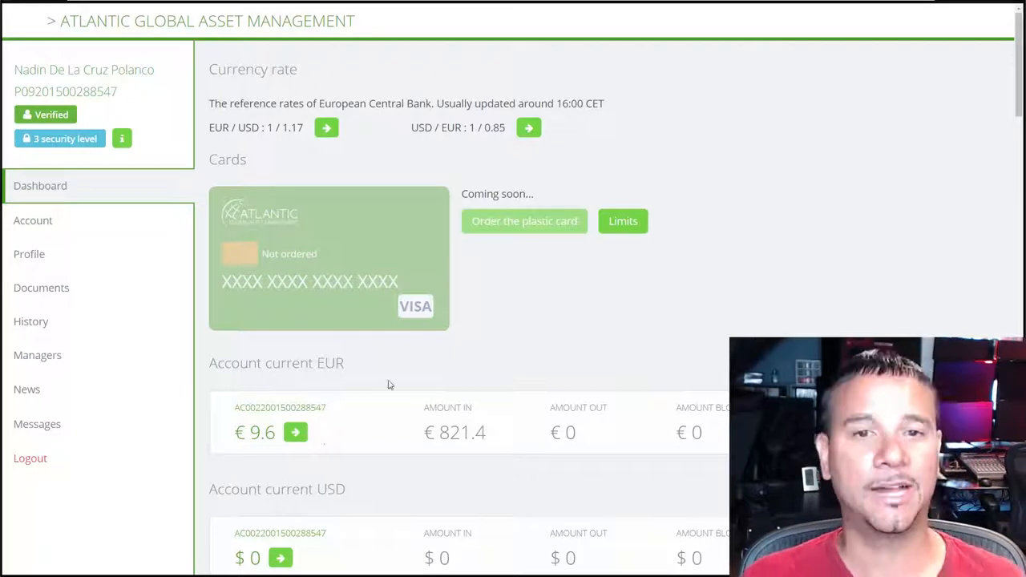
Scroll down the dashboard to the EUR and USD account balances.
scroll(down, 3)
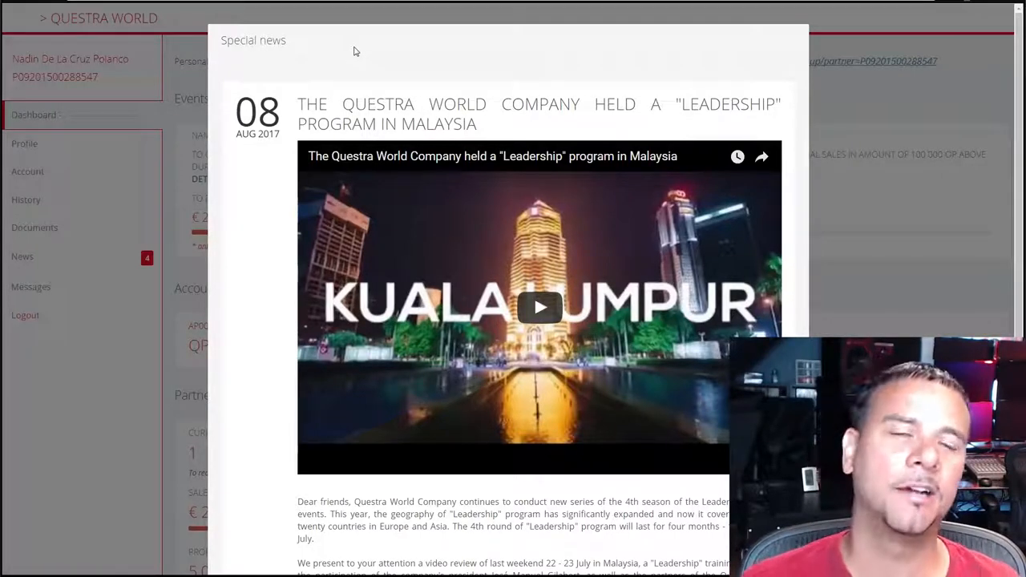
mouse_move(270, 205)
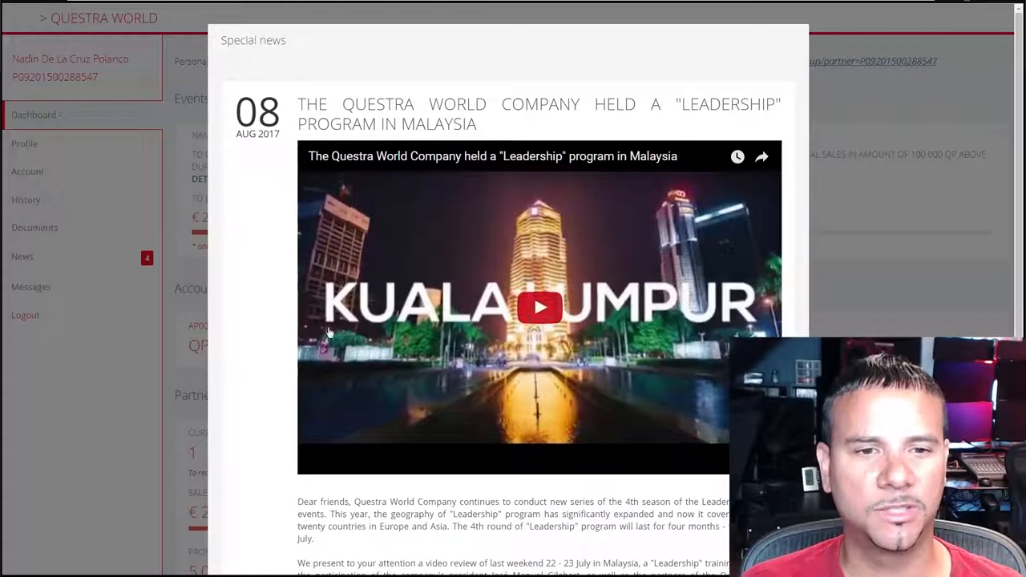
mouse_move(741, 322)
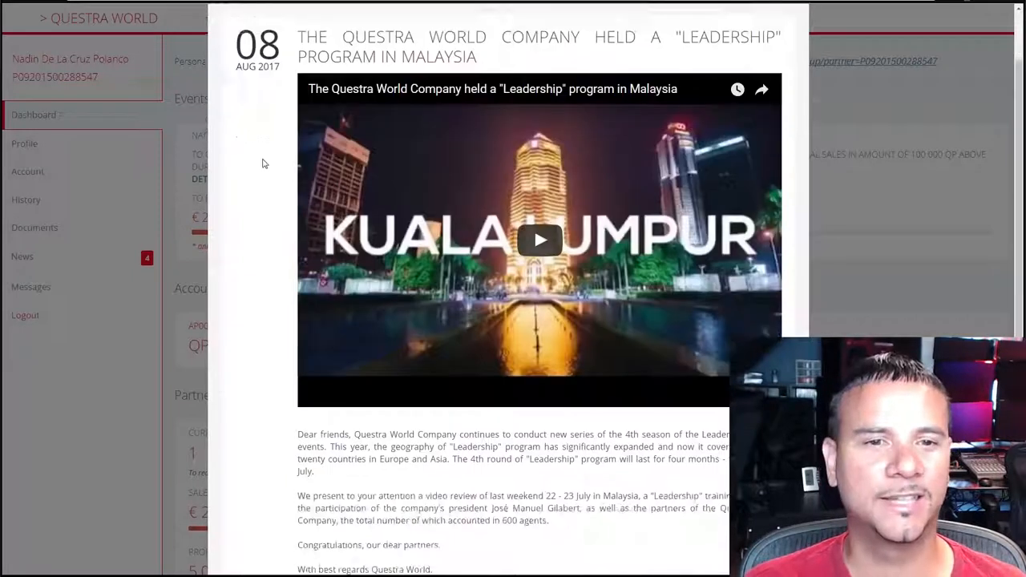
Scroll down the Malaysia Leadership program news article to its video.
scroll(down, 3)
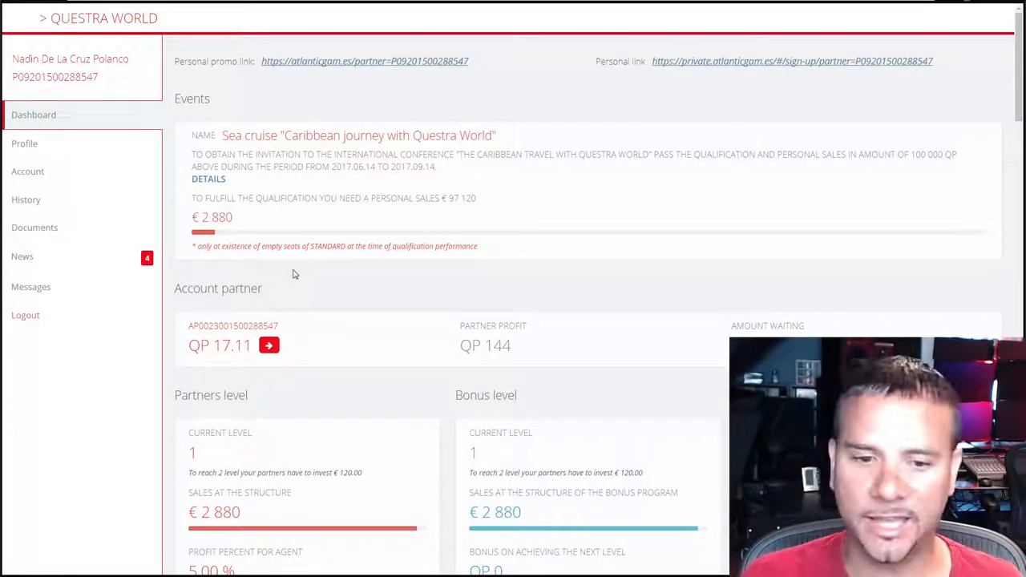
Scroll down the dashboard past the cruise event to the partner statistics (36 registered, 2 active).
scroll(down, 3)
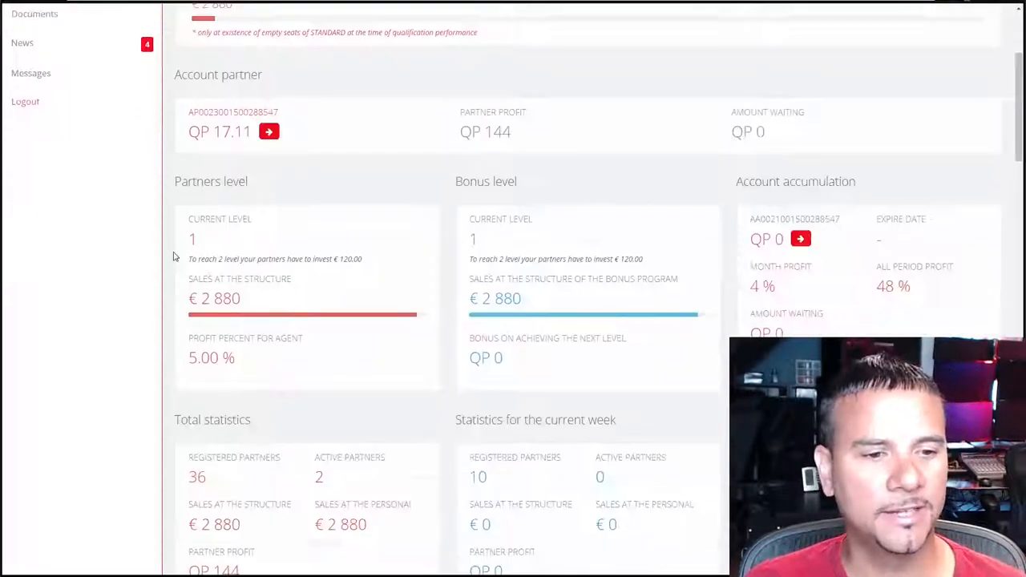
scroll(down, 3)
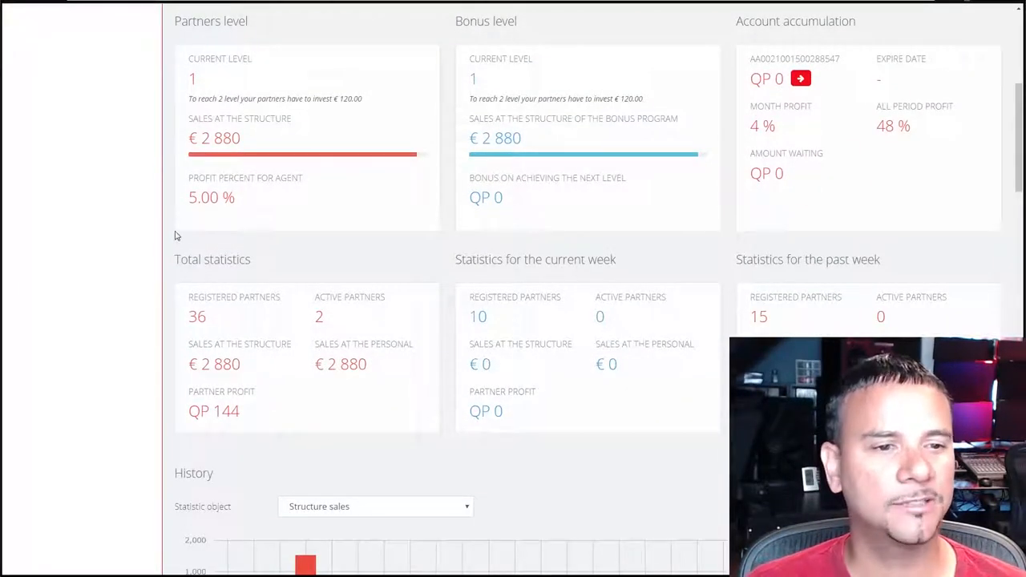
scroll(down, 3)
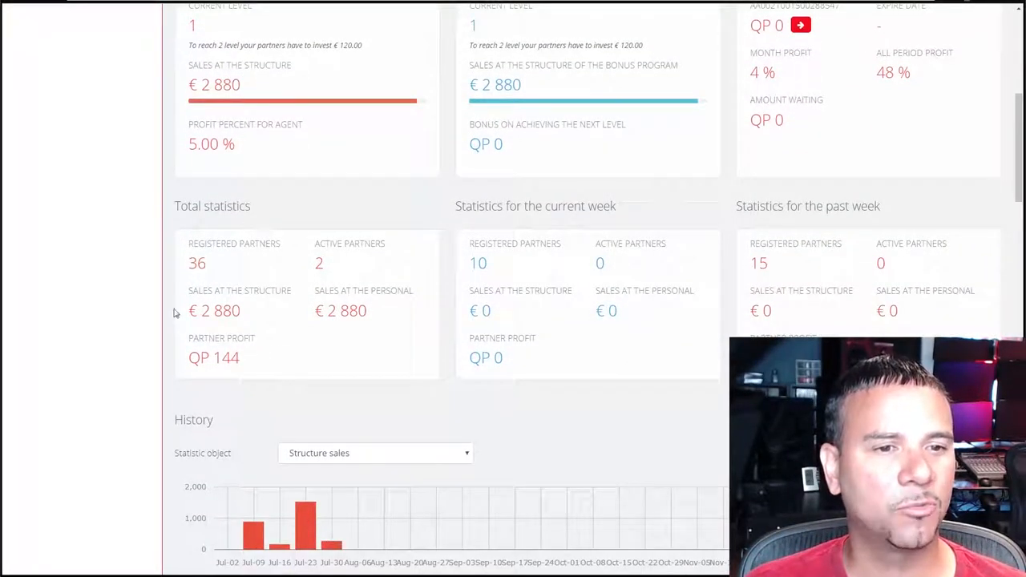
scroll(down, 3)
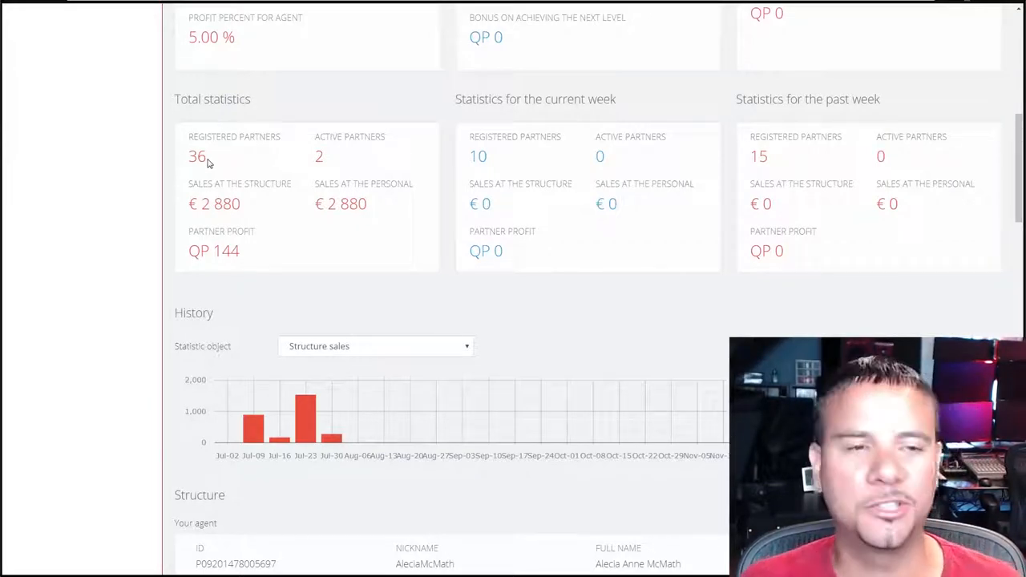
mouse_move(137, 135)
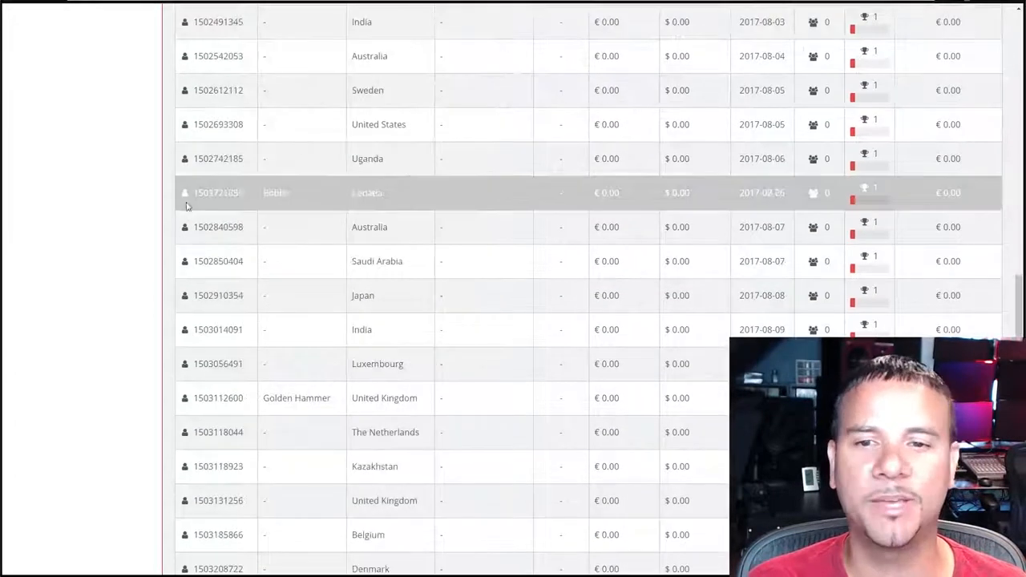
Browse the History and Structure partner table, then return toward the dashboard top.
scroll(down, 3)
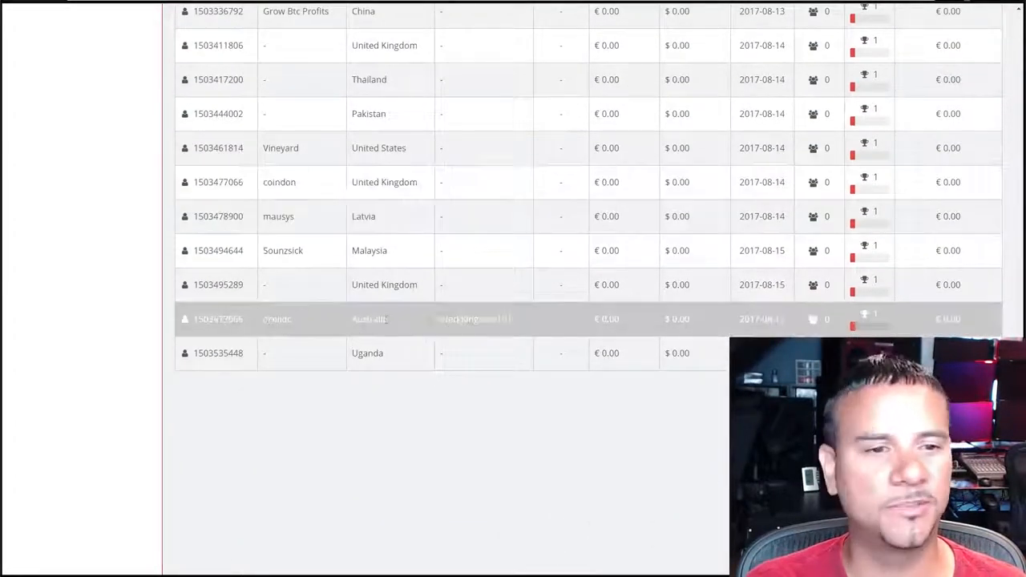
scroll(down, 3)
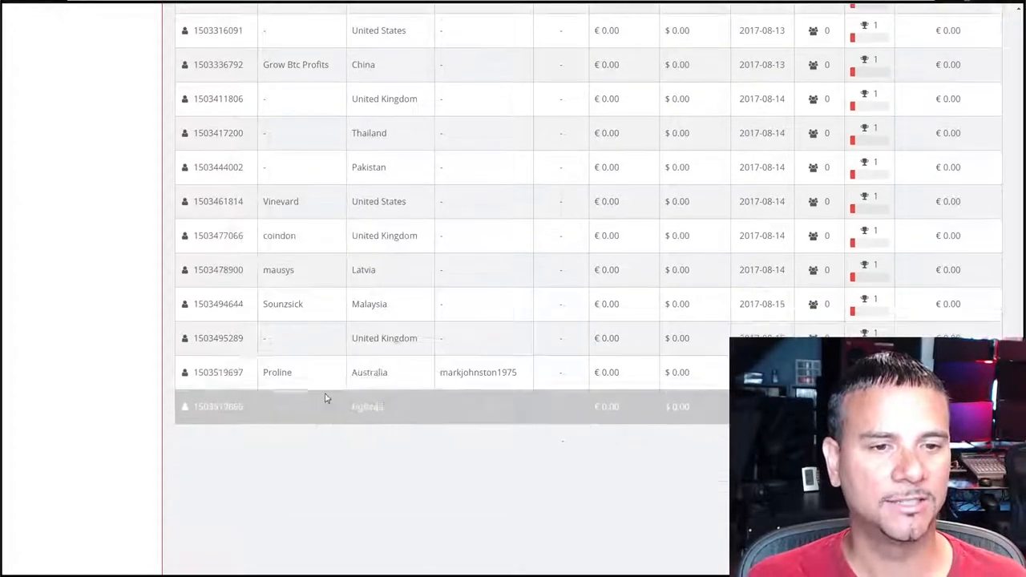
scroll(down, 3)
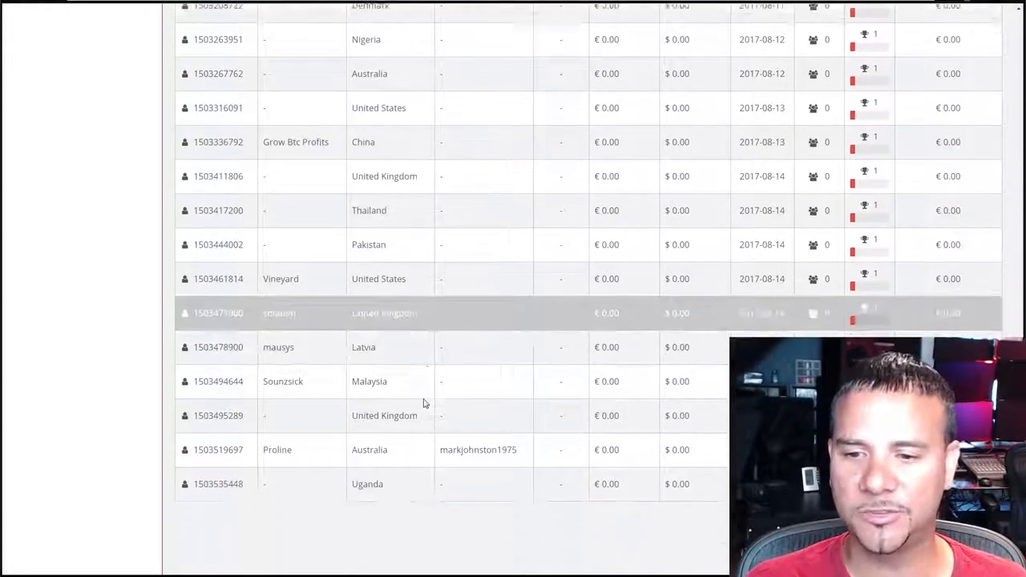
scroll(down, 3)
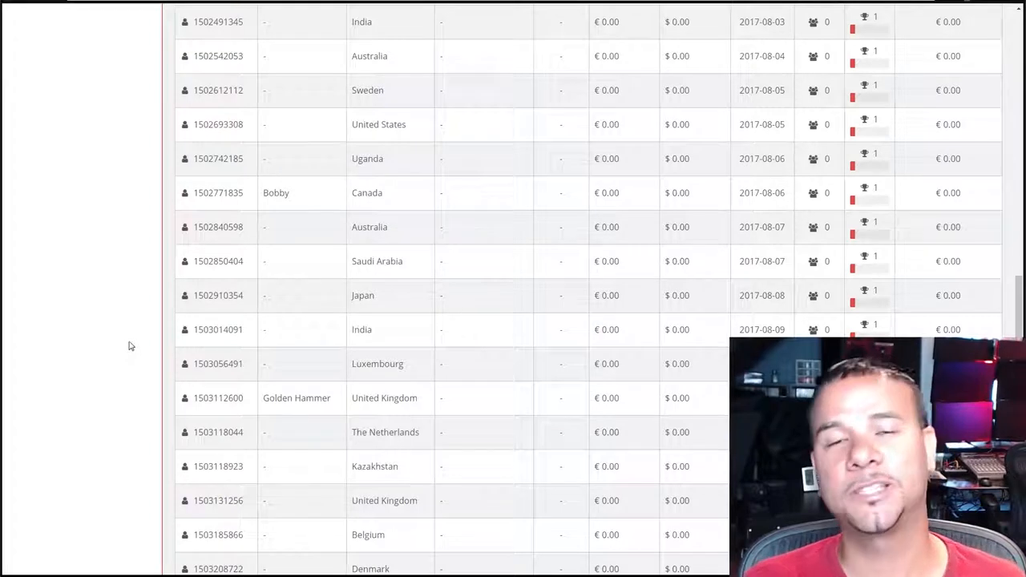
mouse_move(137, 346)
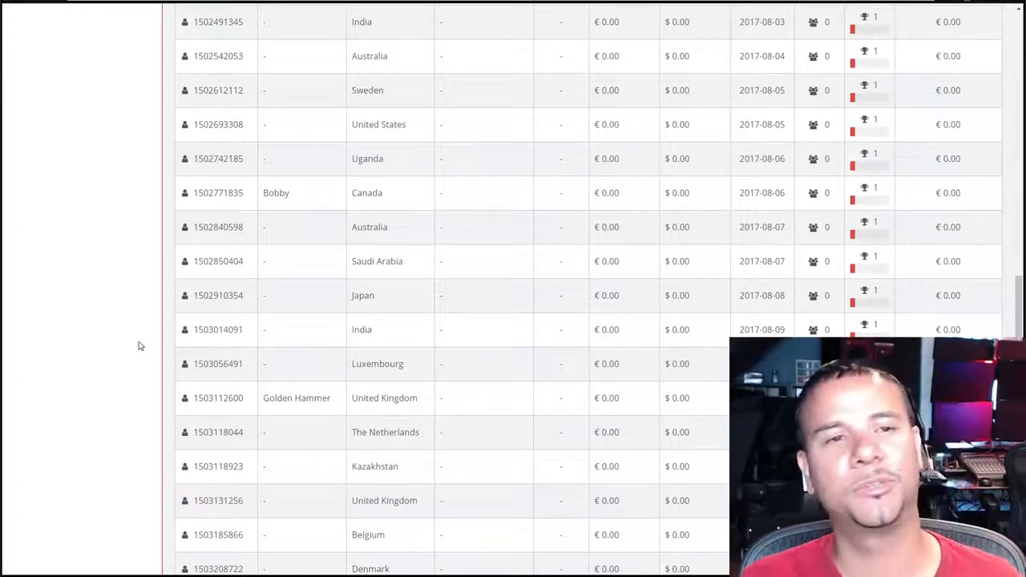
scroll(up, 3)
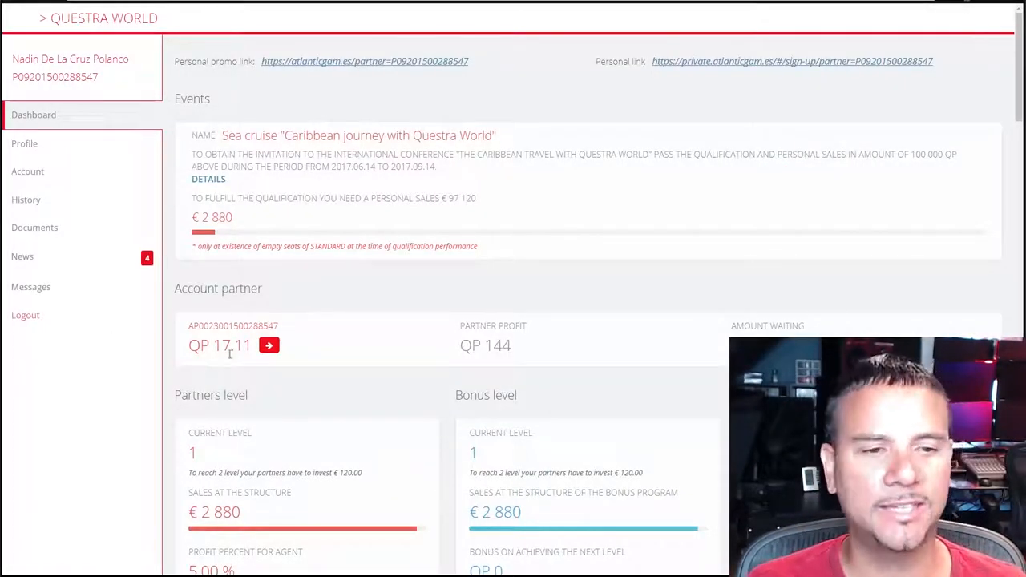
mouse_move(222, 384)
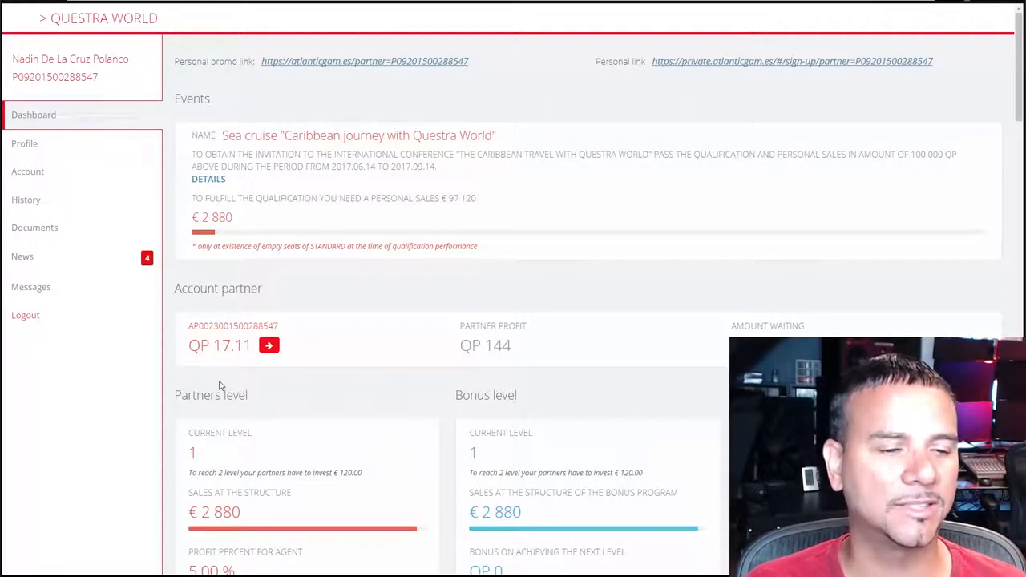
mouse_move(182, 362)
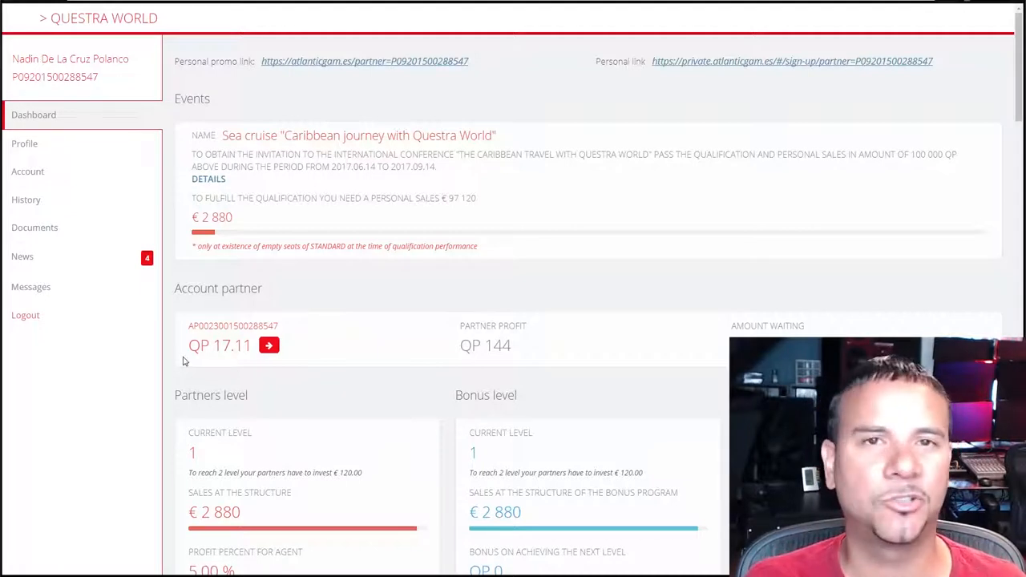
Scroll through the Partners page describing the 11-level affiliate program and its advantages.
scroll(down, 3)
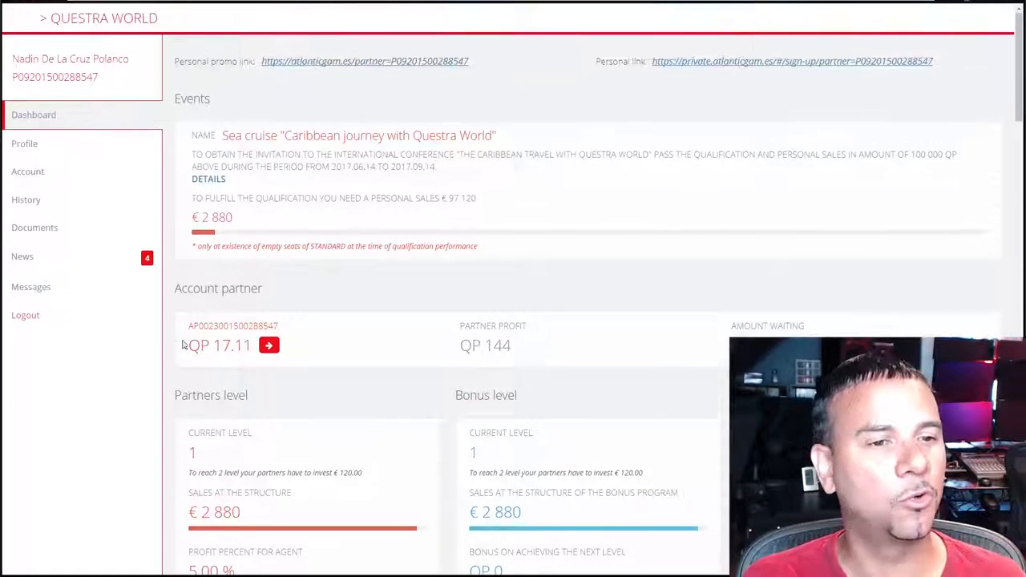
mouse_move(168, 328)
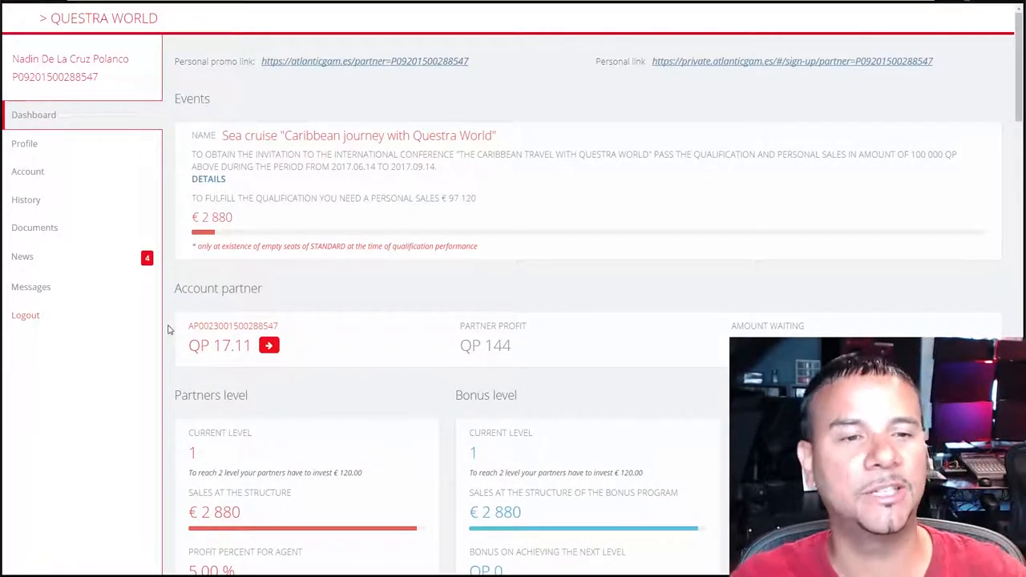
scroll(down, 3)
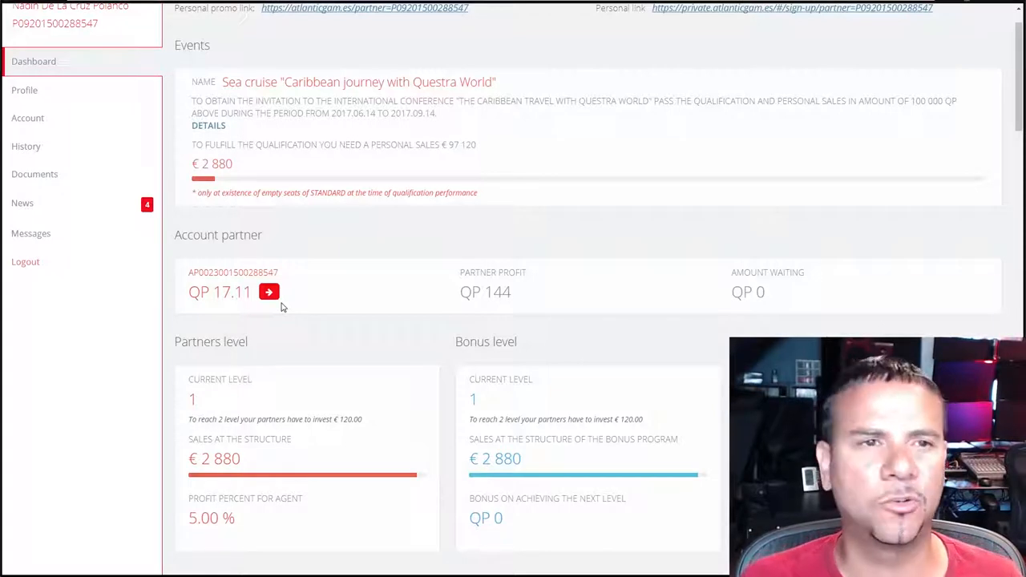
mouse_move(304, 226)
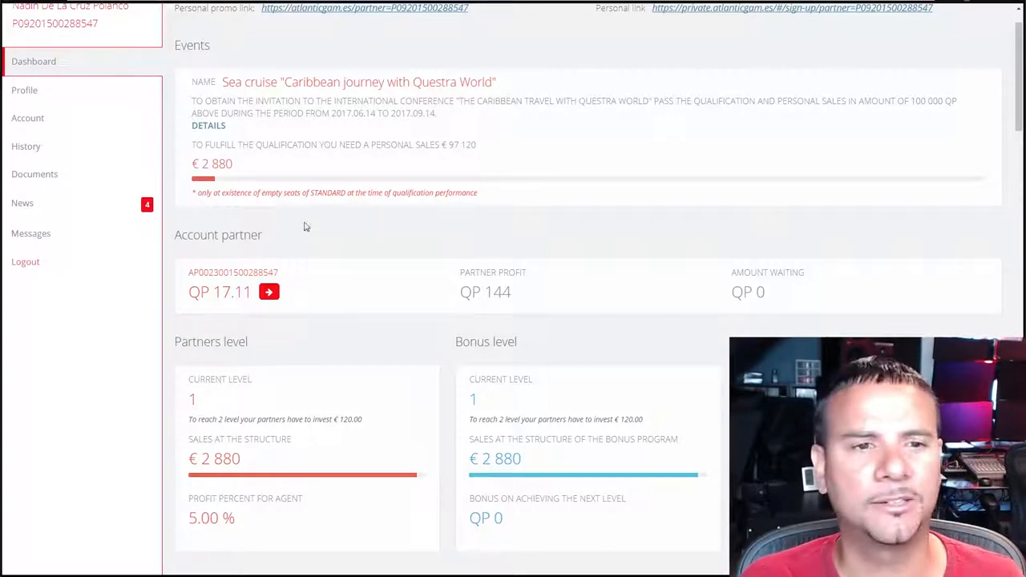
mouse_move(311, 243)
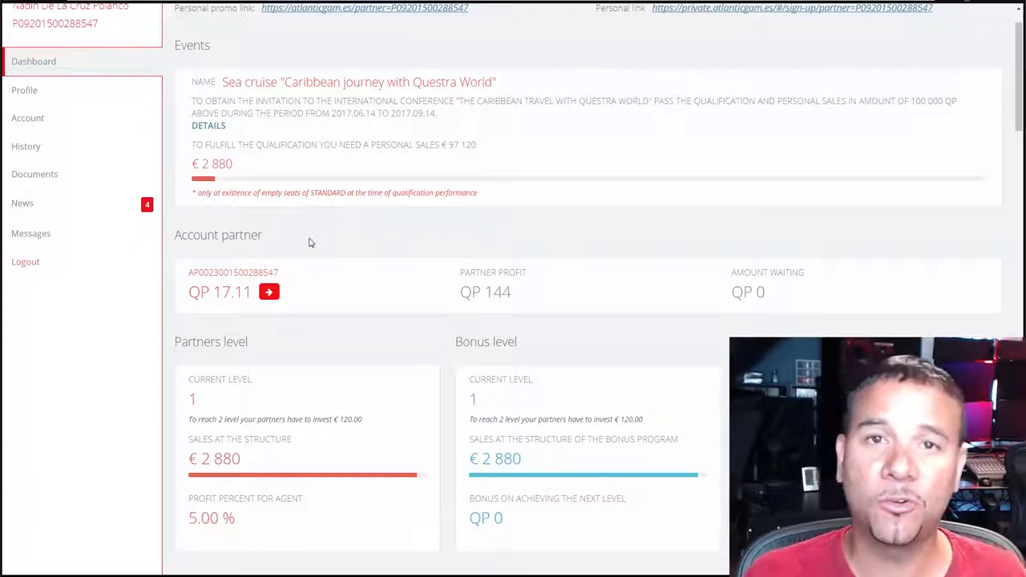
scroll(down, 3)
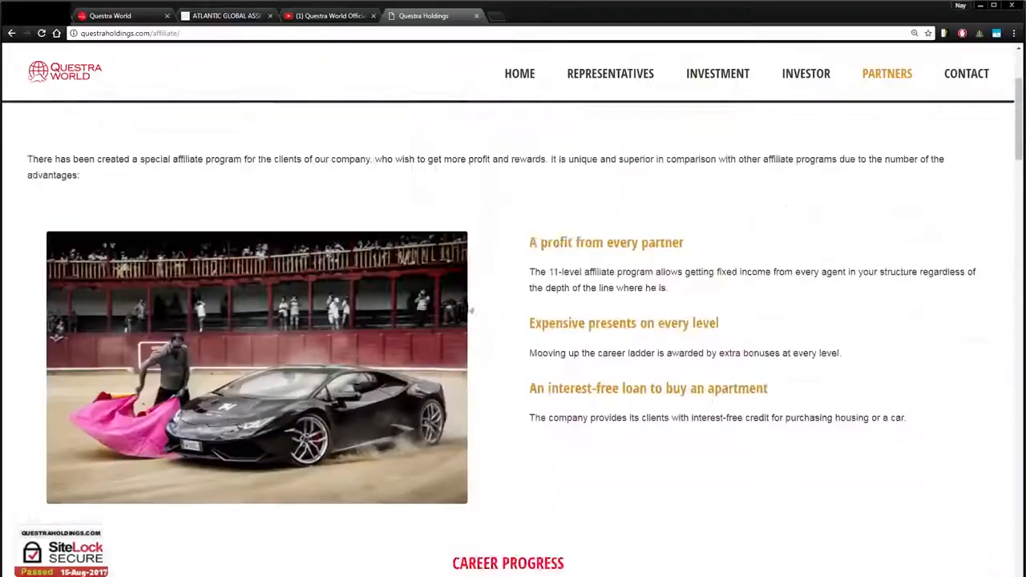
Scroll down the Partners page to the Career Progress section.
scroll(down, 3)
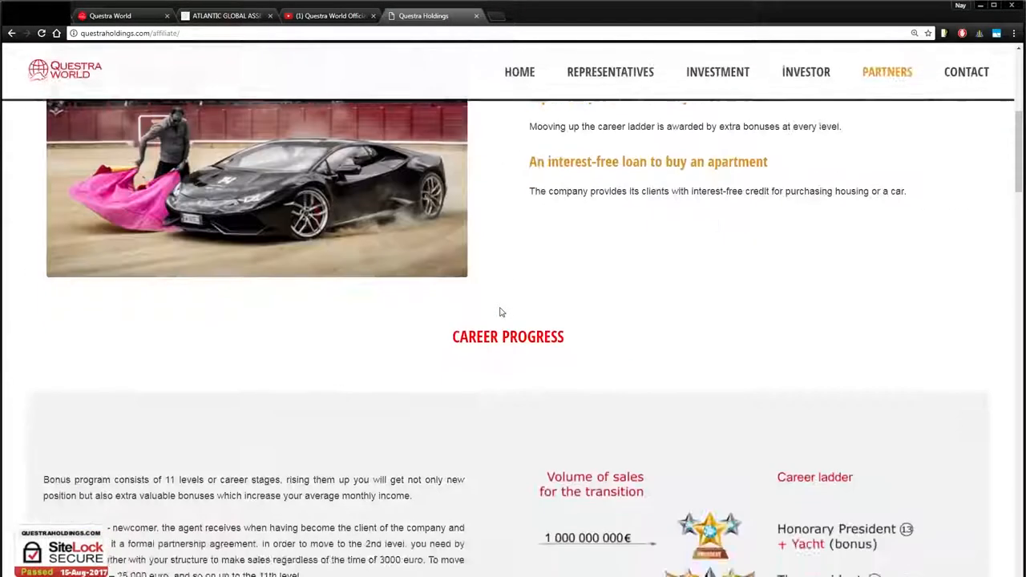
scroll(down, 3)
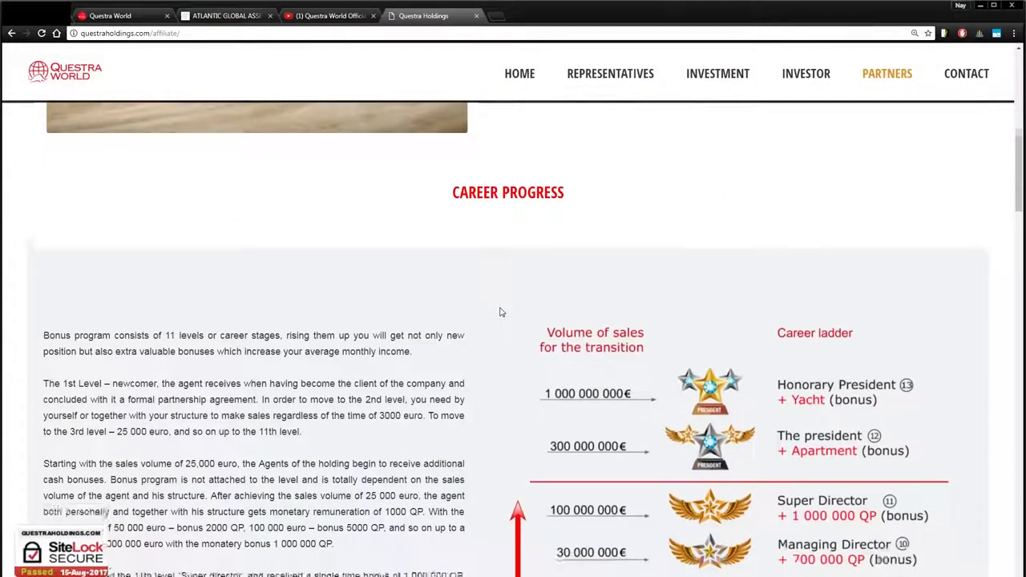
scroll(down, 3)
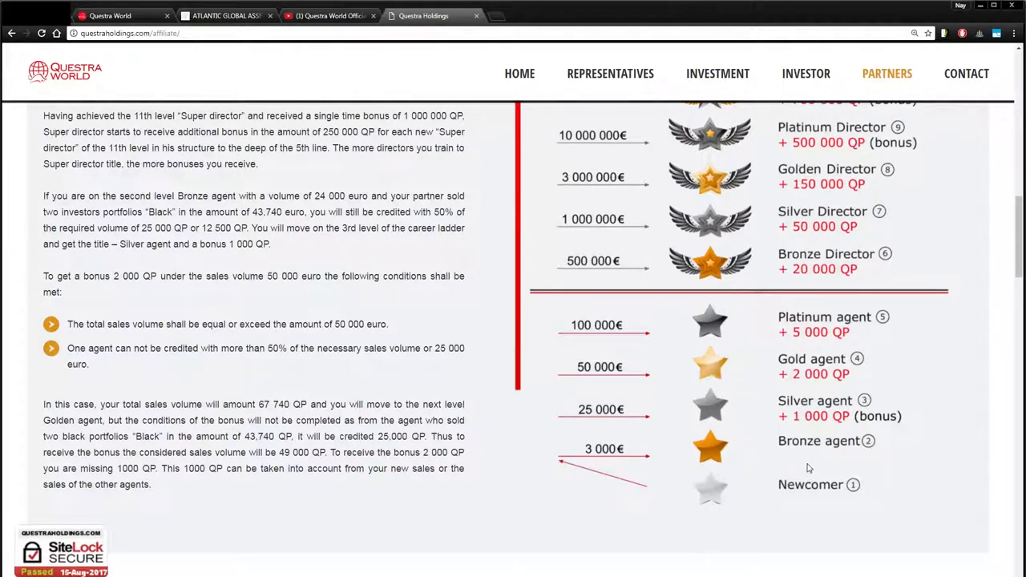
mouse_move(661, 383)
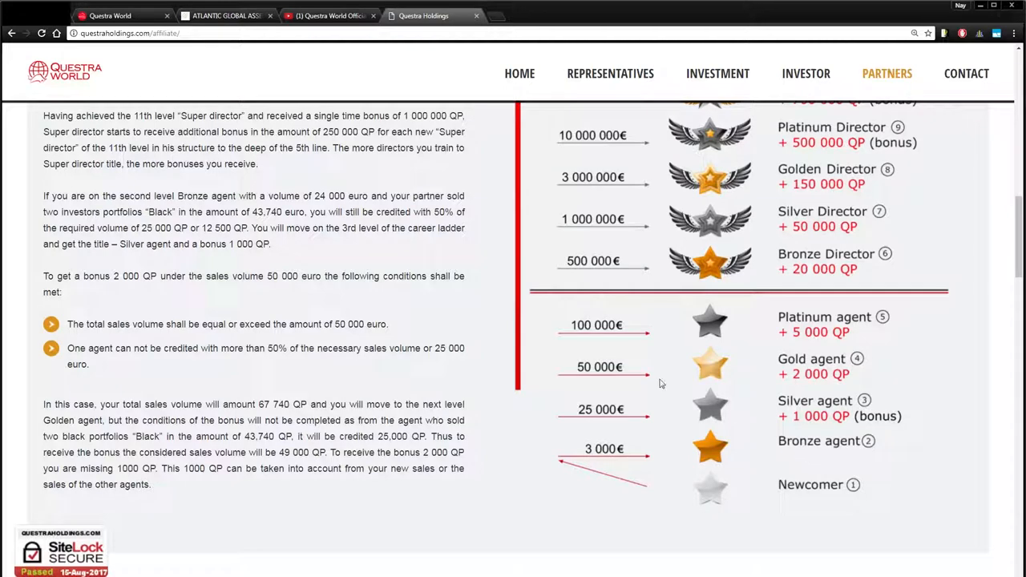
mouse_move(724, 461)
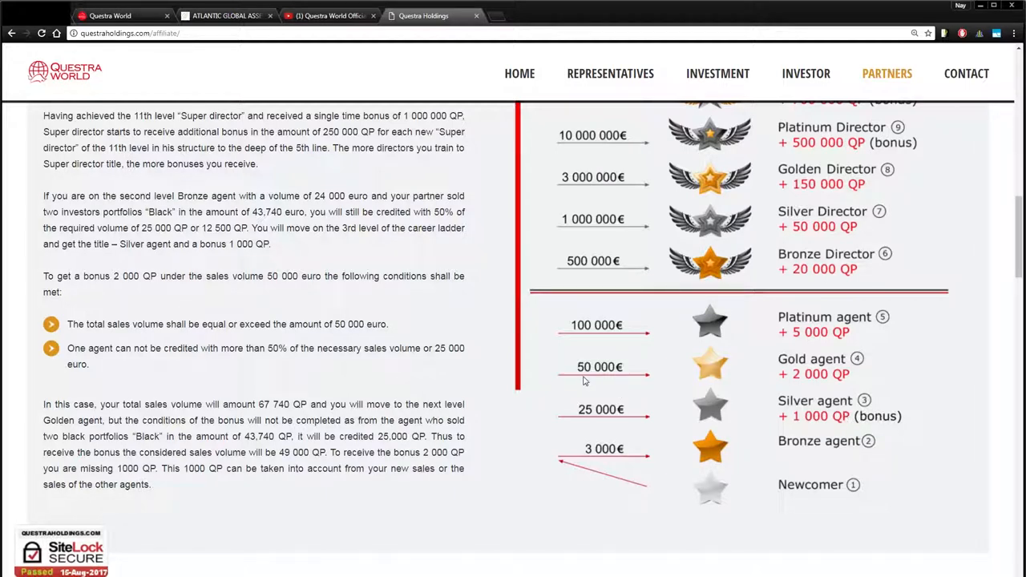
mouse_move(820, 377)
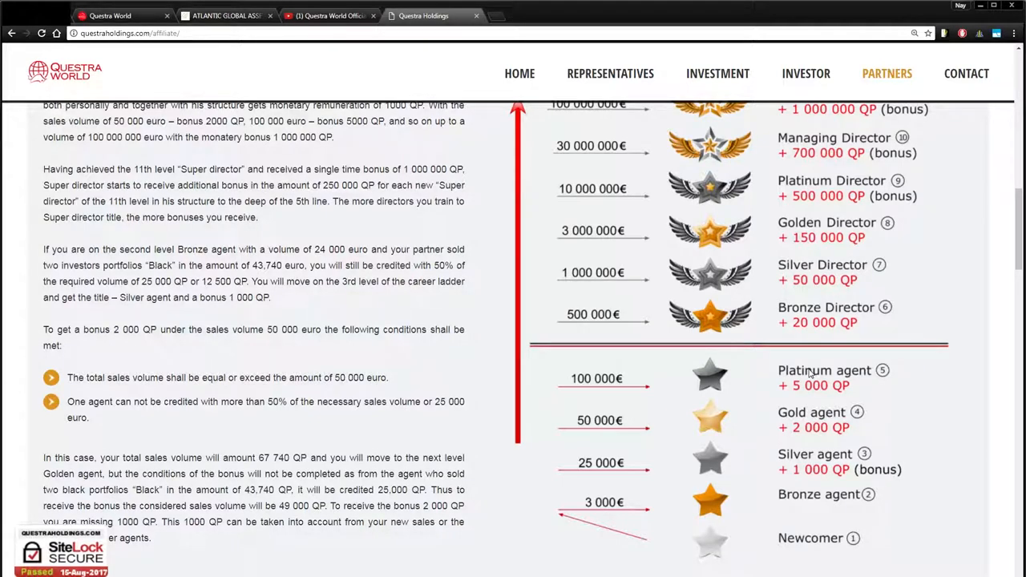
mouse_move(793, 392)
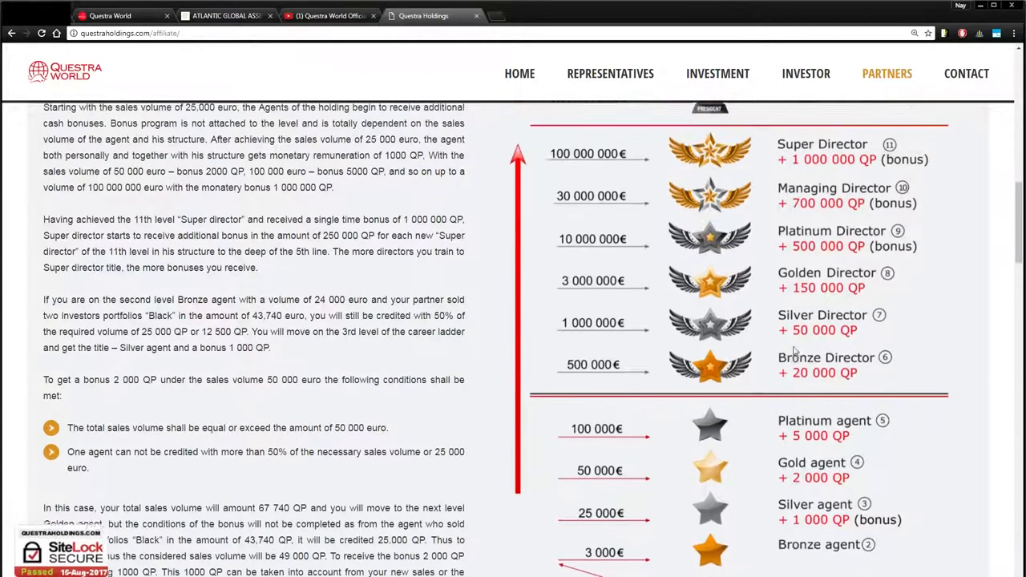
Scroll through the career ladder from Newcomer up to Super Director's 1,000,000 QP bonus.
scroll(down, 3)
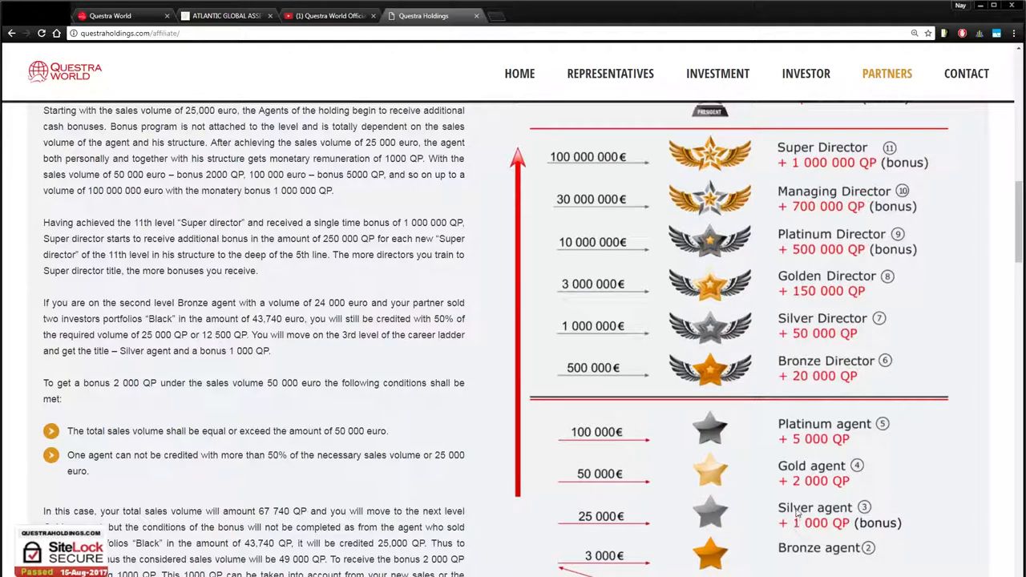
scroll(down, 3)
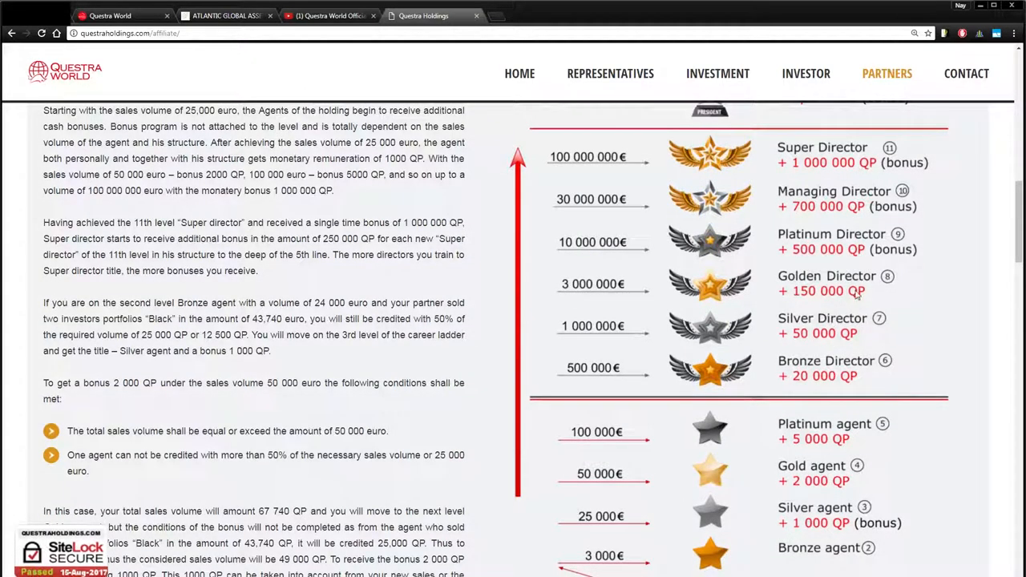
mouse_move(835, 431)
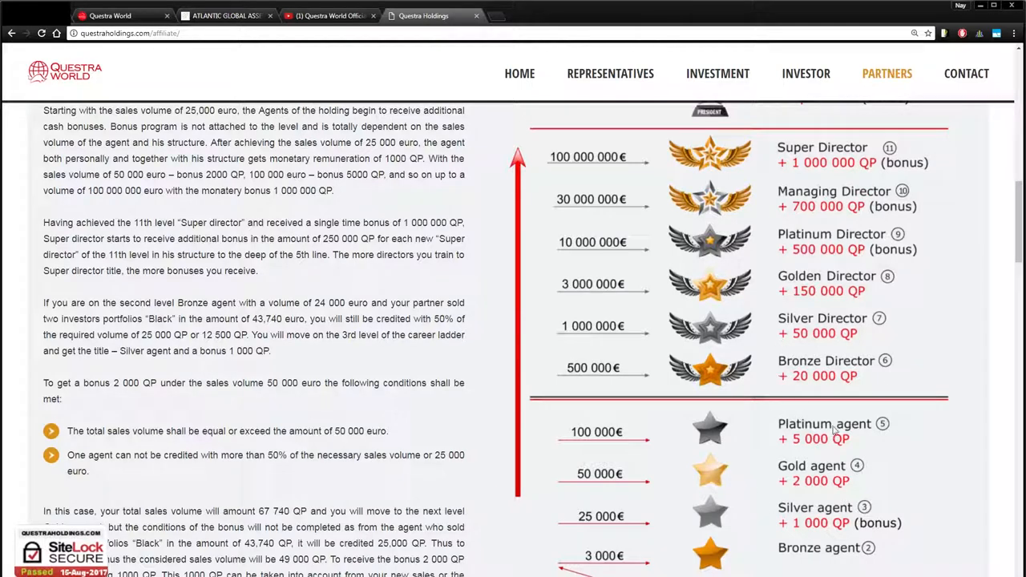
scroll(down, 3)
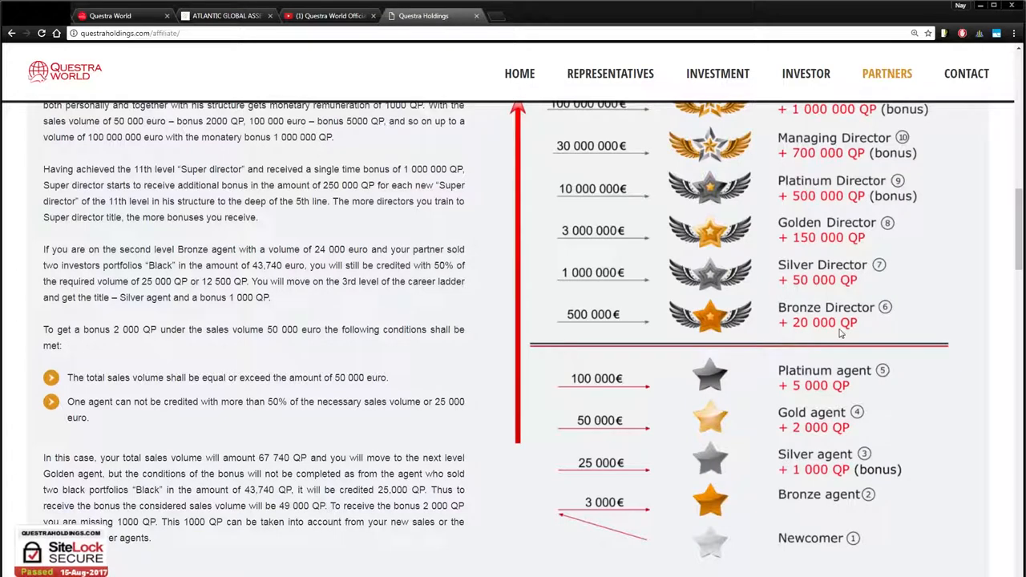
mouse_move(831, 328)
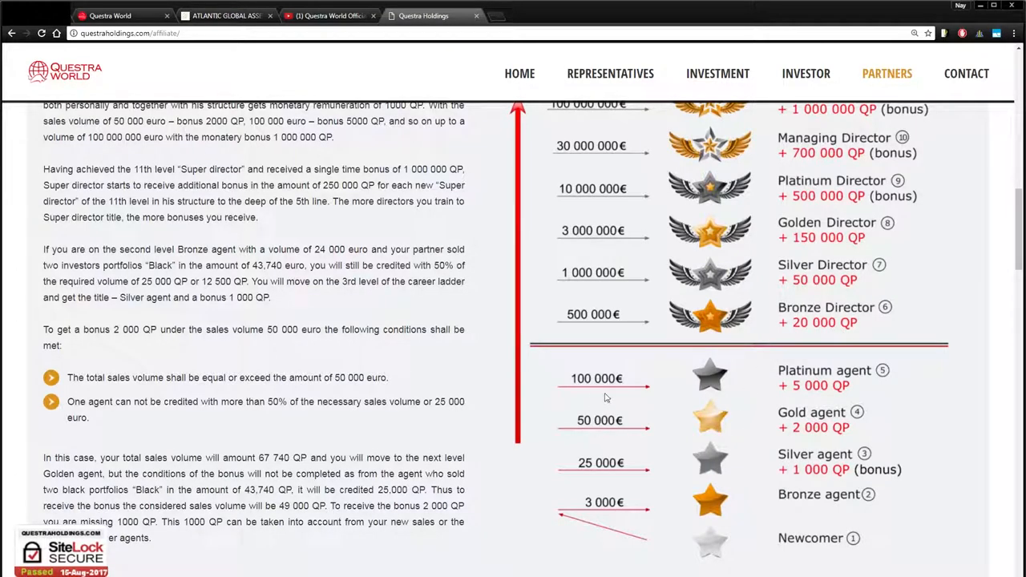
mouse_move(644, 416)
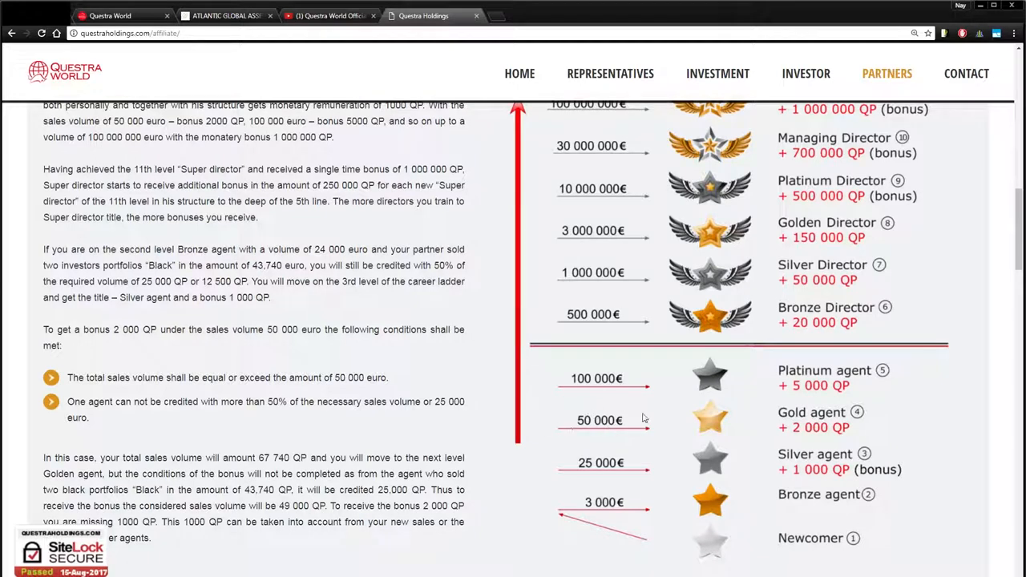
mouse_move(631, 450)
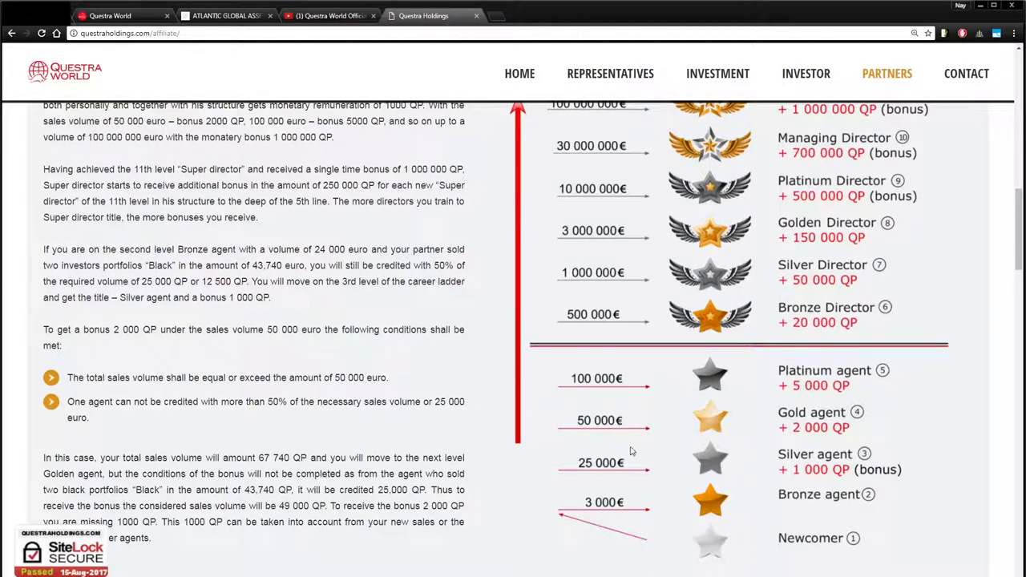
mouse_move(819, 437)
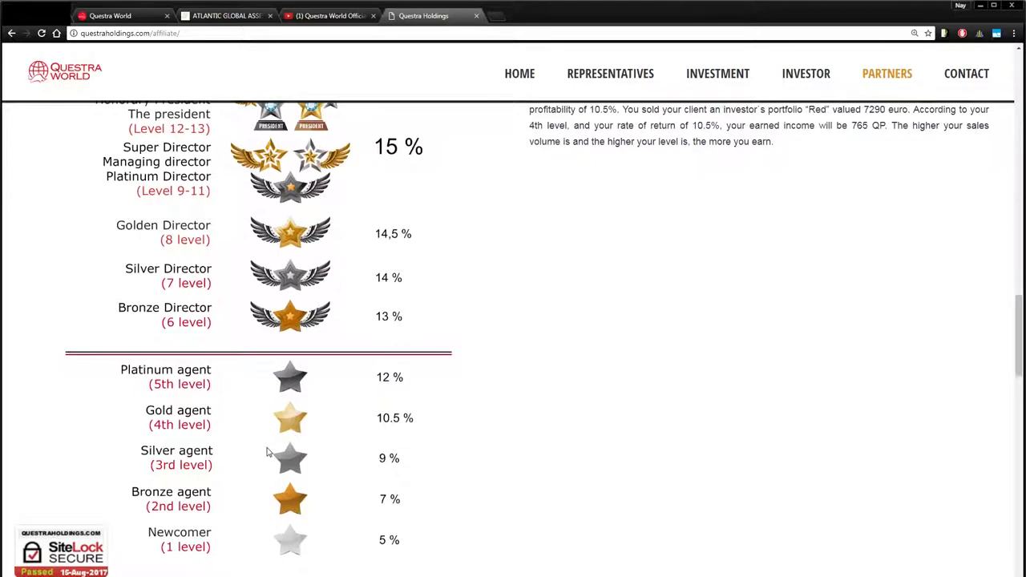
scroll(down, 3)
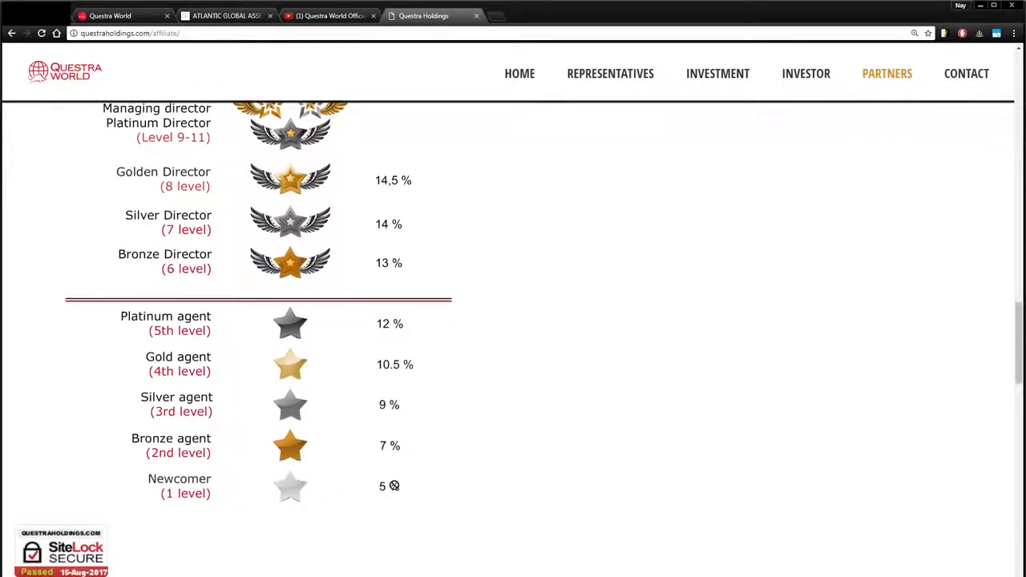
mouse_move(372, 500)
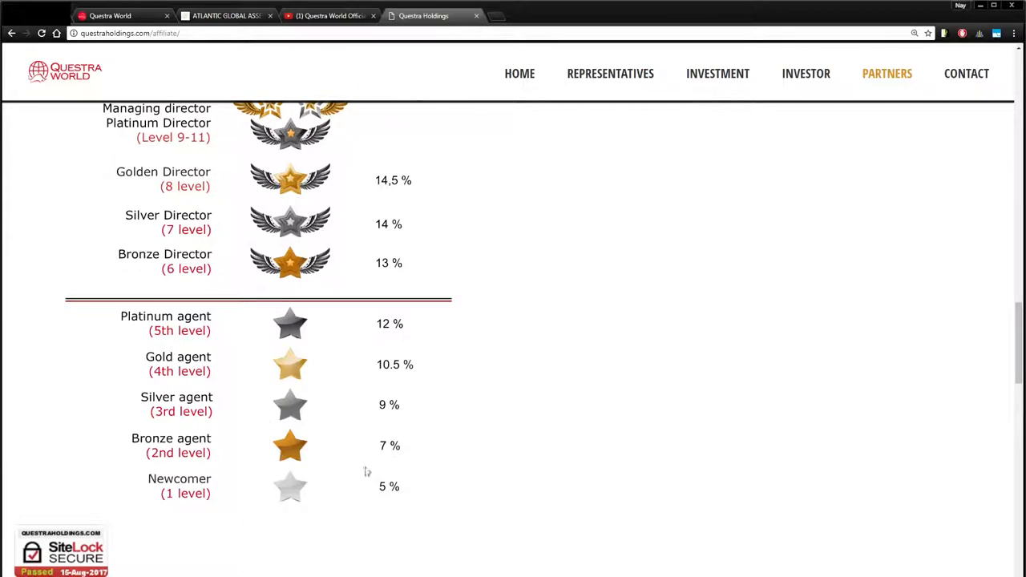
mouse_move(391, 450)
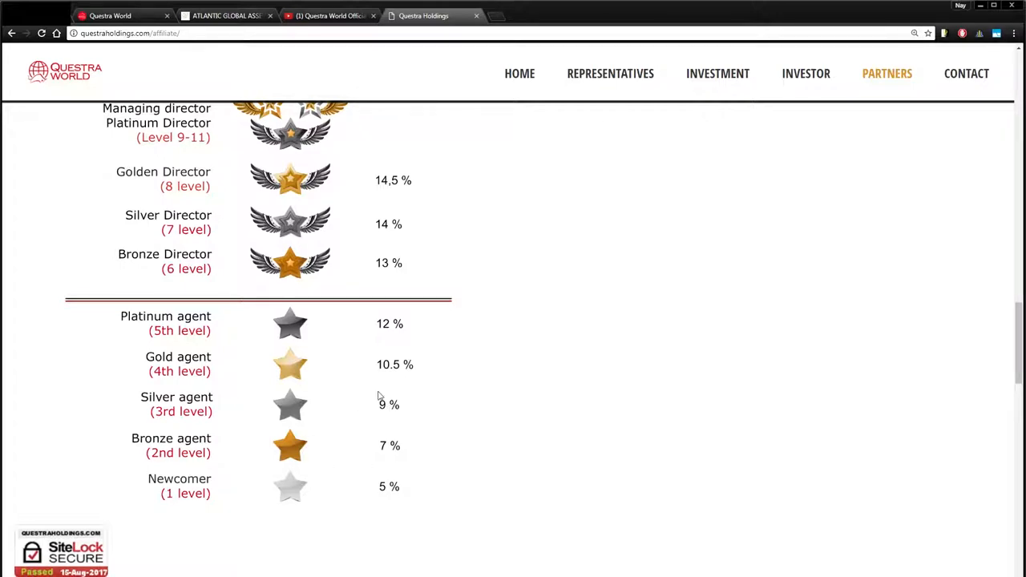
mouse_move(388, 410)
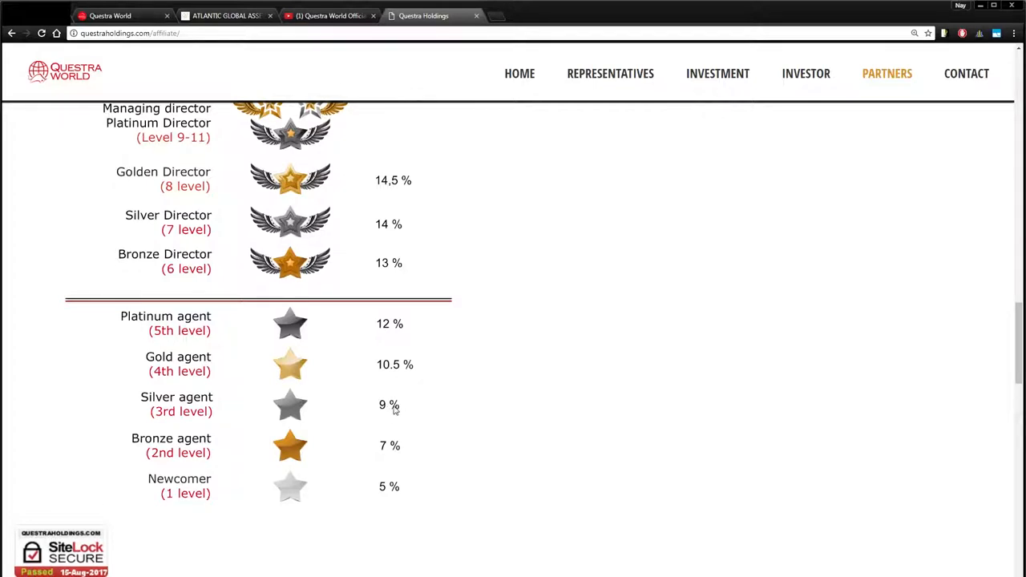
mouse_move(465, 415)
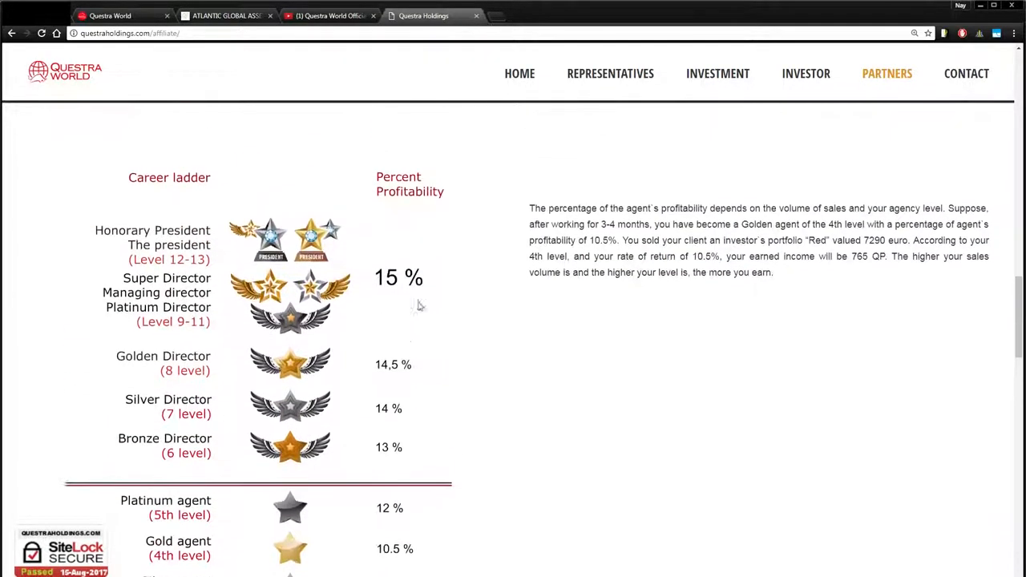
scroll(down, 3)
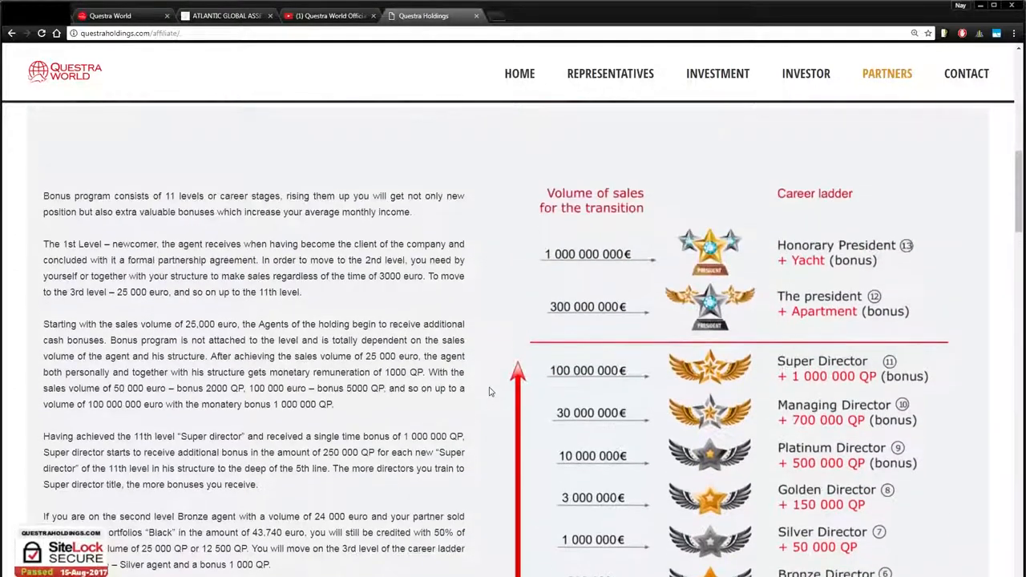
scroll(down, 3)
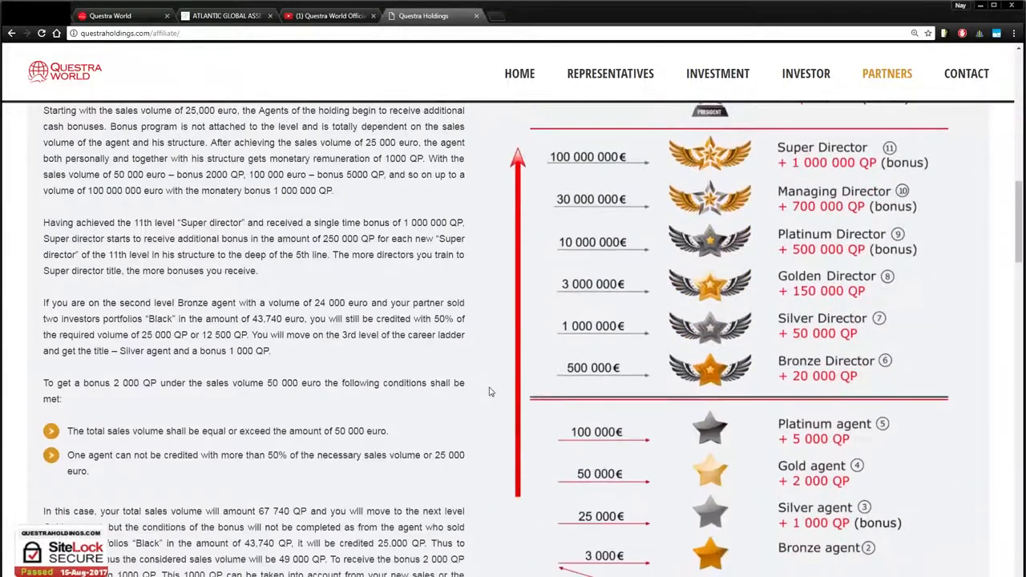
scroll(down, 3)
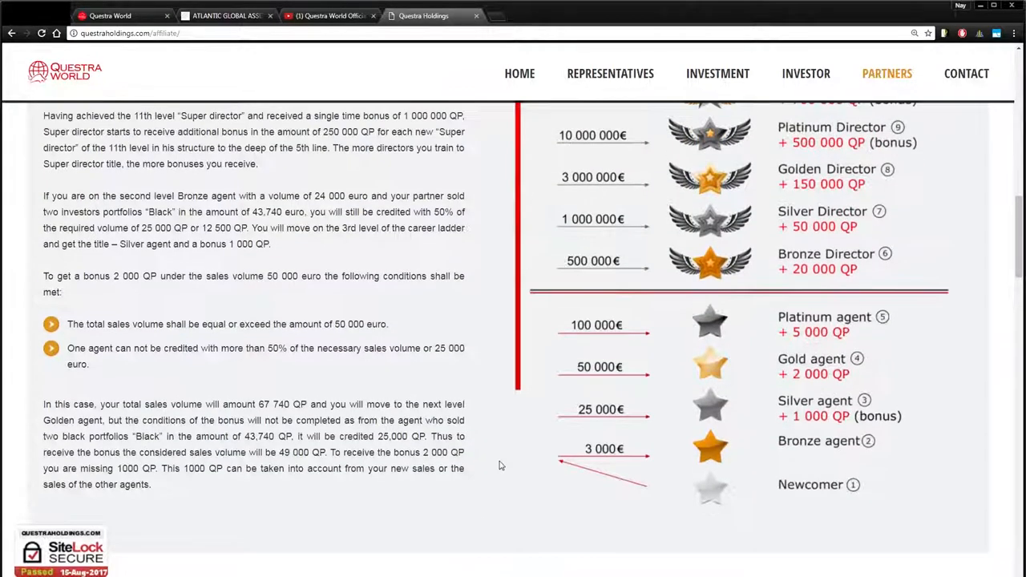